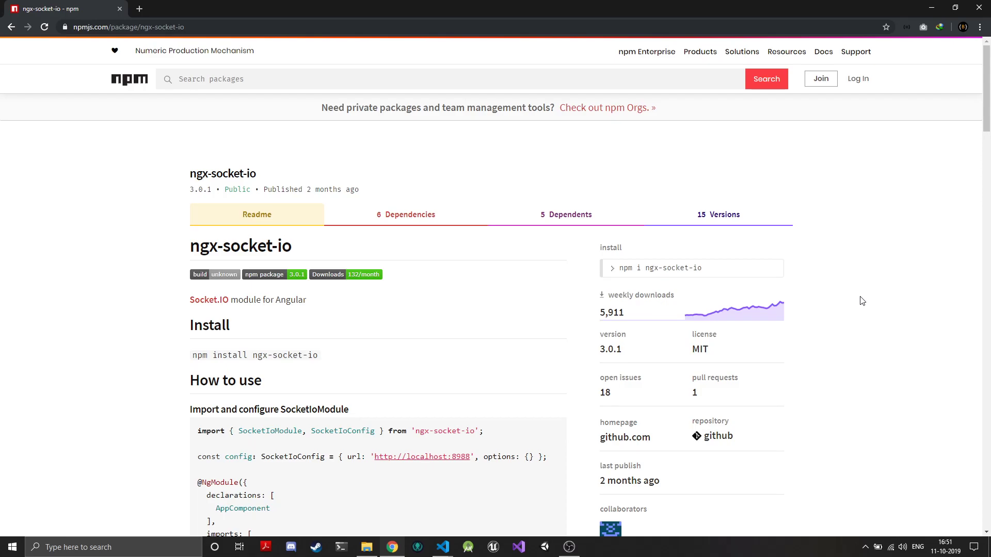
{"action": "mouse_move", "coordinate": [677, 281]}
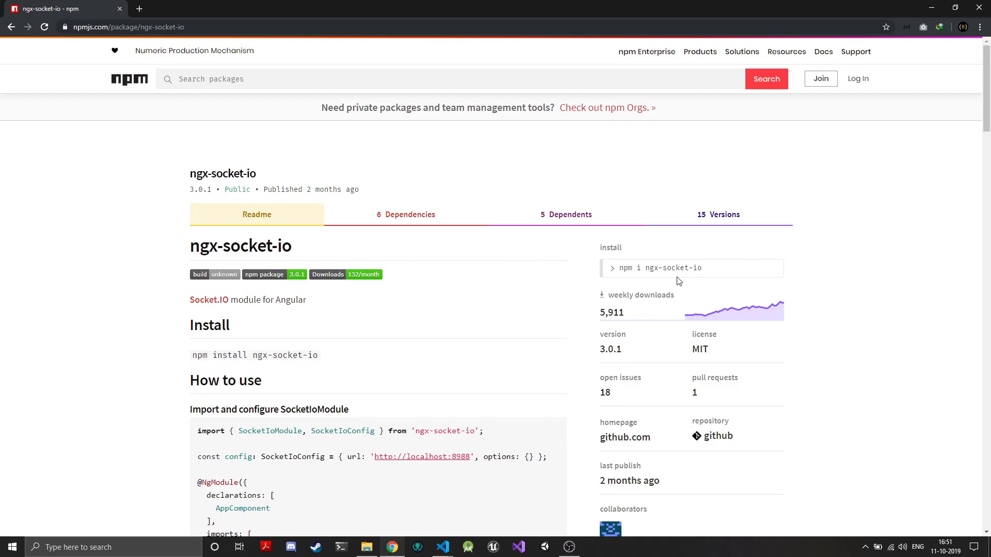
Step: Copy 'npm i ngx-socket-io' from the npm page and return to the editor
{"action": "left_click", "coordinate": [692, 267]}
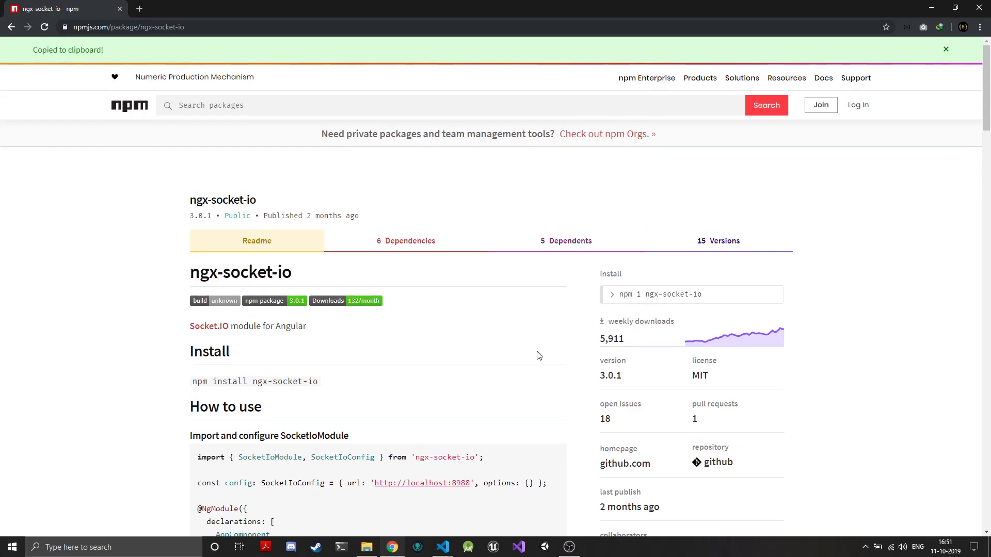
{"action": "left_click", "coordinate": [441, 546]}
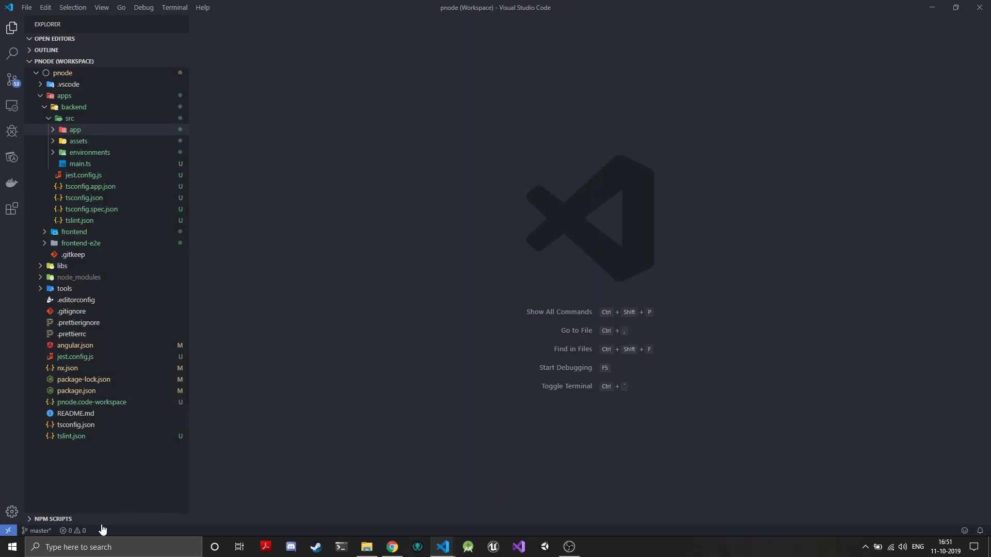
Step: Run 'npm i ngx-socket-io --save-dev' in the integrated terminal
{"action": "key", "text": "ctrl+`"}
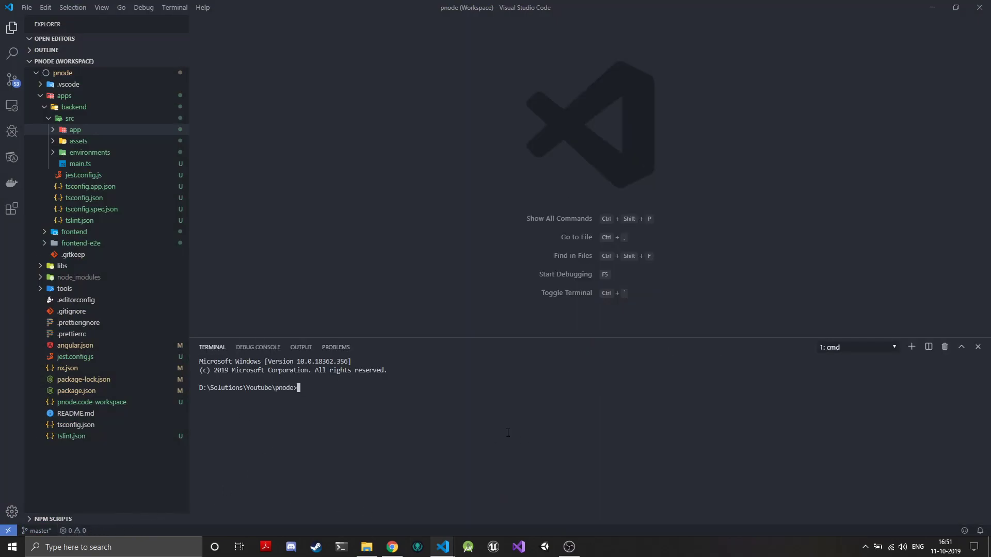
{"action": "type", "text": "npm i ngx-socket-io"}
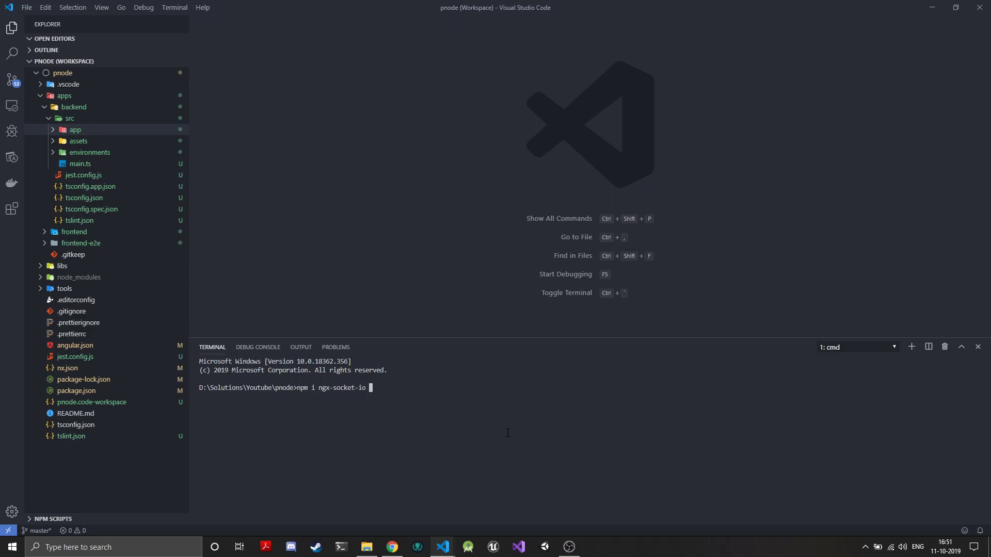
{"action": "type", "text": "--save-dev"}
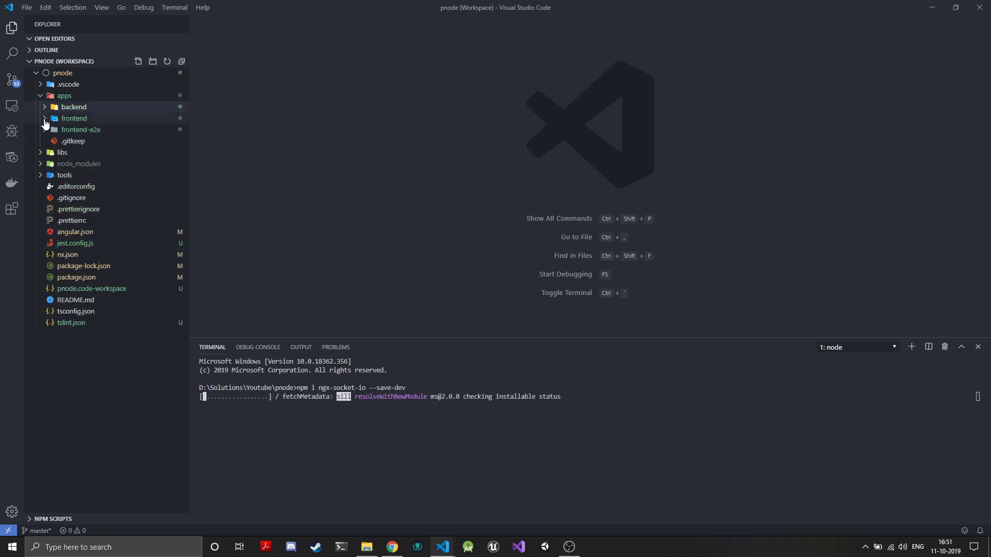
Step: Collapse the backend folder and expand frontend in the Explorer
{"action": "left_click", "coordinate": [74, 119]}
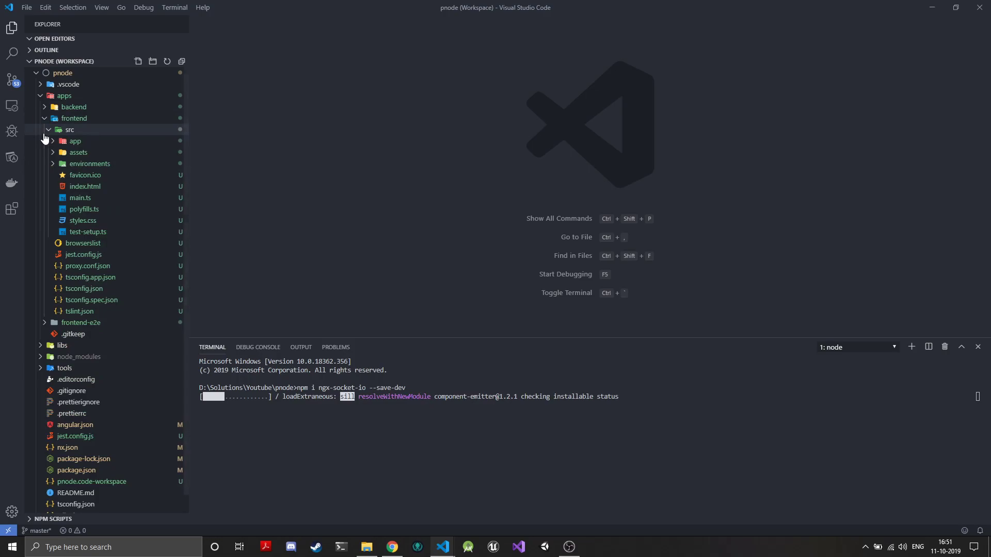
{"action": "left_click", "coordinate": [73, 140]}
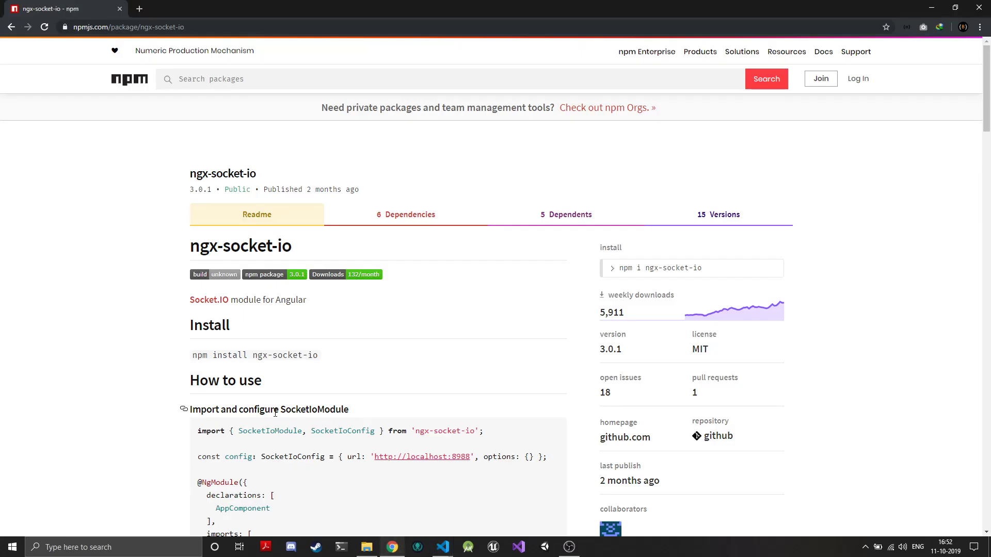
{"action": "scroll", "scroll_direction": "down", "scroll_amount": 3}
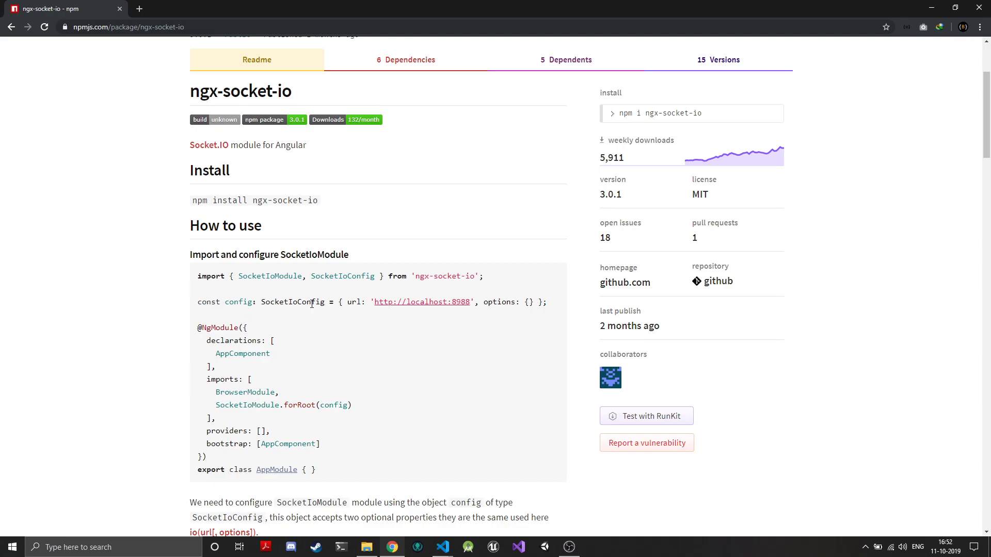
{"action": "mouse_move", "coordinate": [462, 361]}
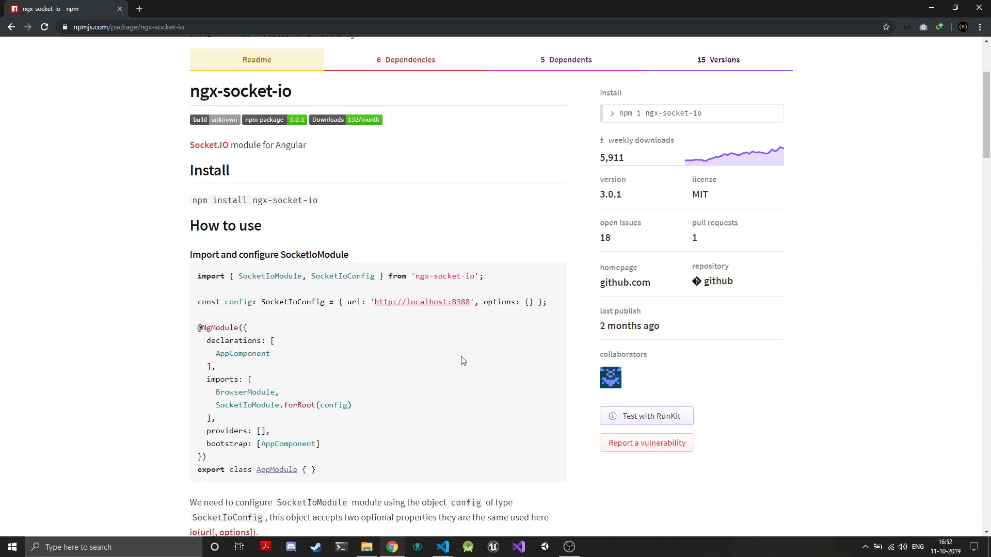
{"action": "mouse_move", "coordinate": [458, 360]}
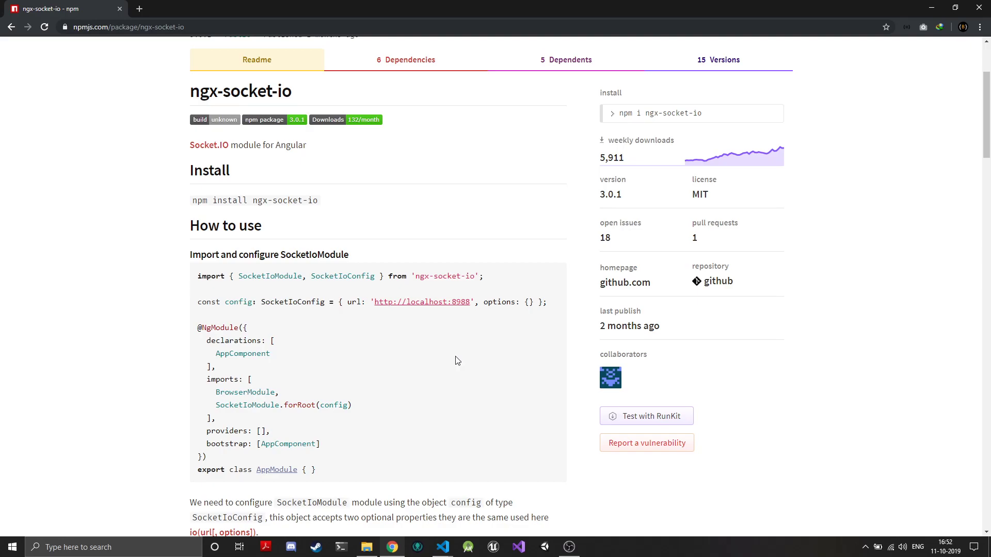
{"action": "mouse_move", "coordinate": [359, 400]}
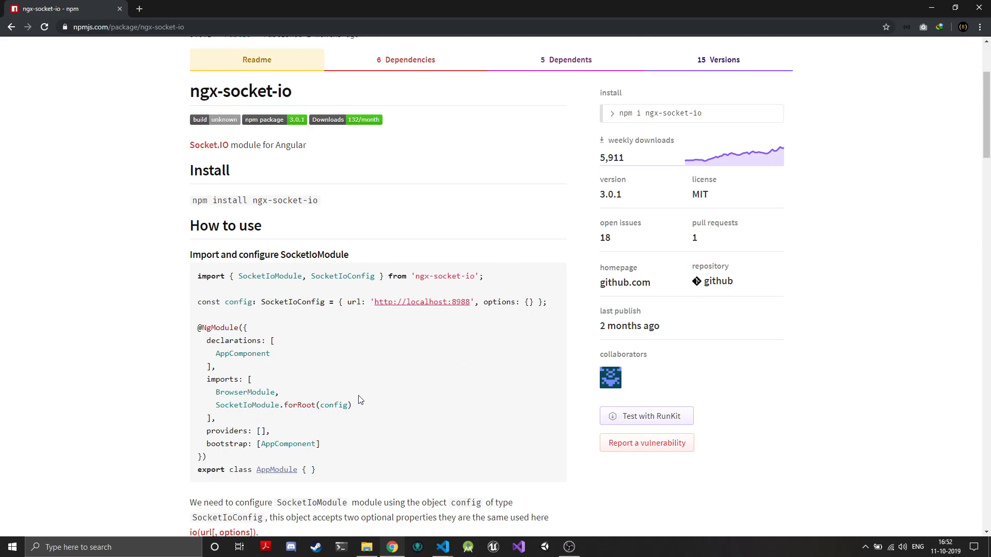
{"action": "mouse_move", "coordinate": [394, 373]}
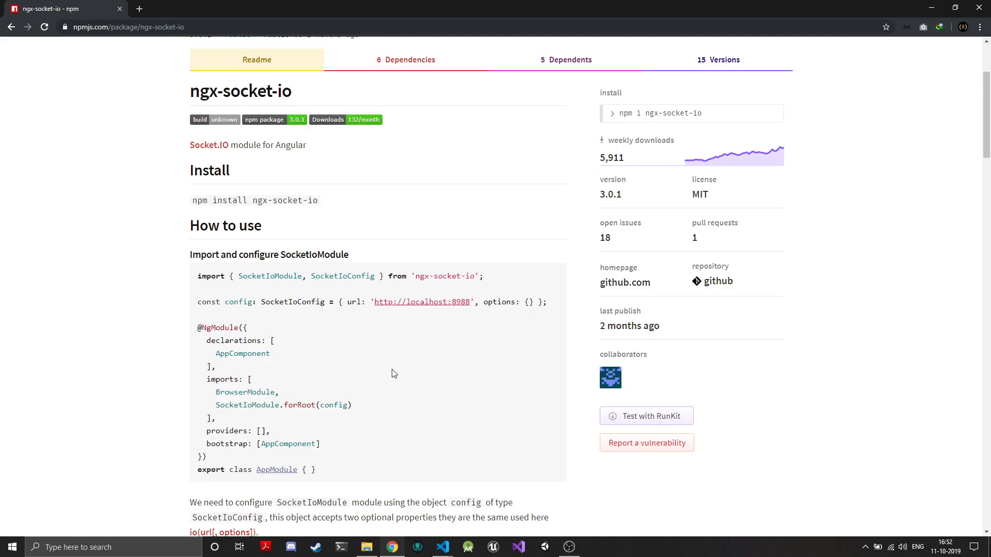
{"action": "mouse_move", "coordinate": [465, 539]}
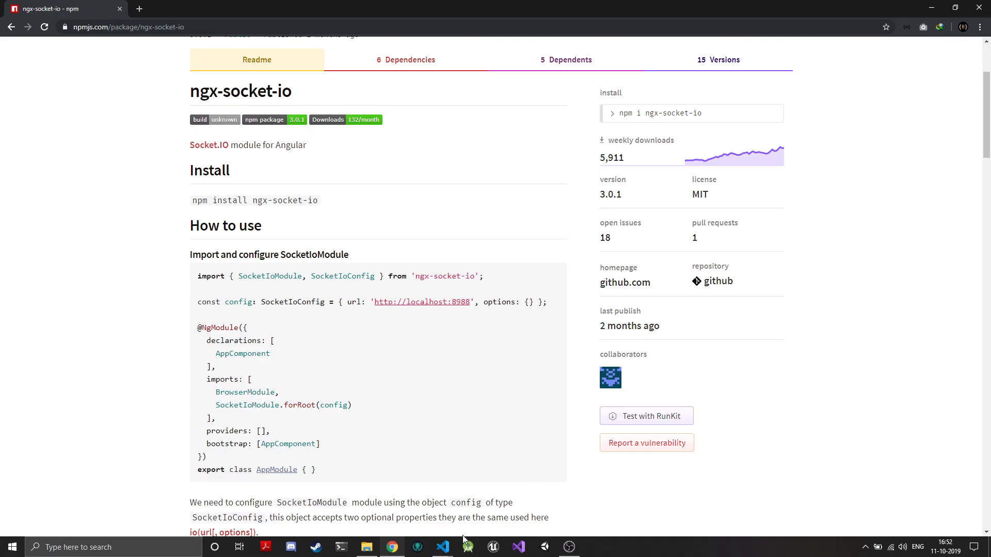
{"action": "mouse_move", "coordinate": [467, 547]}
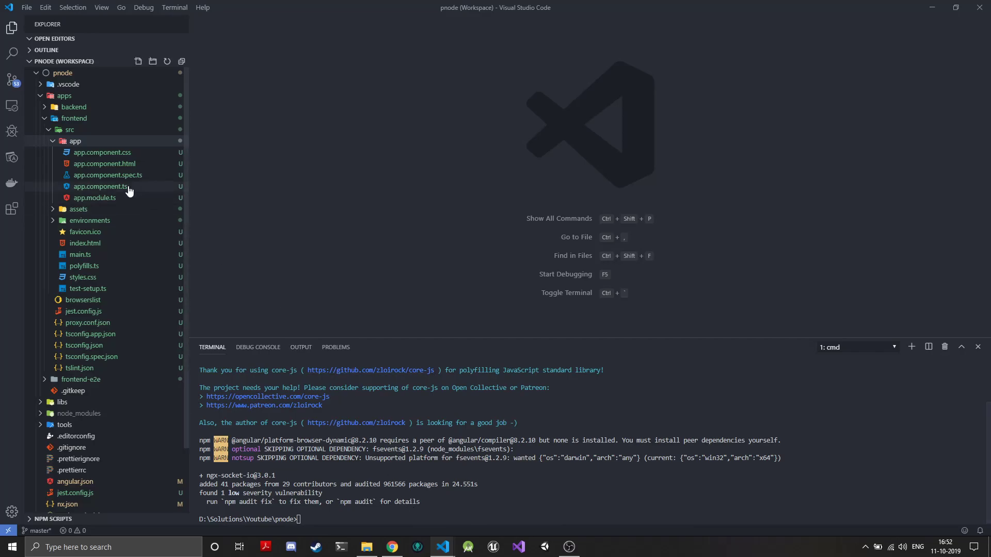
Step: In app.module.ts import SocketIoModule from 'ngx-socket-io' and add it to the imports array
{"action": "double_click", "coordinate": [95, 186]}
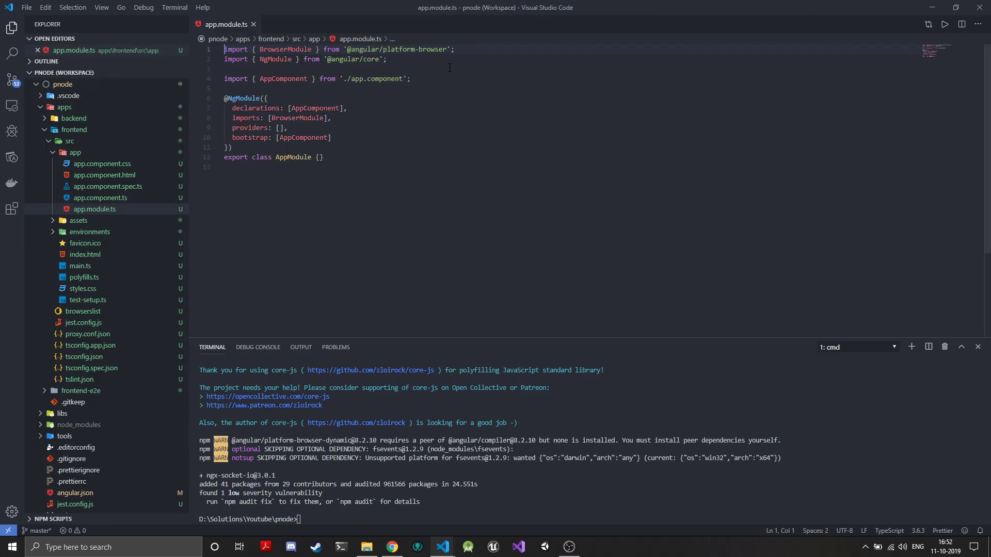
{"action": "type", "text": "import"}
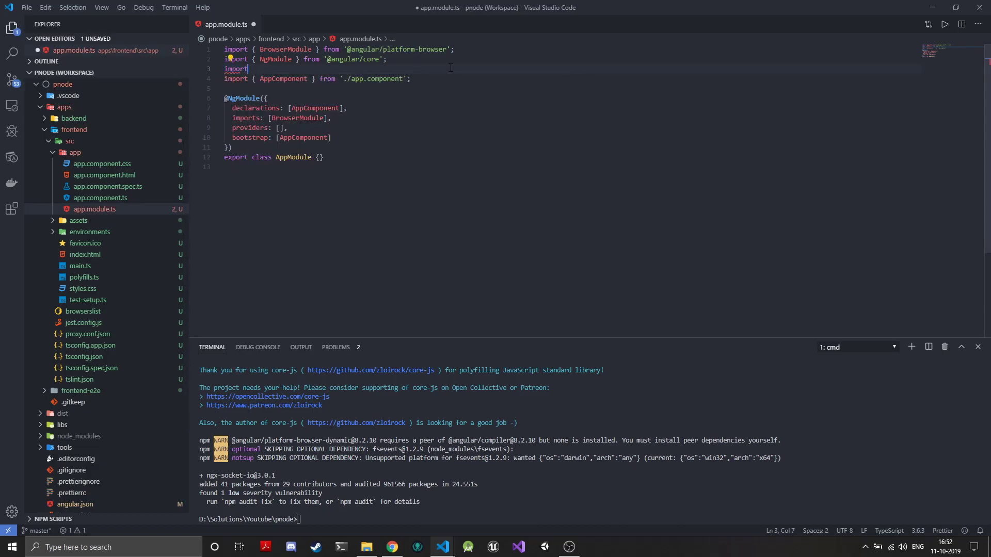
{"action": "type", "text": "{} from 'ngx-socket-io';"}
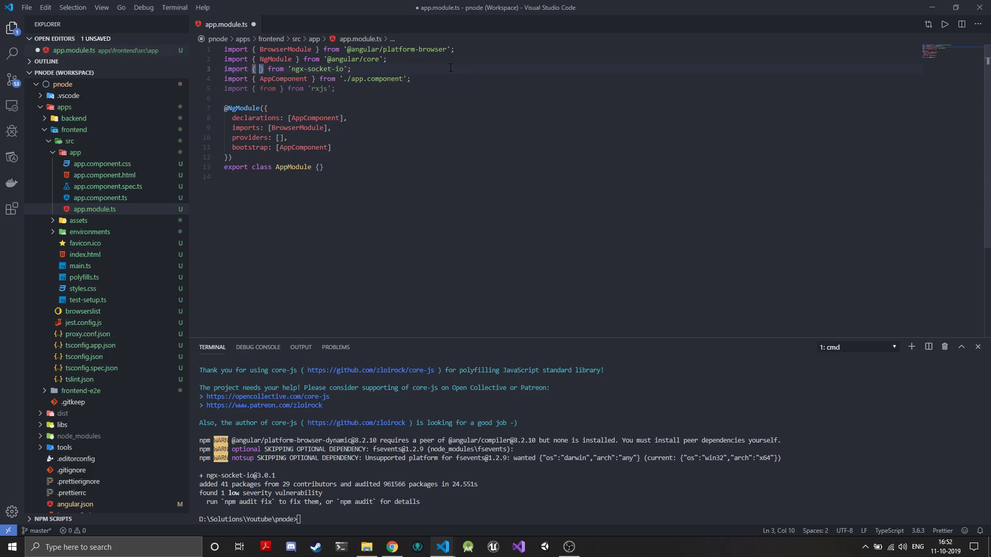
{"action": "type", "text": "SocketIoModule"}
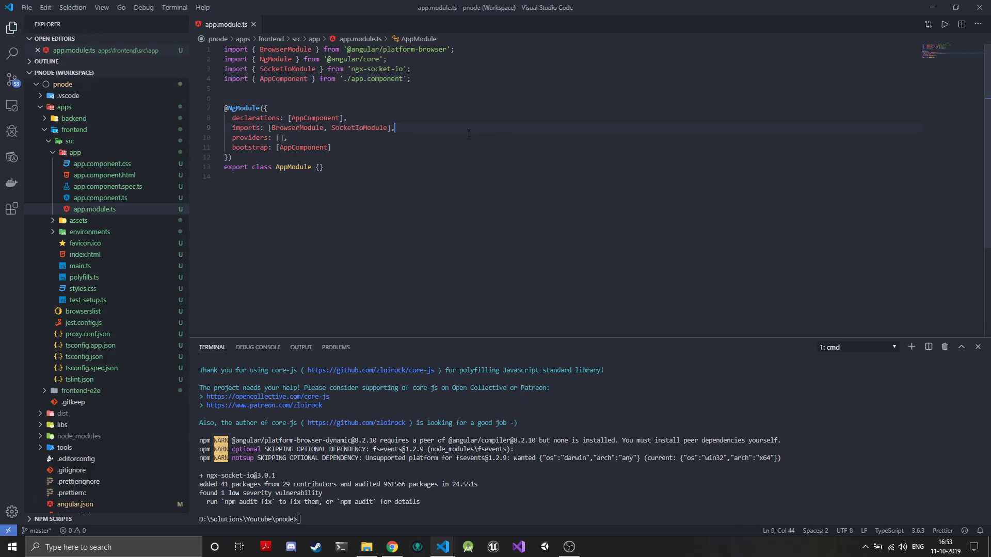
{"action": "left_click", "coordinate": [73, 153]}
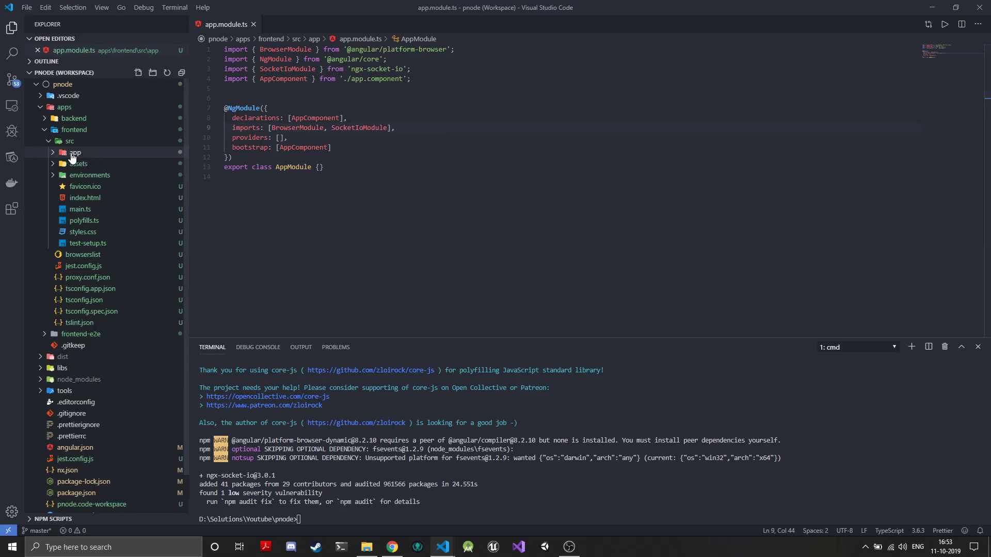
Step: Create a new file main-socket.service.ts inside the app folder
{"action": "right_click", "coordinate": [74, 152]}
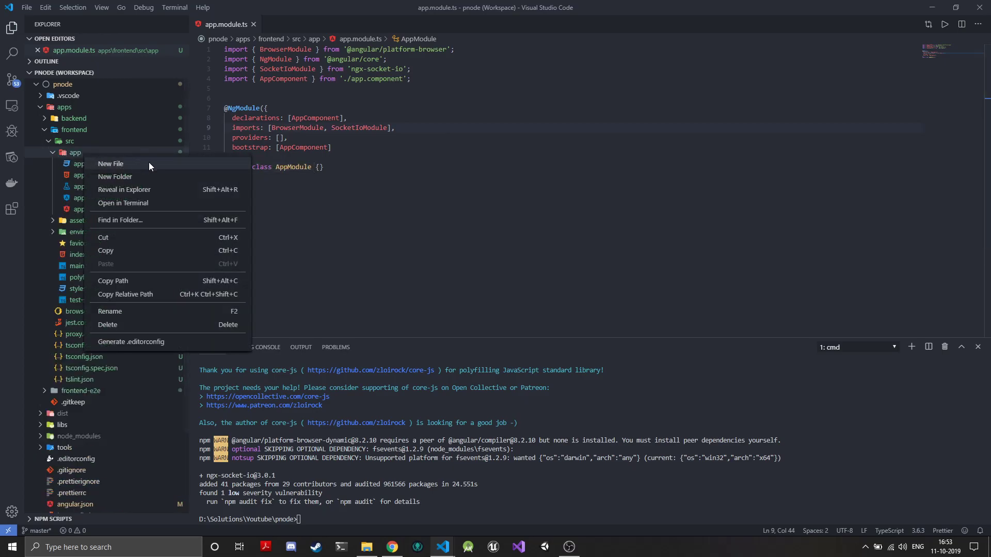
{"action": "left_click", "coordinate": [110, 163]}
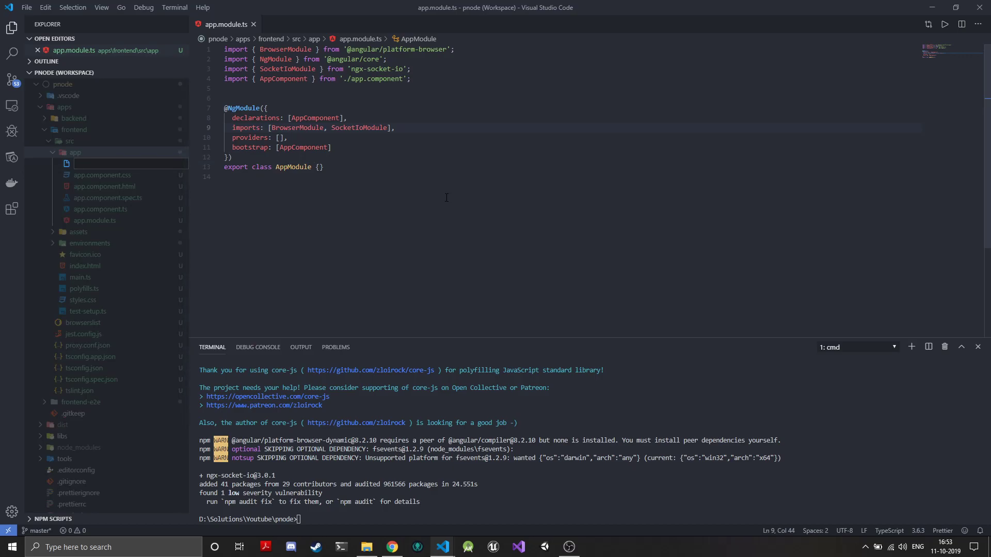
{"action": "type", "text": "main-"}
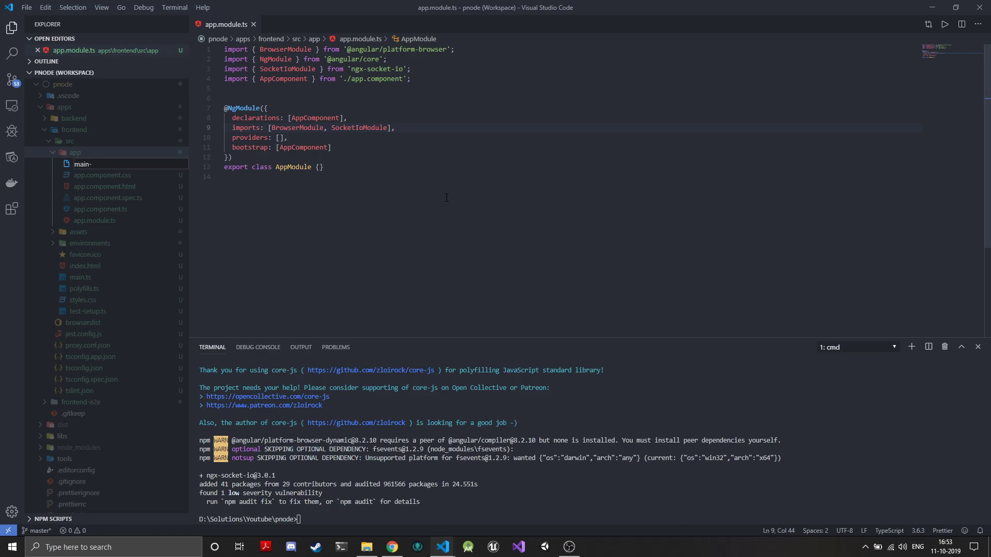
{"action": "type", "text": "socket."}
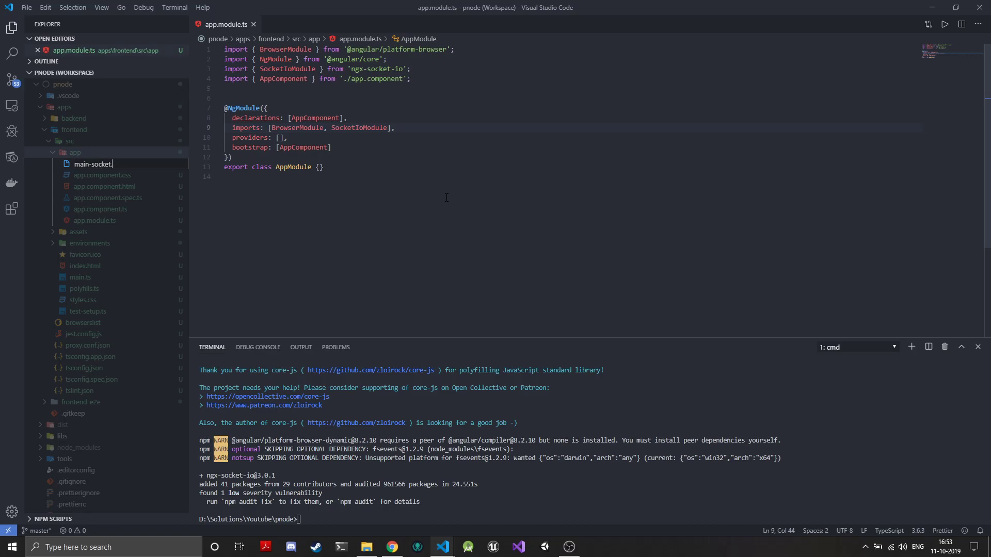
{"action": "type", "text": "service."}
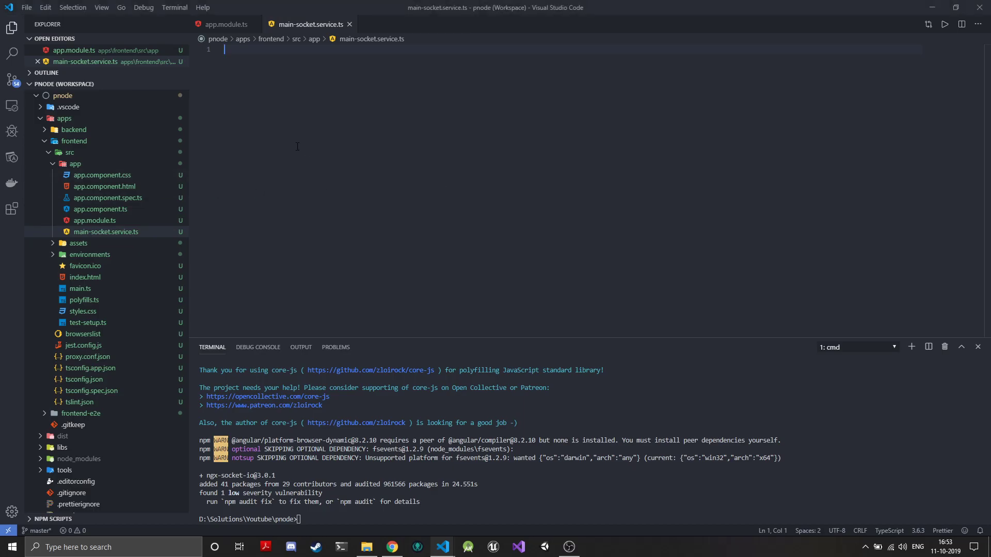
{"action": "type", "text": "import {} from"}
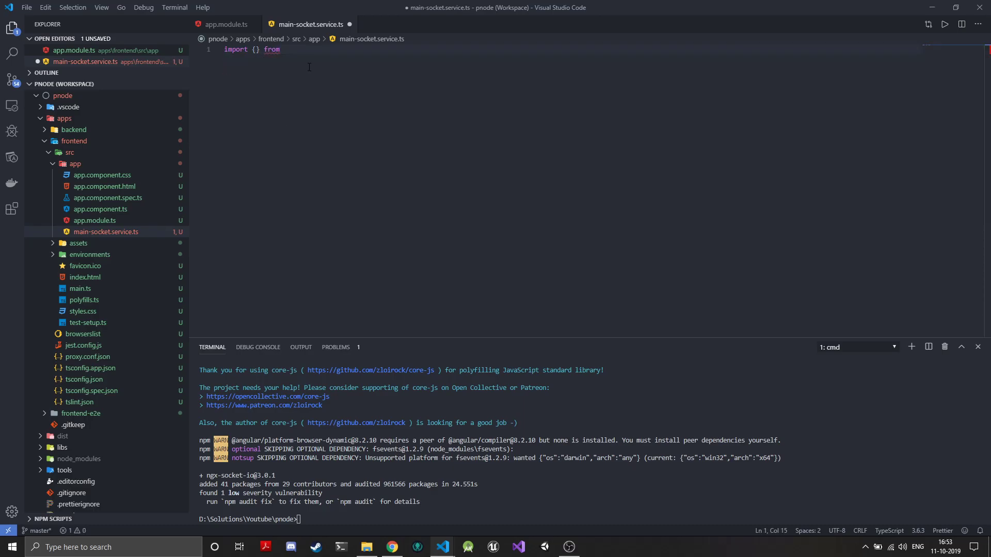
{"action": "type", "text": "'@angular/core';"}
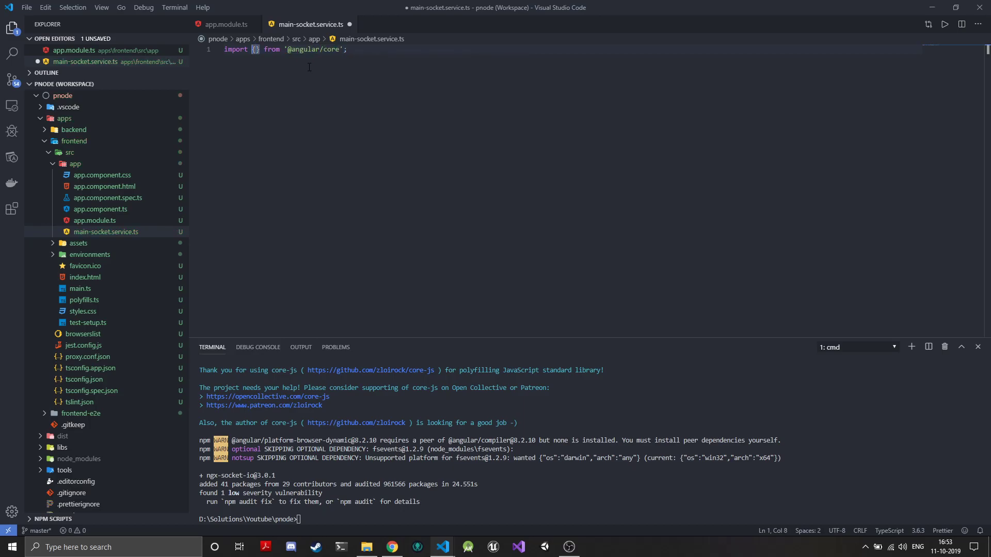
{"action": "type", "text": "Injectable"}
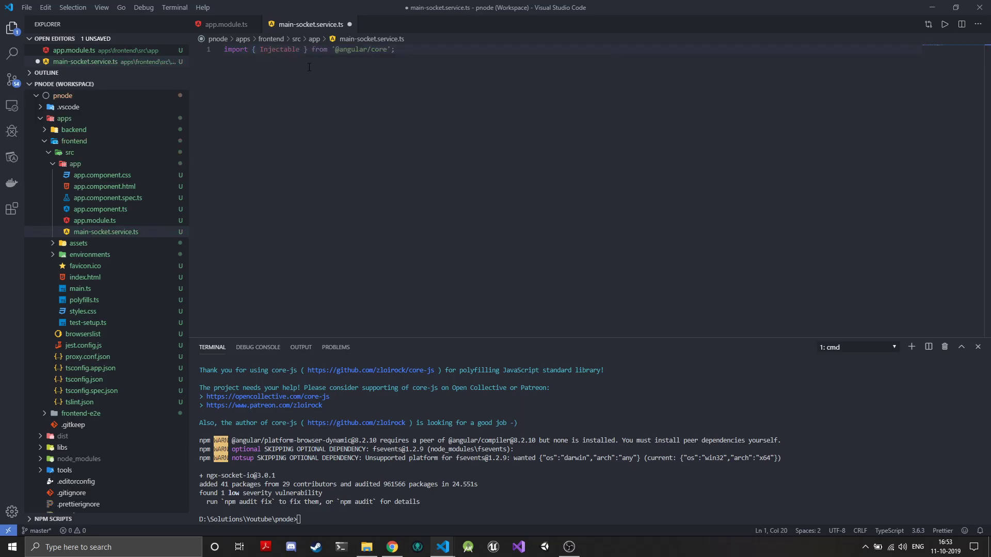
{"action": "left_click", "coordinate": [395, 49]}
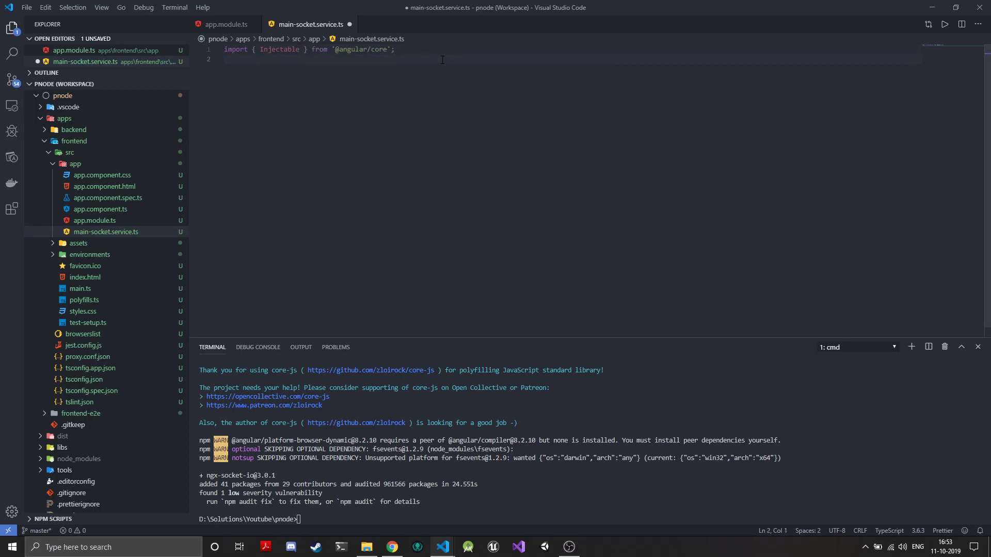
{"action": "type", "text": "import"}
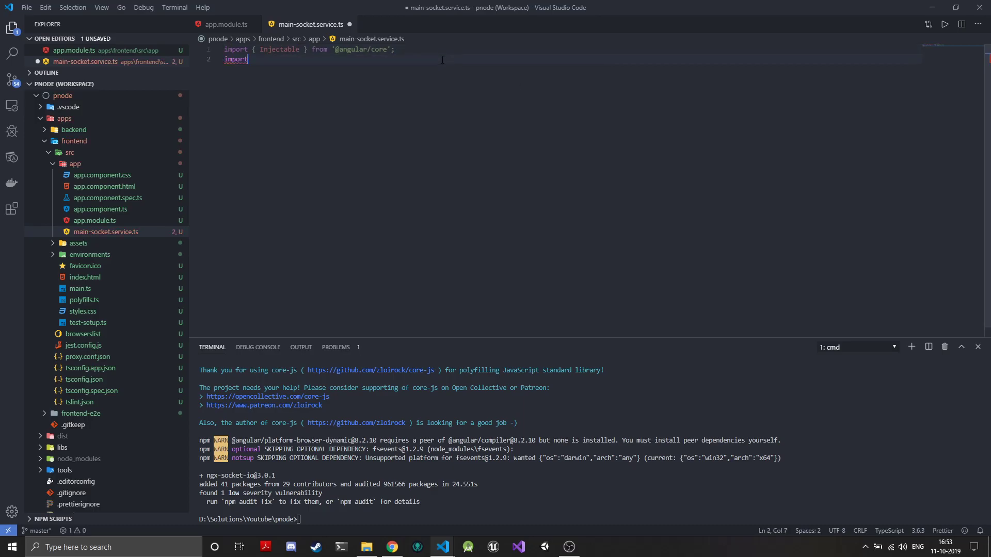
{"action": "type", "text": "{ S }"}
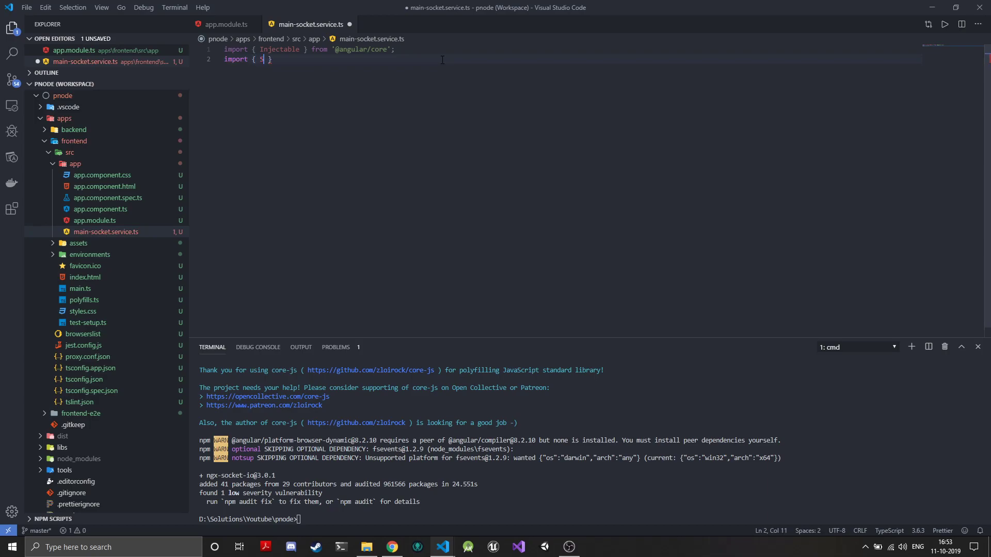
{"action": "type", "text": "ocket"}
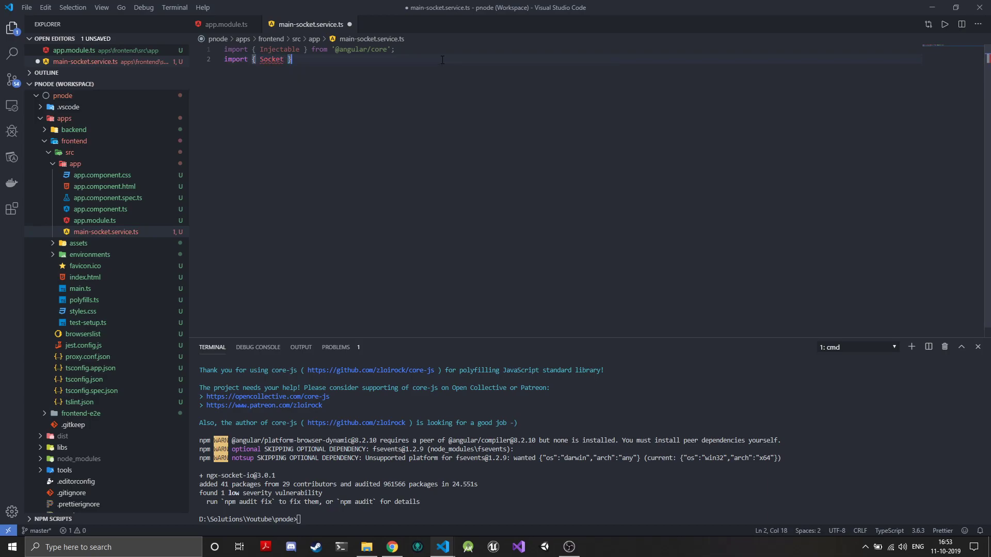
{"action": "type", "text": "from '"}
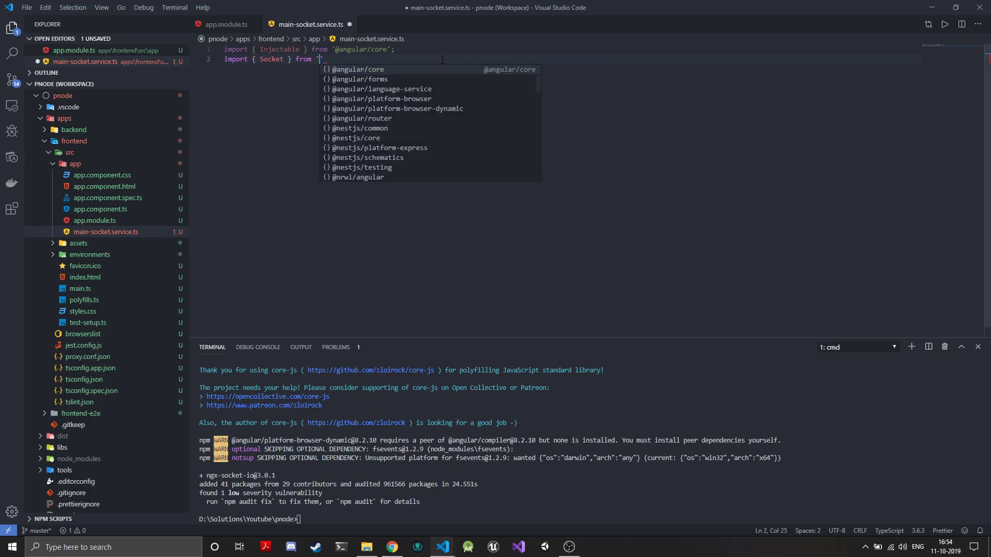
{"action": "type", "text": "ngx-socket-io"}
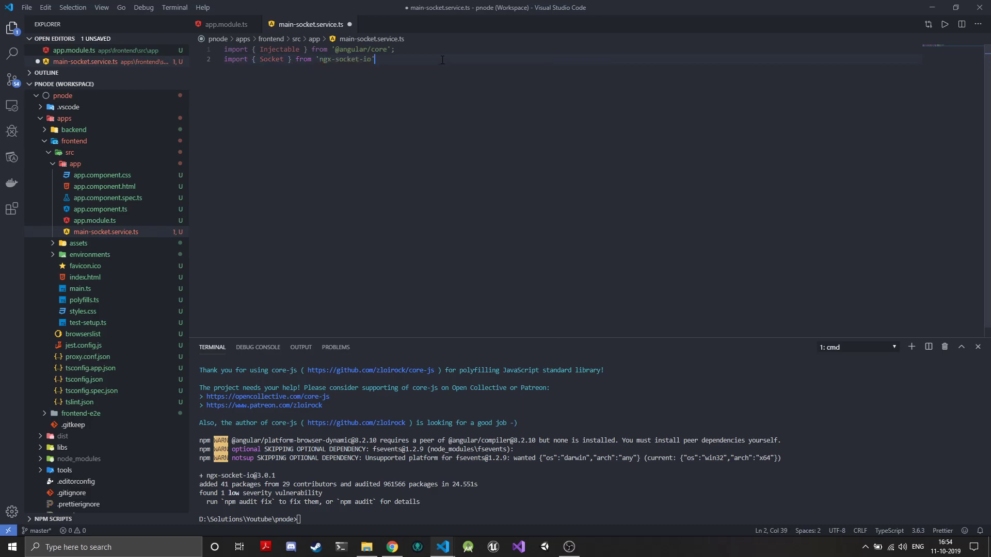
{"action": "type", "text": "@"}
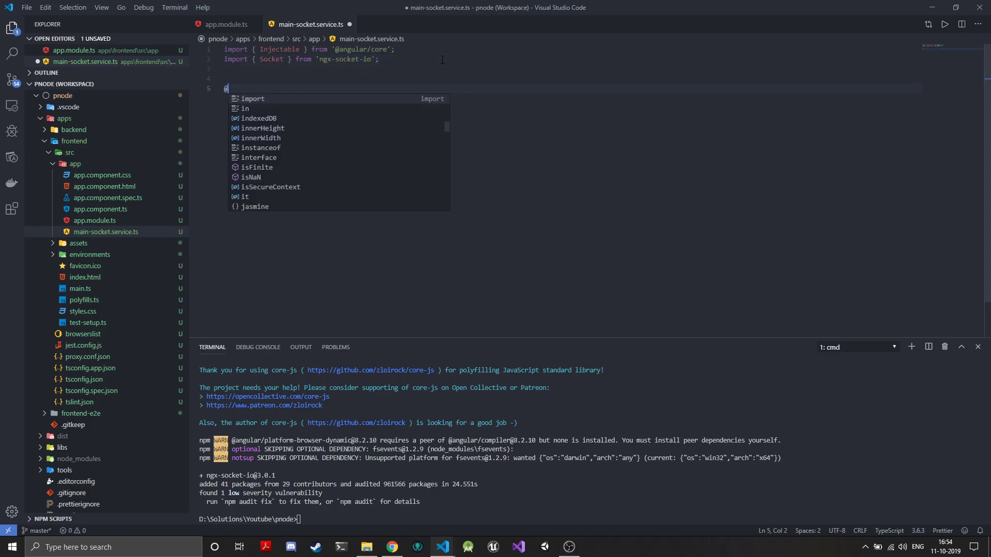
{"action": "type", "text": "@Injectable"}
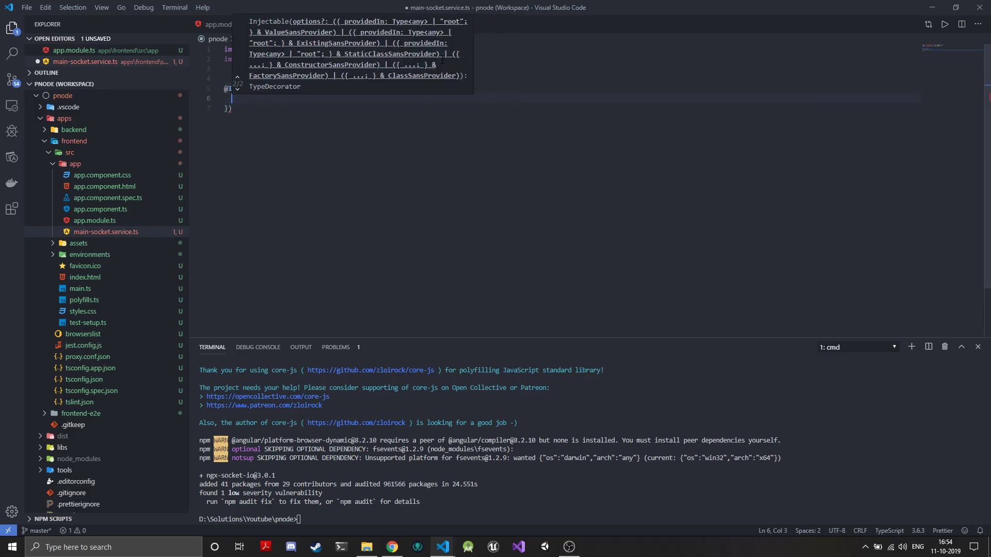
{"action": "type", "text": "providedIn: 'root'"}
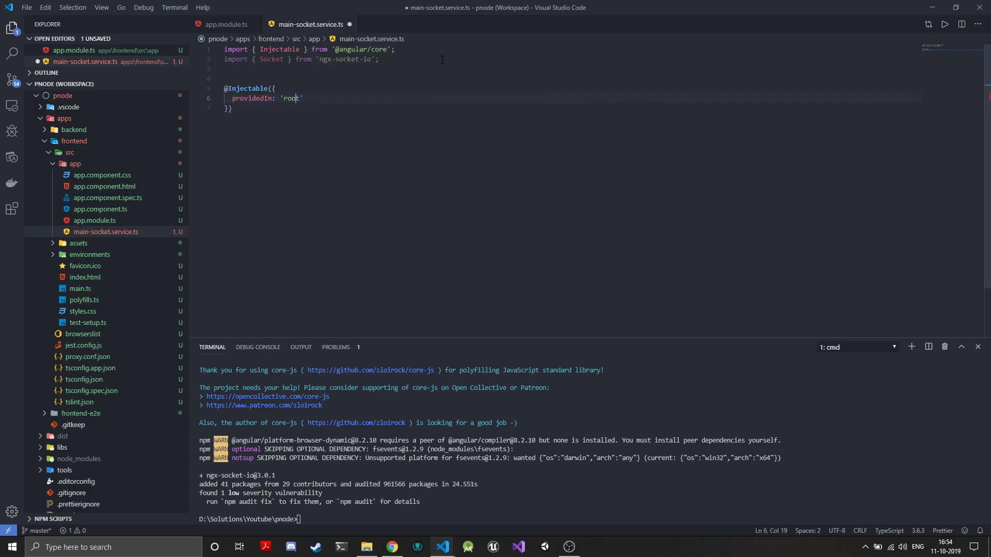
Step: Declare export class MainSocketService extends Socket
{"action": "type", "text": "ex"}
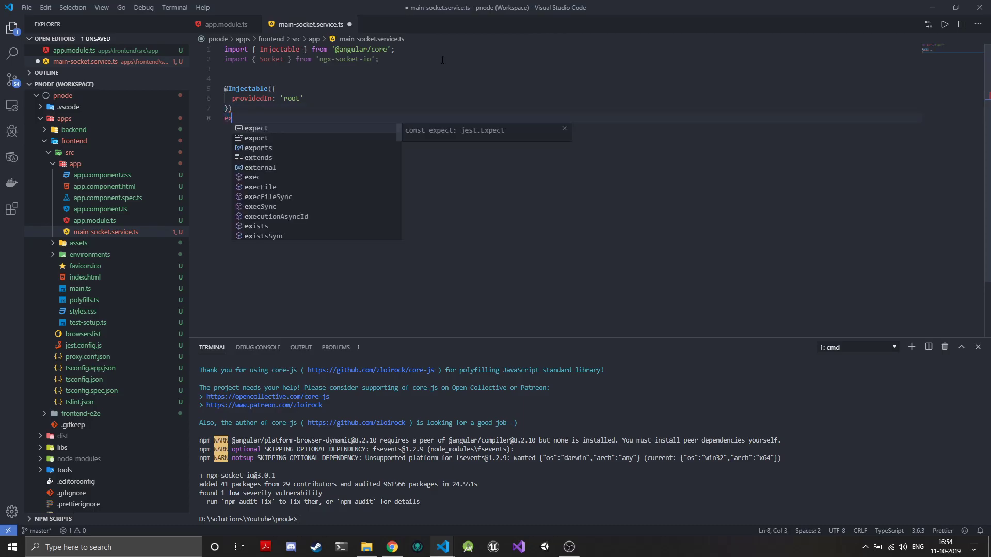
{"action": "type", "text": "port class"}
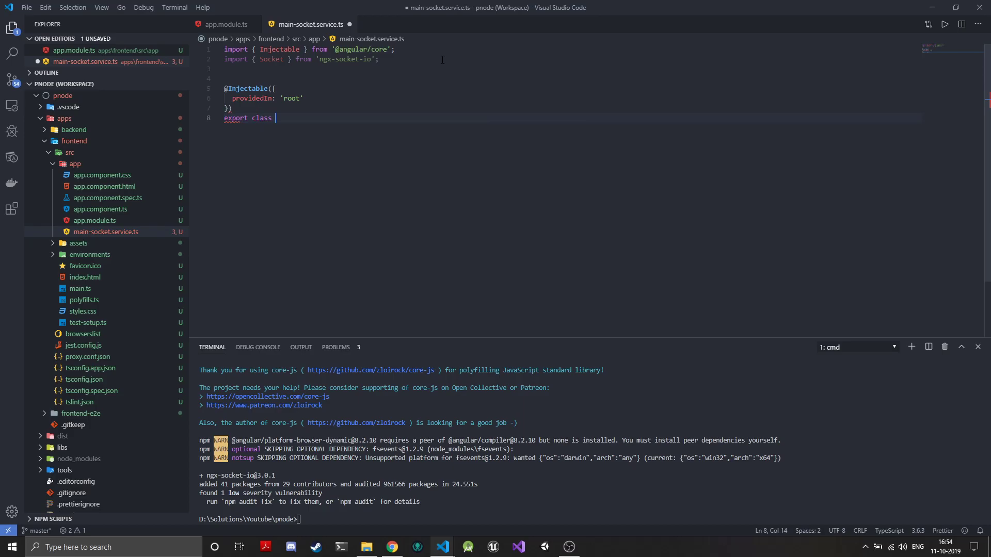
{"action": "type", "text": "Main"}
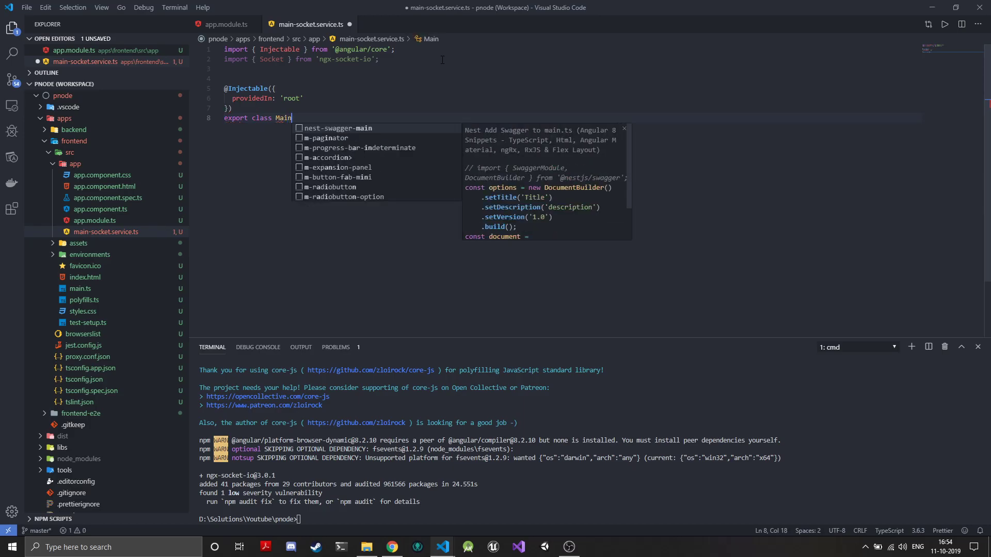
{"action": "type", "text": "Socket"}
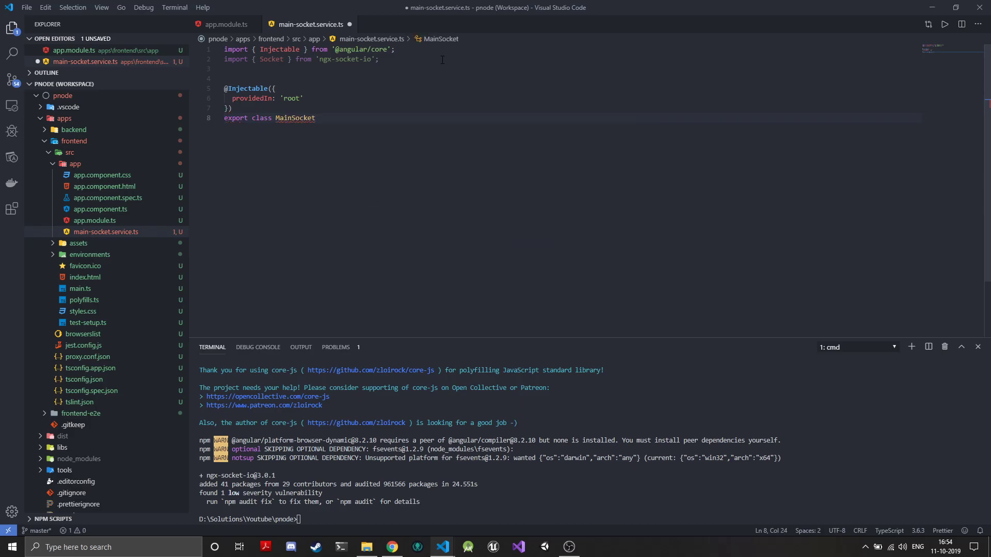
{"action": "type", "text": "Service extends"}
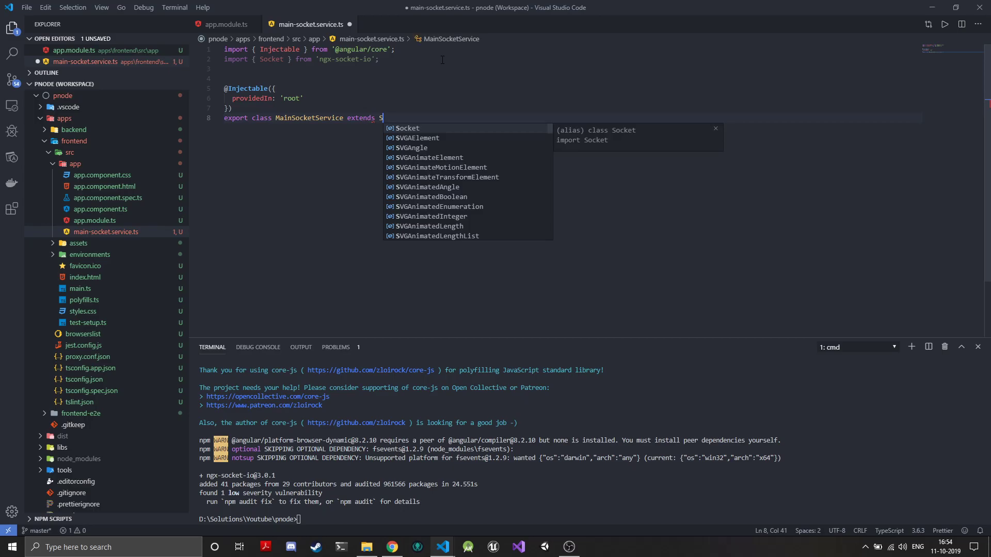
{"action": "type", "text": "Socket"}
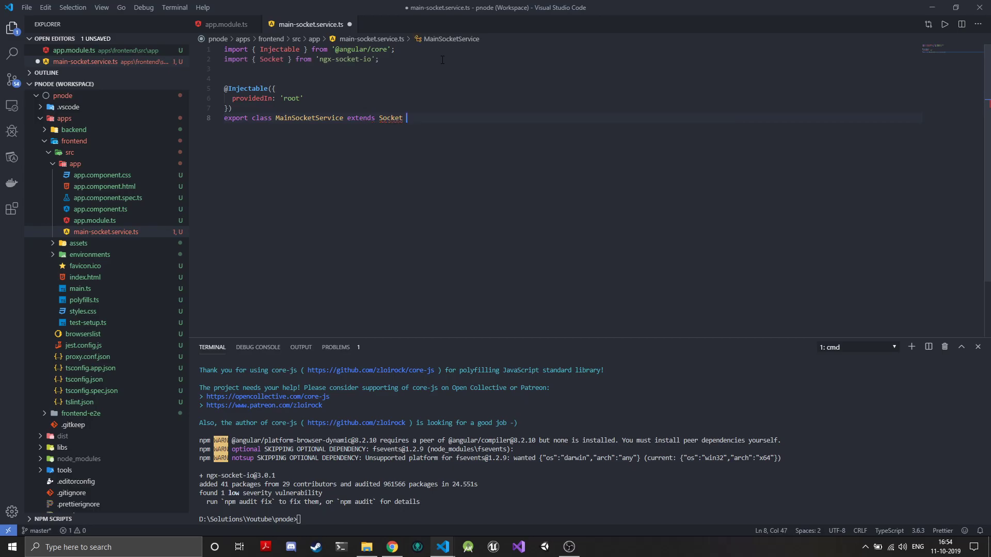
{"action": "type", "text": "{"}
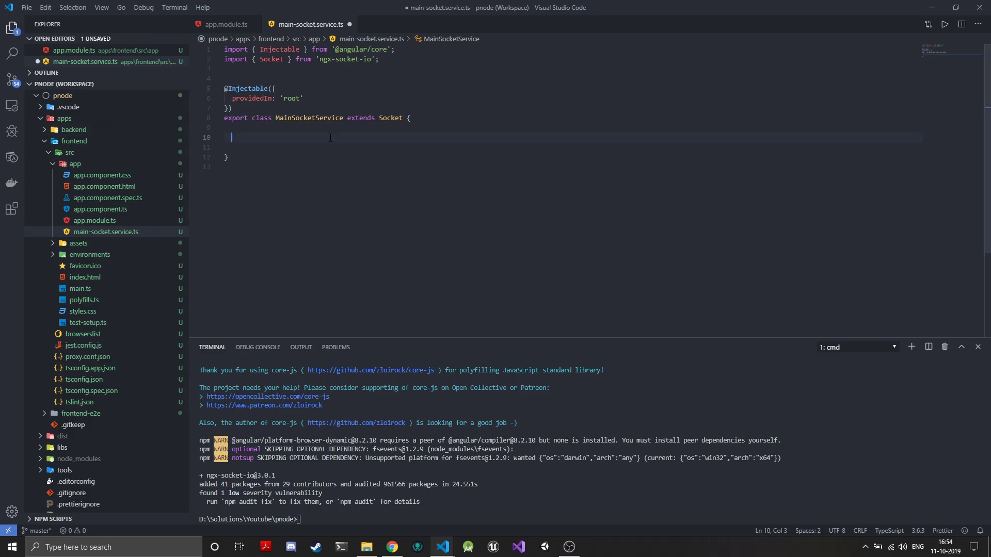
Step: Add a constructor calling super with url 'ws://localhost:3333' and websocket transports option
{"action": "type", "text": "constructor"}
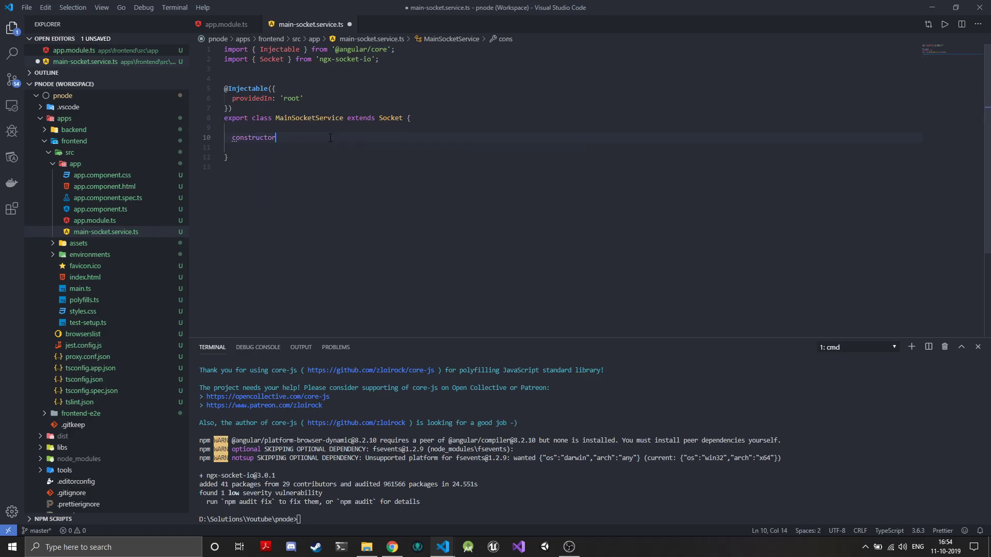
{"action": "type", "text": "() {"}
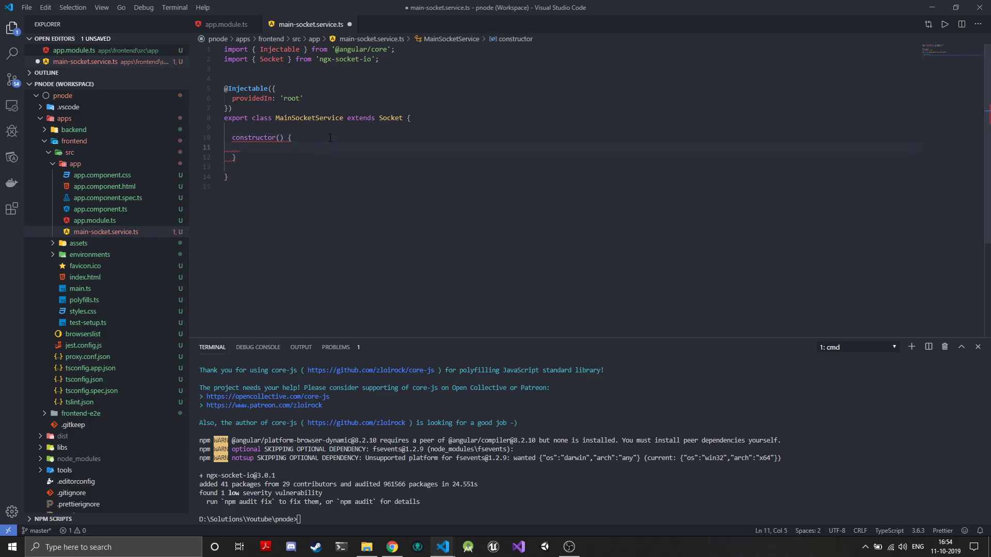
{"action": "type", "text": "sup"}
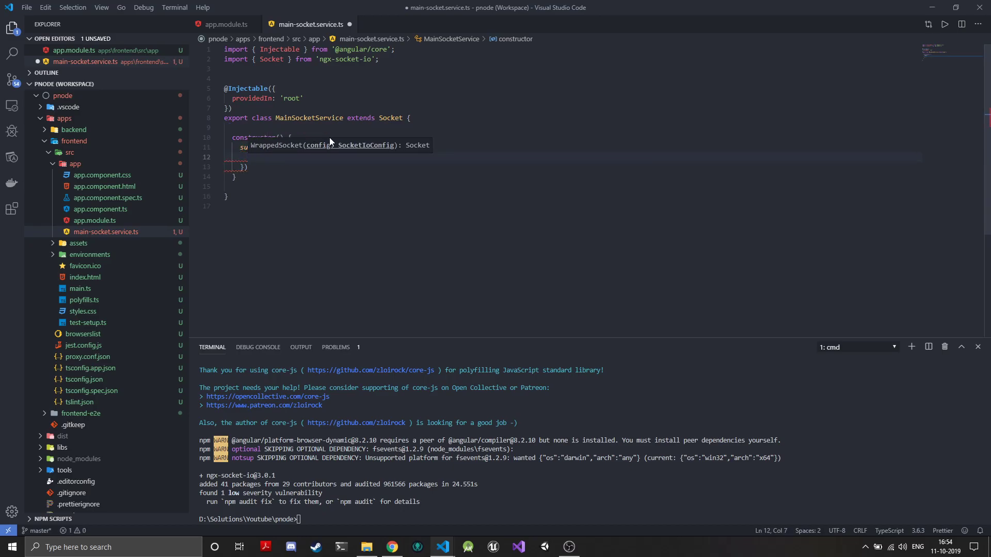
{"action": "type", "text": "url: ''"}
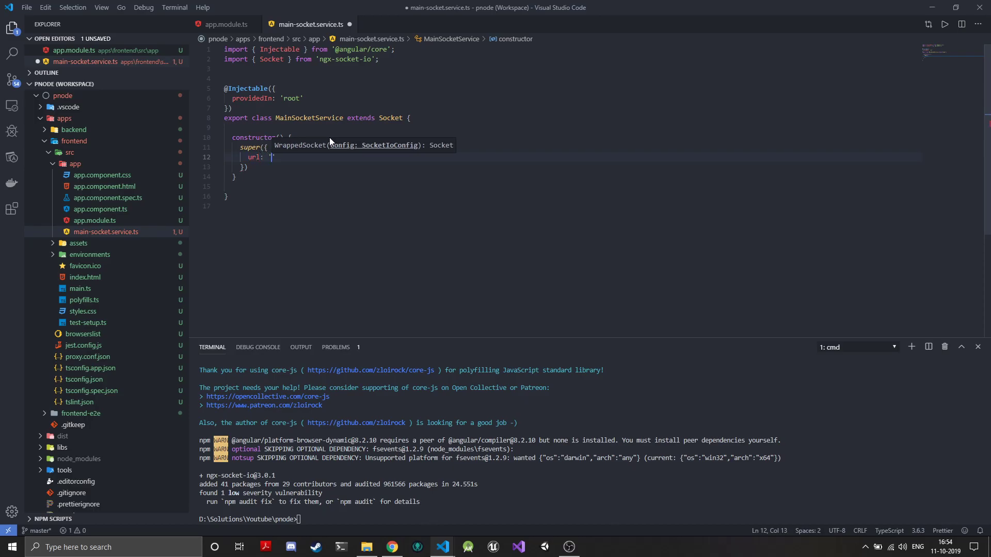
{"action": "type", "text": "ws:"}
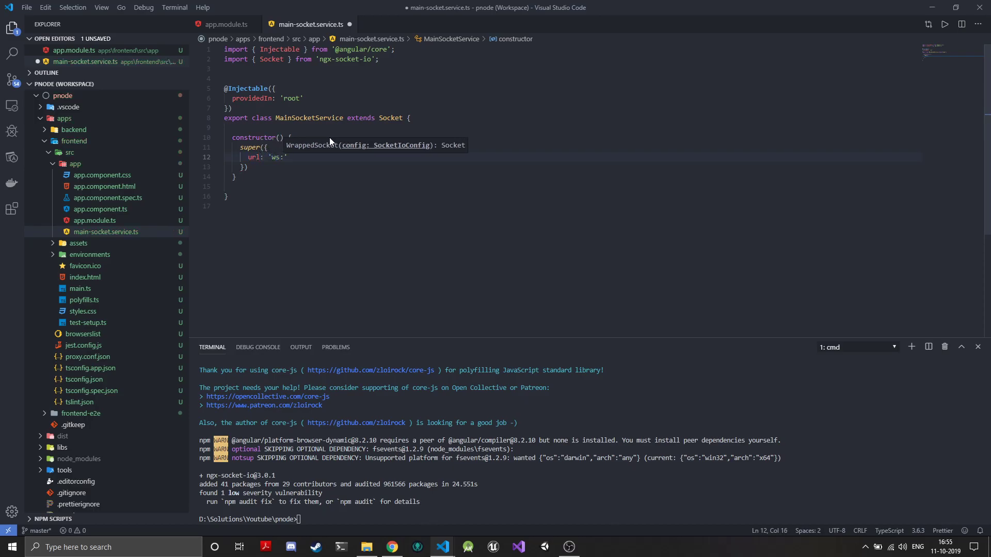
{"action": "type", "text": "//l"}
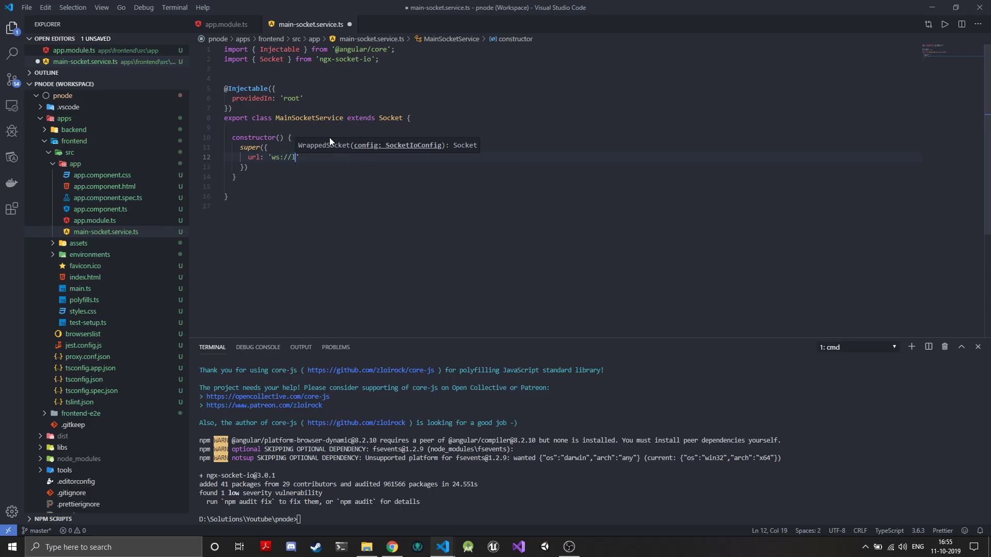
{"action": "type", "text": "localhost"}
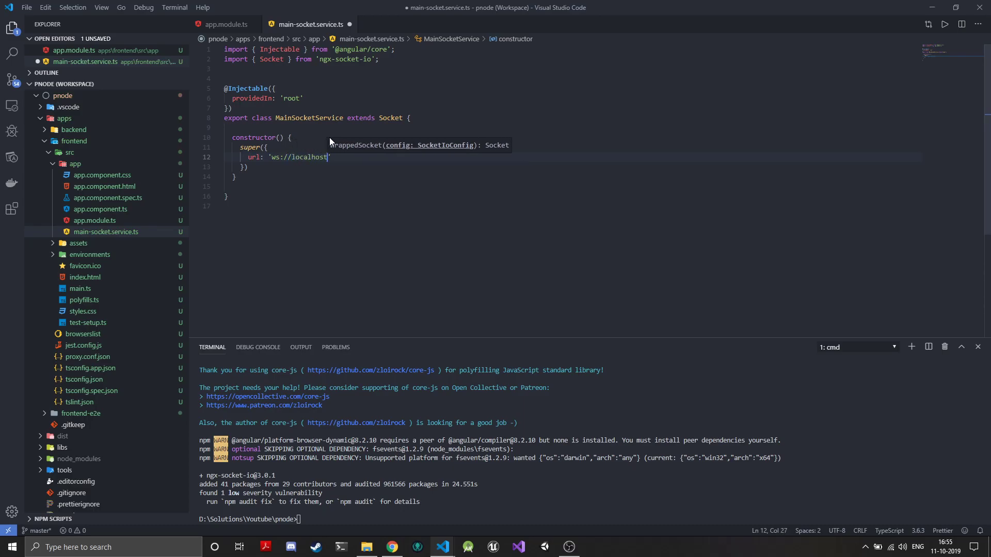
{"action": "type", "text": "3333"}
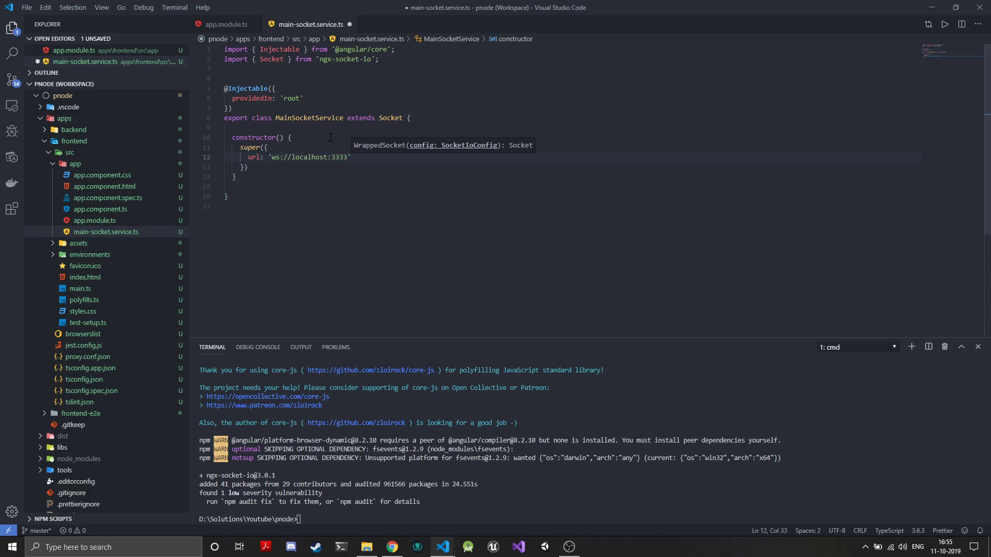
{"action": "type", "text": "options: {"}
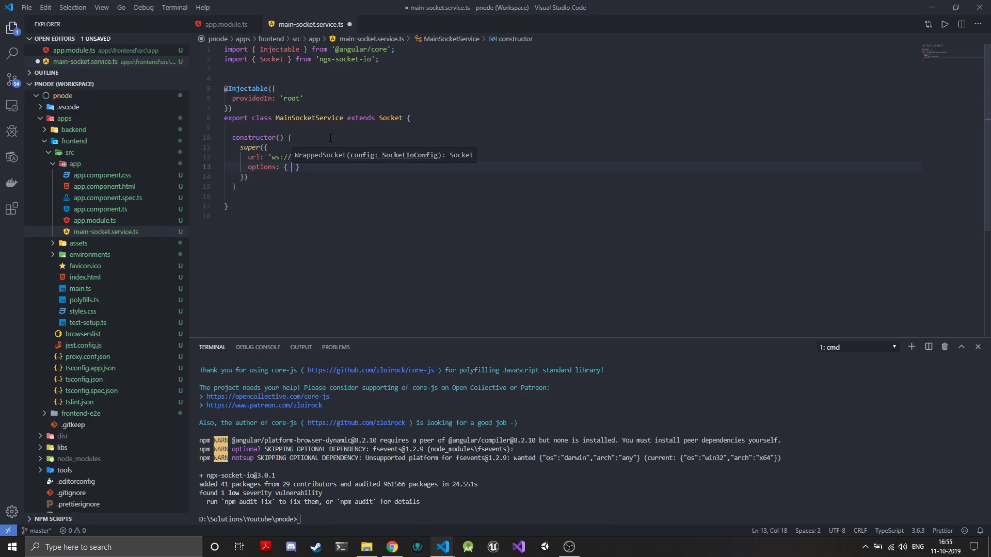
{"action": "type", "text": "transports: ['websocket'"}
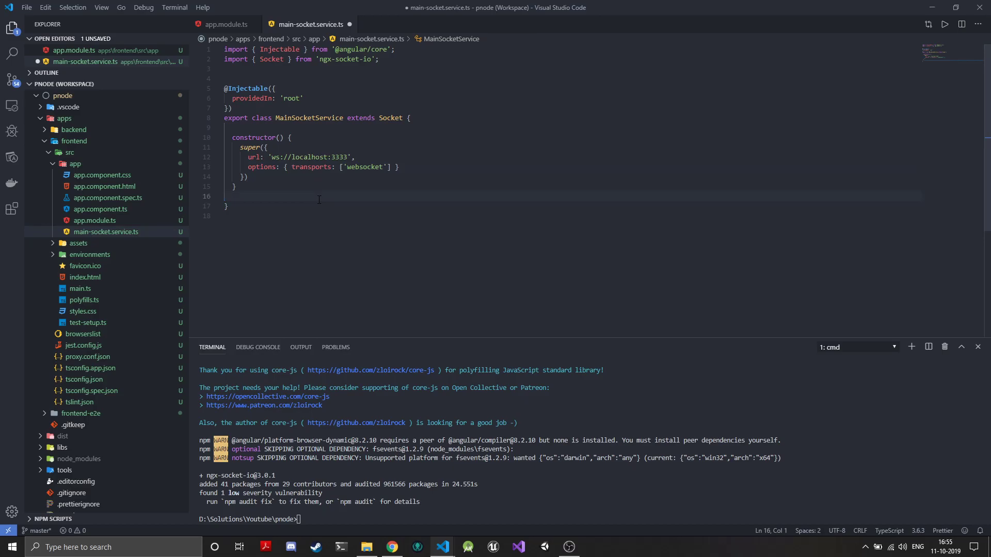
{"action": "left_click", "coordinate": [225, 197]}
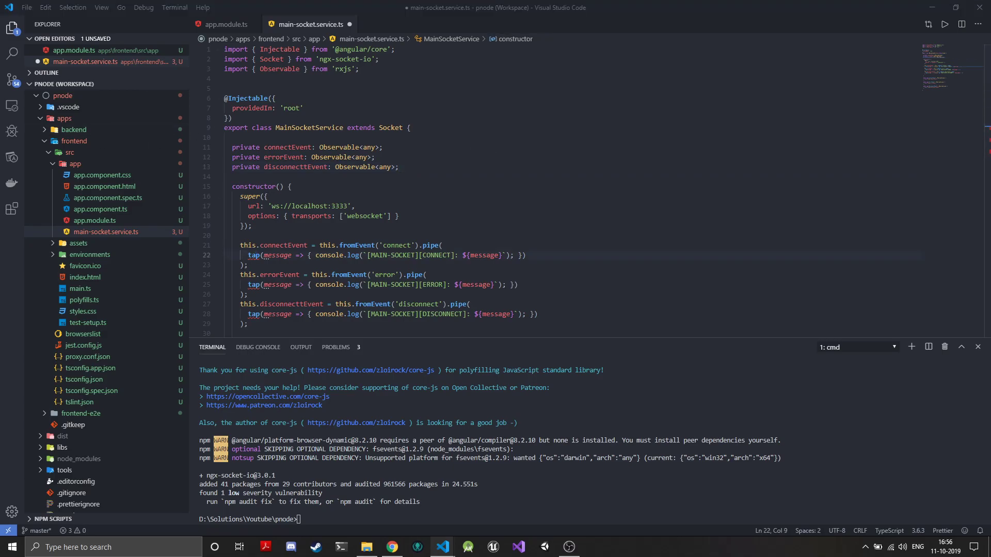
{"action": "left_click", "coordinate": [358, 68]}
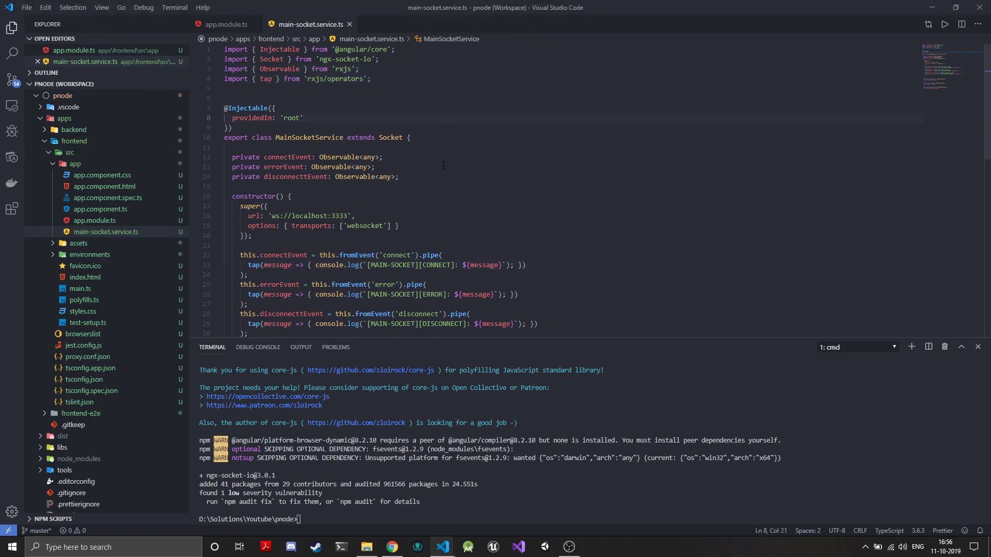
{"action": "scroll", "scroll_direction": "down", "scroll_amount": 3}
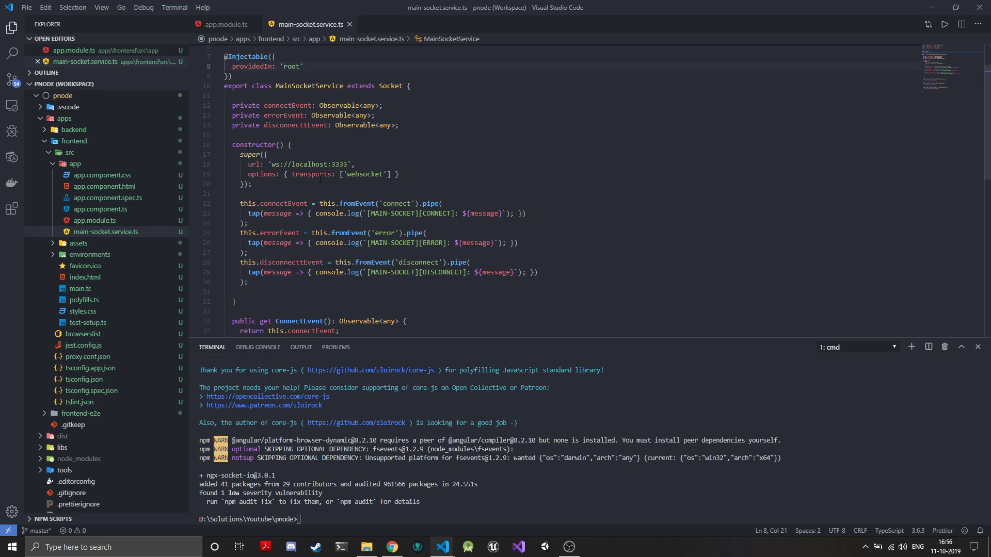
{"action": "scroll", "scroll_direction": "down", "scroll_amount": 3}
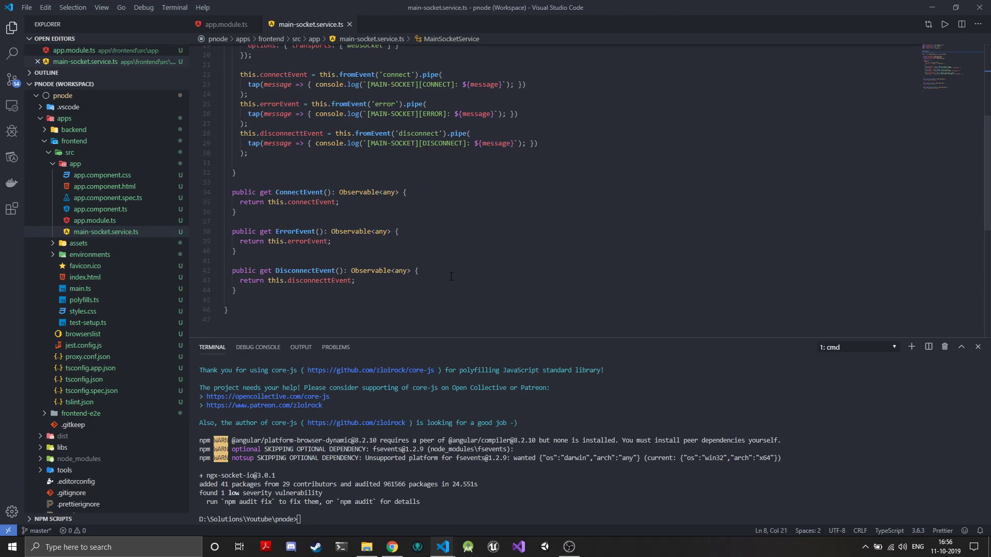
{"action": "mouse_move", "coordinate": [374, 206]}
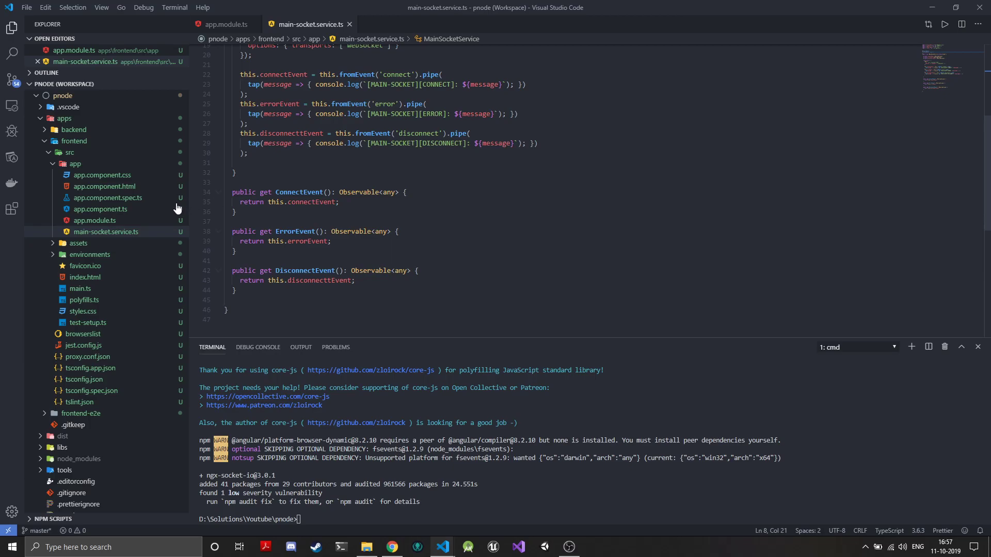
Step: Remove the default title property from AppComponent
{"action": "left_click", "coordinate": [105, 186]}
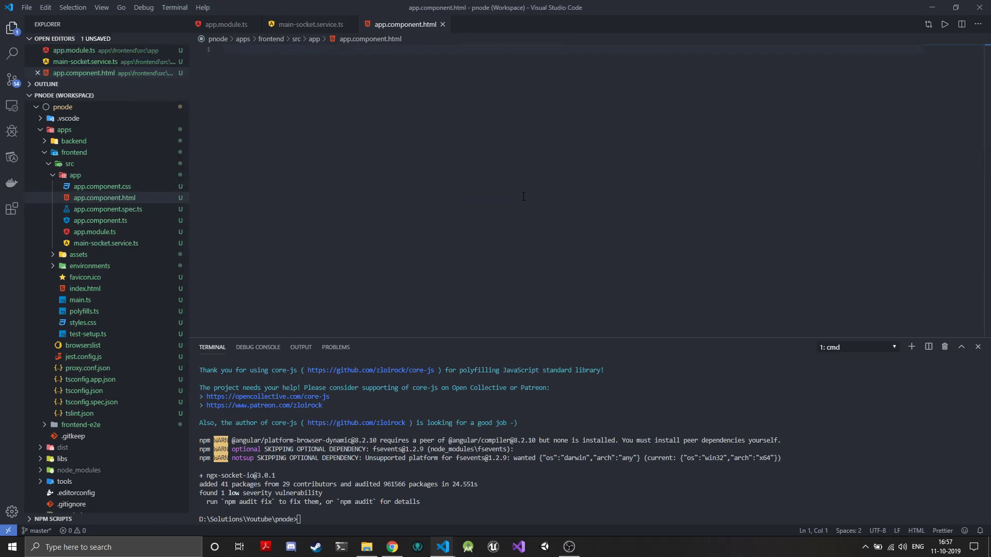
{"action": "left_click", "coordinate": [99, 220]}
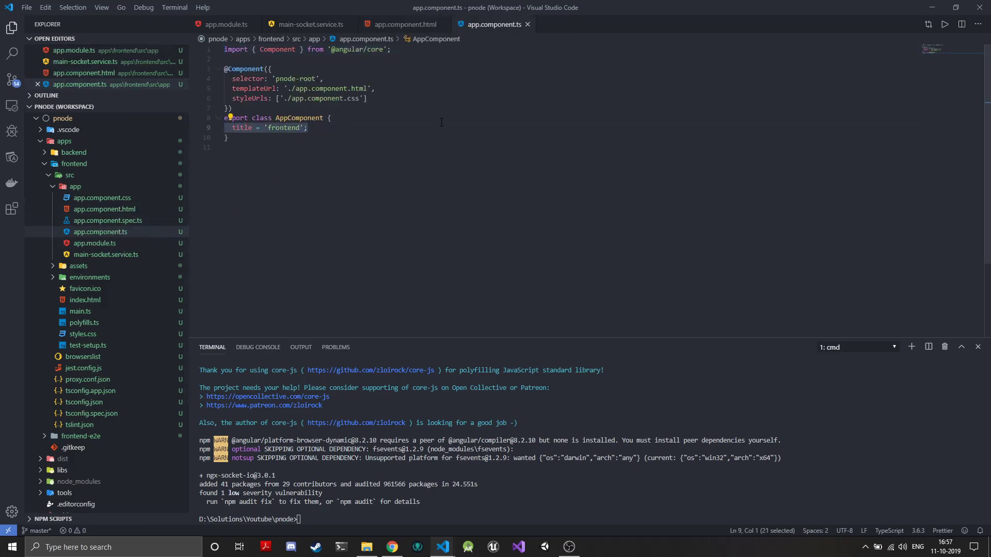
{"action": "key", "text": "Delete"}
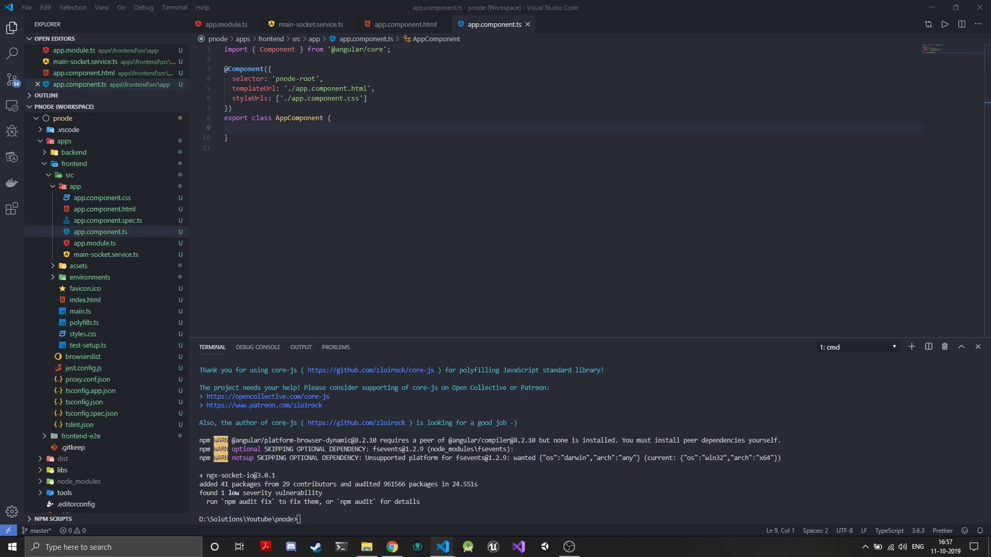
Step: Add a div with Start and Stop buttons plus A, B and ANS placeholder paragraphs in the template
{"action": "type", "text": "did"}
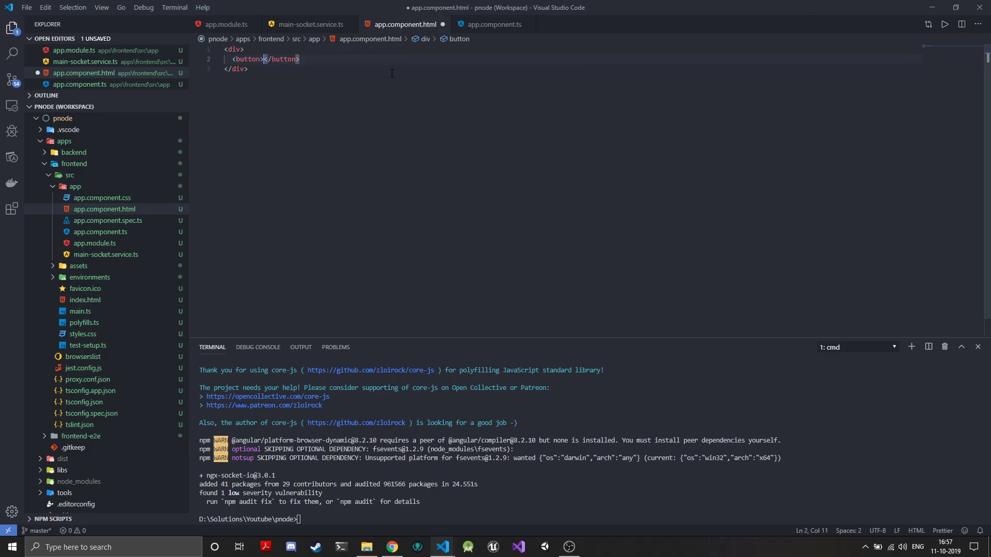
{"action": "type", "text": "Start"}
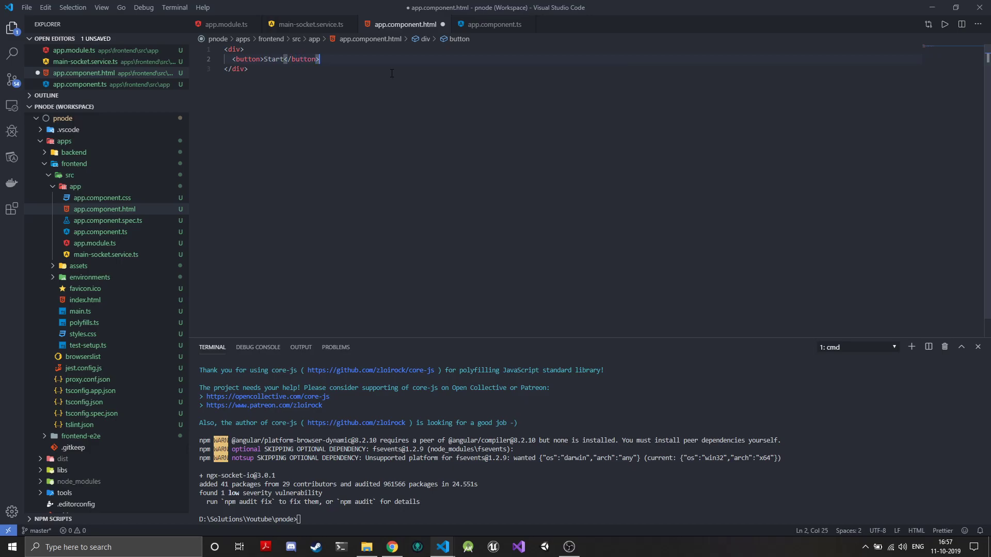
{"action": "type", "text": "<button></button>"}
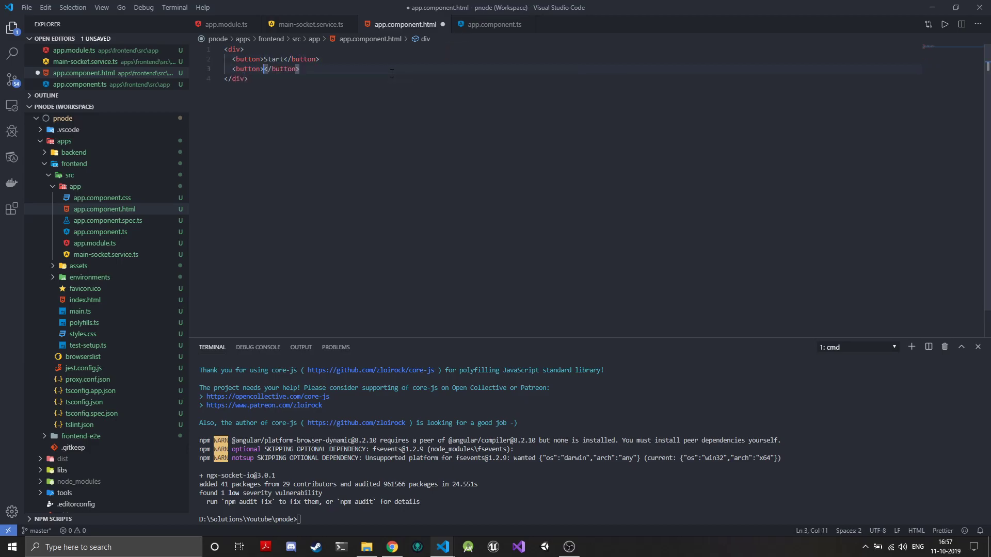
{"action": "type", "text": "Stop"}
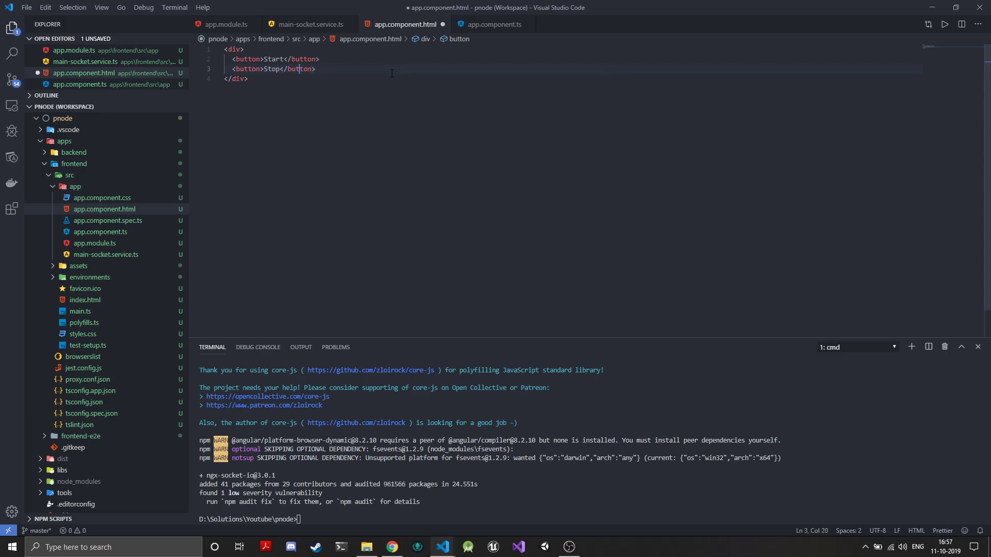
{"action": "key", "text": "Enter"}
{"action": "type", "text": "<p>A</p>"}
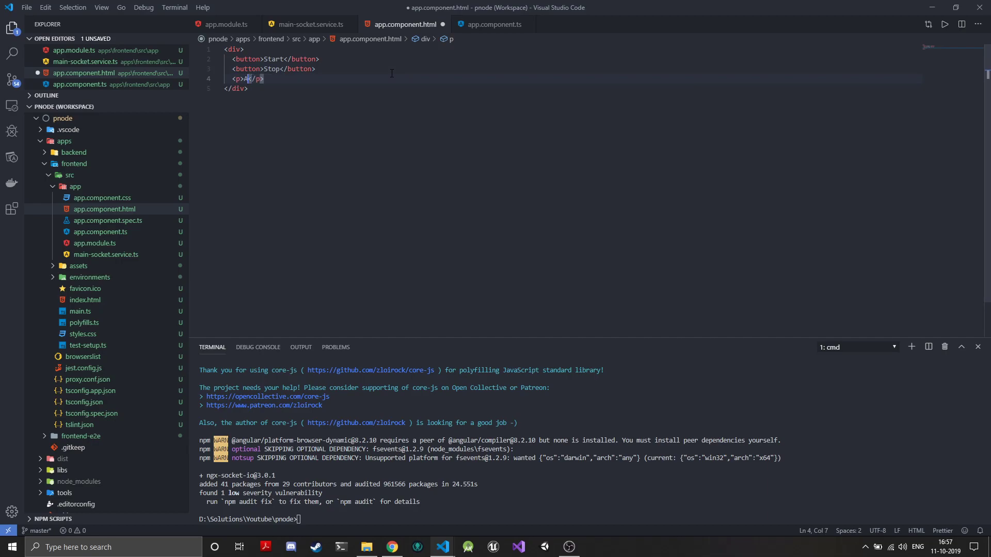
{"action": "type", "text": "A: {{ }}"}
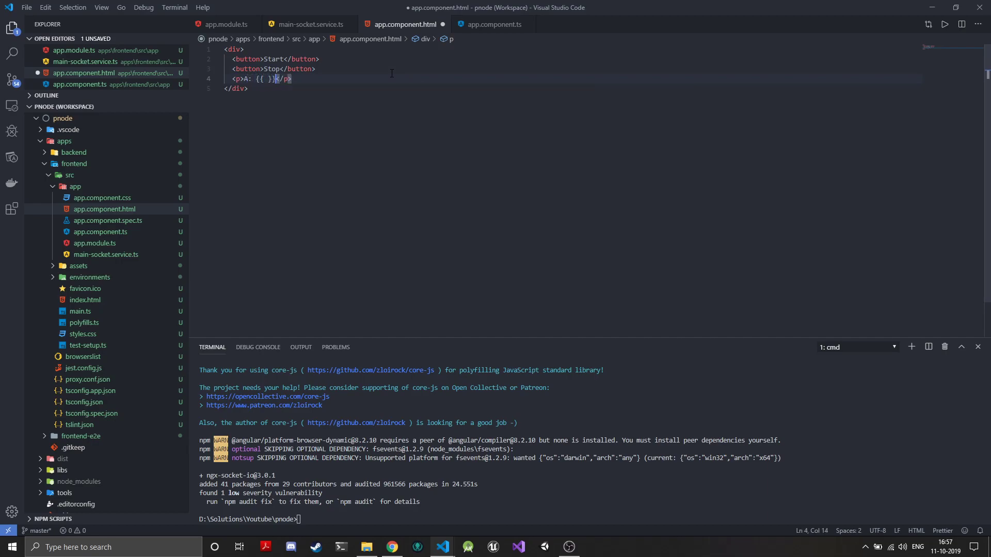
{"action": "type", "text": "B: {{"}
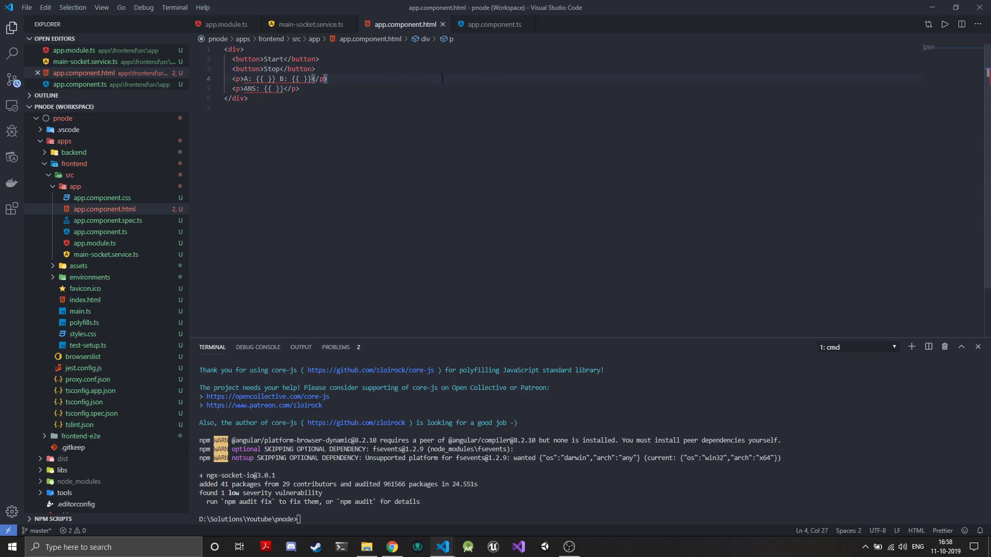
Step: Declare a: number; b: number; ans: number; in AppComponent
{"action": "left_click", "coordinate": [492, 25]}
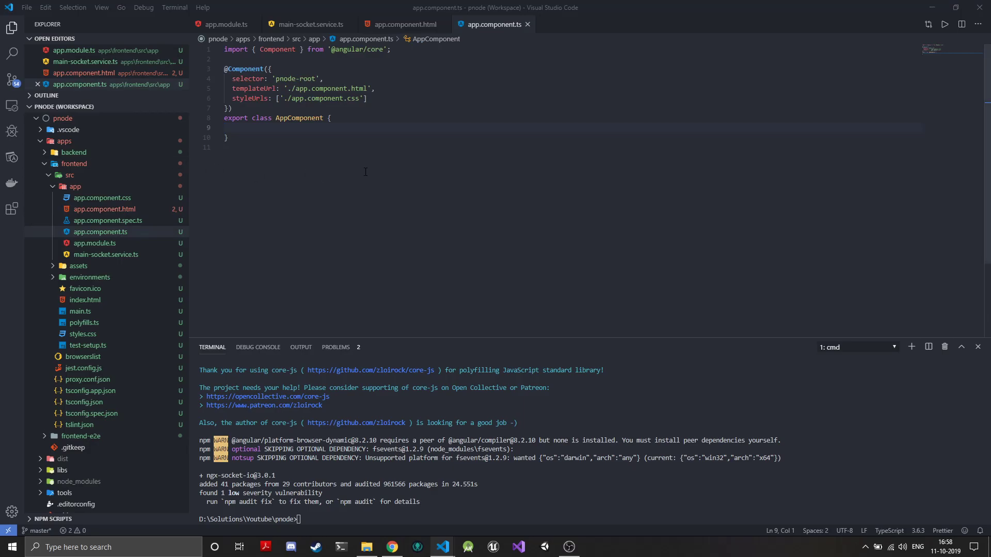
{"action": "key", "text": "Enter"}
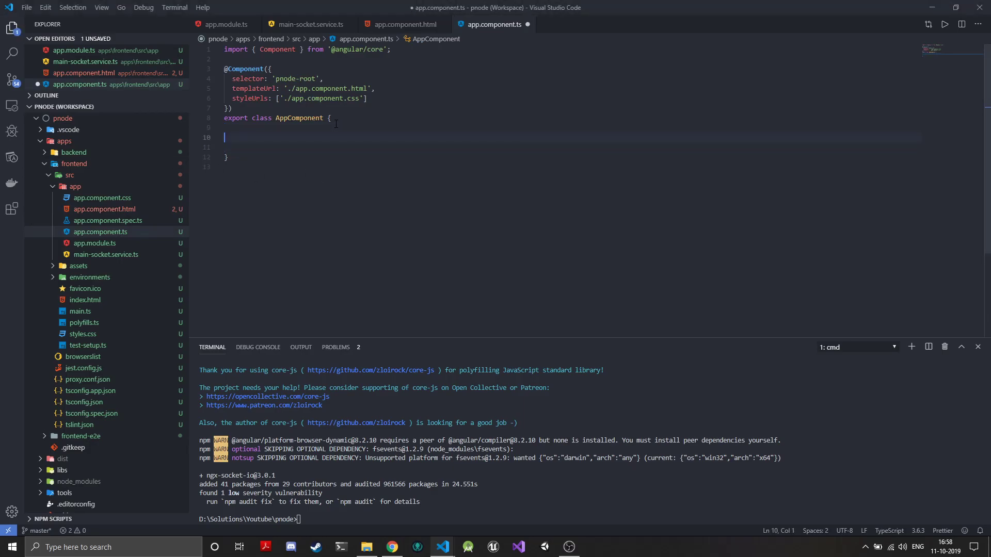
{"action": "type", "text": "a: nub"}
{"action": "type", "text": "b:"}
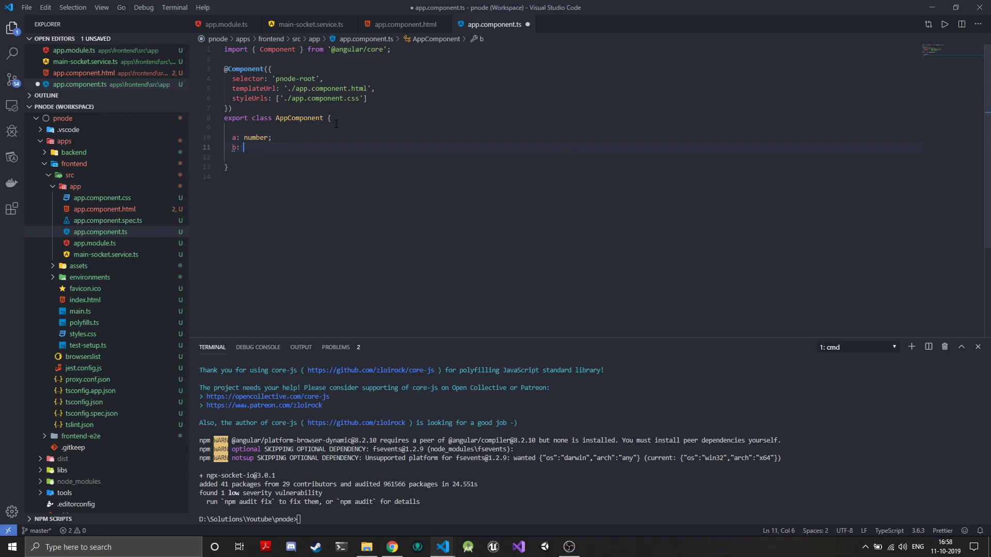
{"action": "type", "text": "number;"}
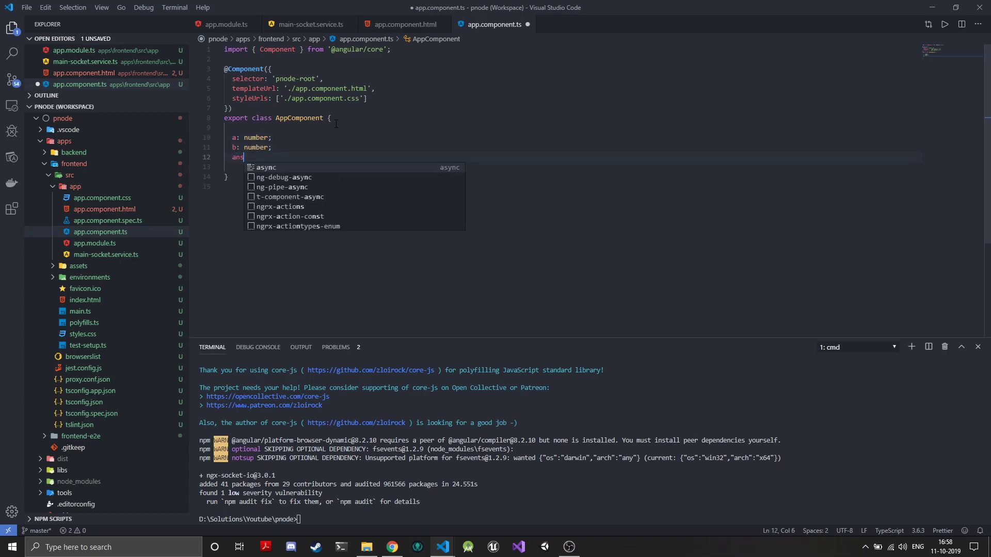
{"action": "type", "text": ": number;"}
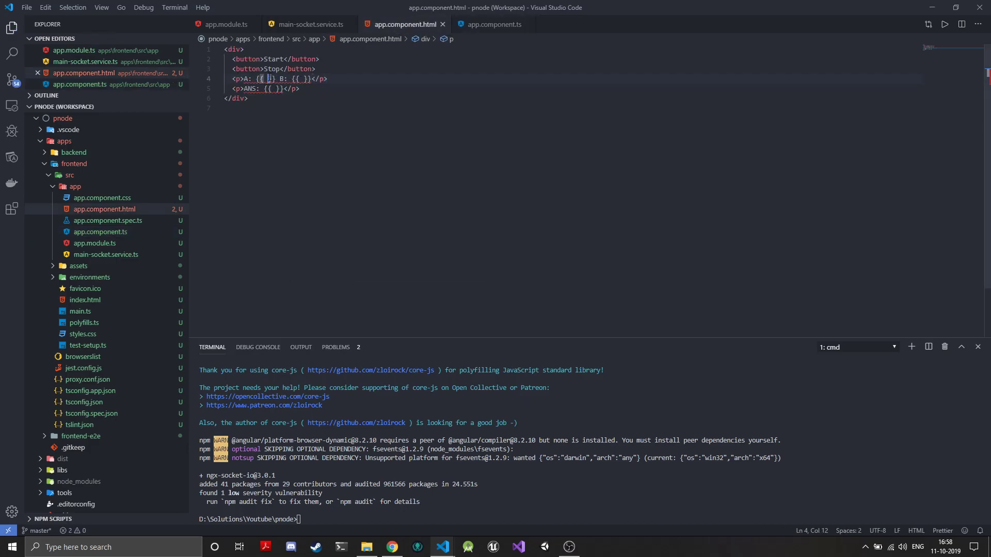
Step: Fill the template placeholders with {{ a }}, {{ b }} and {{ ans }}
{"action": "type", "text": "a"}
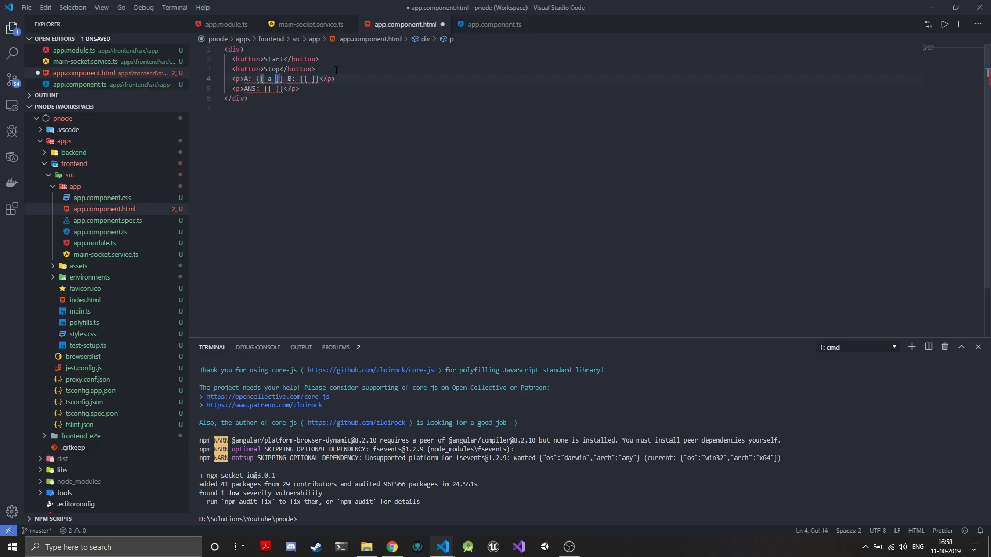
{"action": "type", "text": "b"}
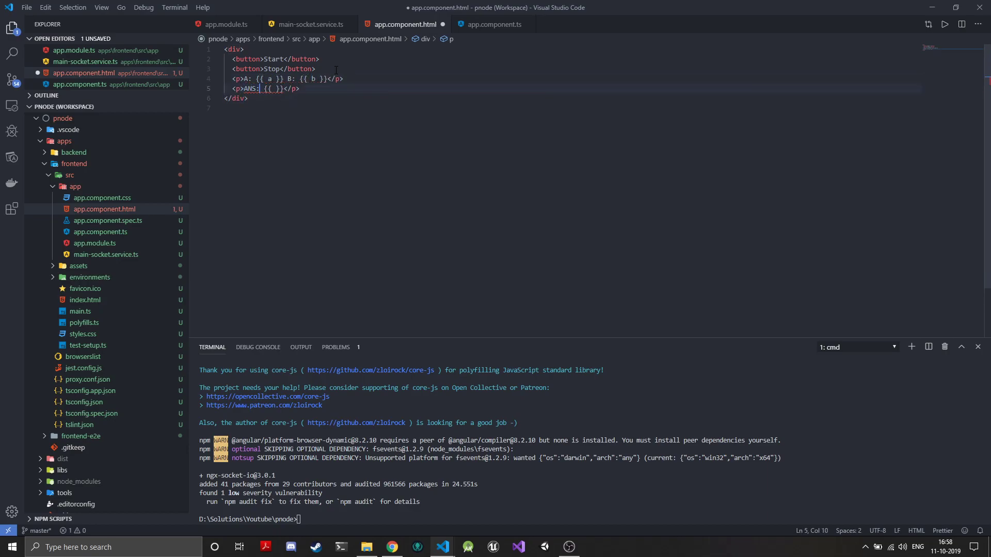
{"action": "type", "text": "ans: number;"}
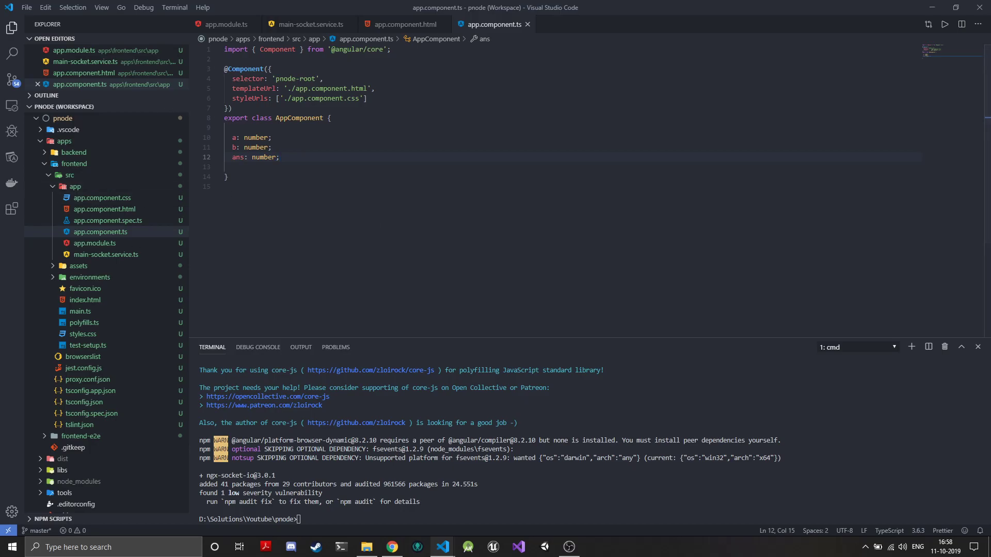
Step: Add a constructor injecting readonly socket: MainSocketService
{"action": "key", "text": "enter"}
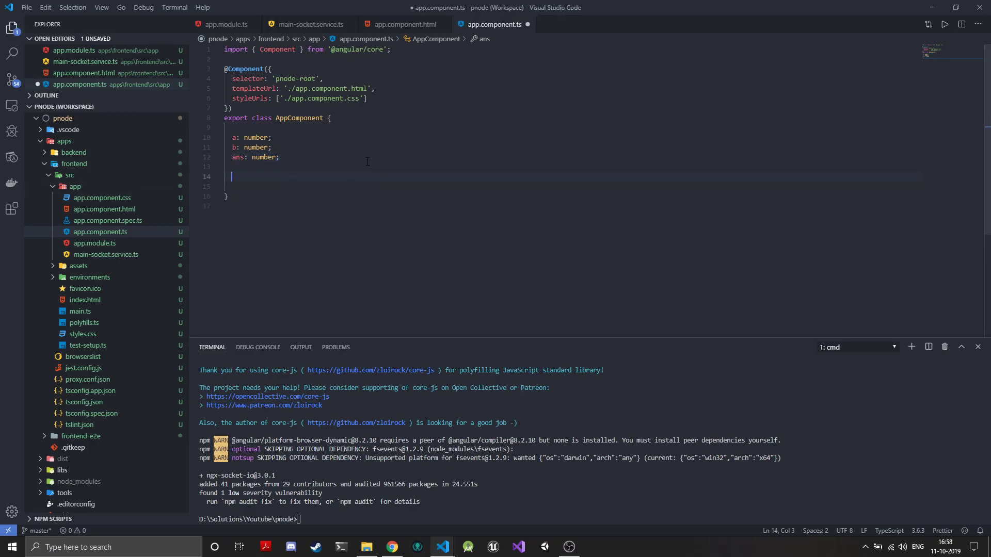
{"action": "type", "text": "constructor"}
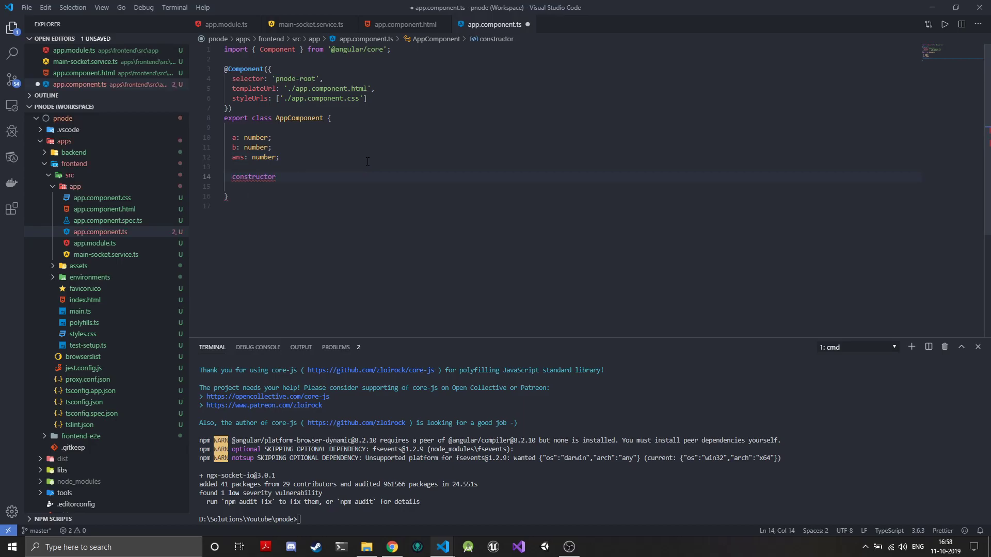
{"action": "type", "text": "()"}
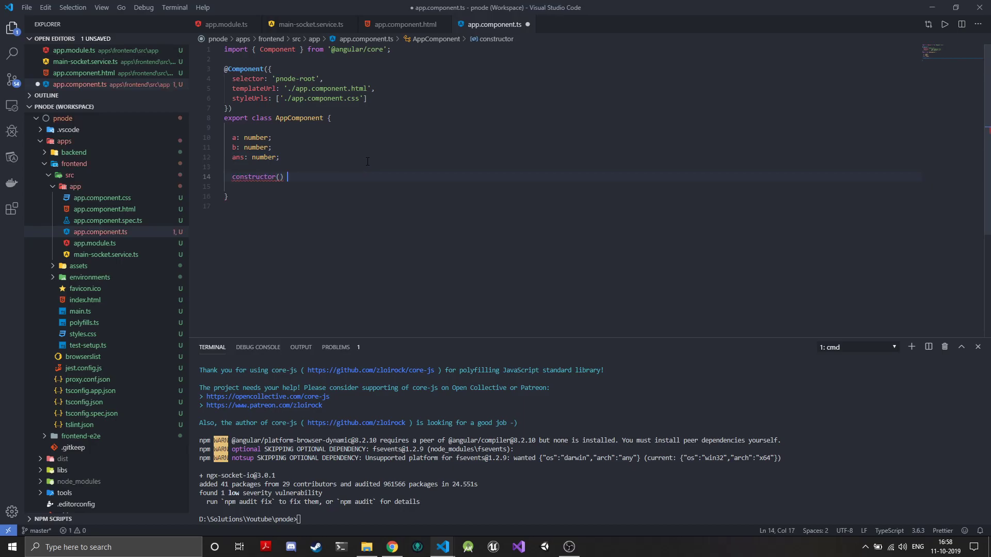
{"action": "type", "text": "{"}
{"action": "left_click", "coordinate": [572, 187]}
{"action": "type", "text": "private"}
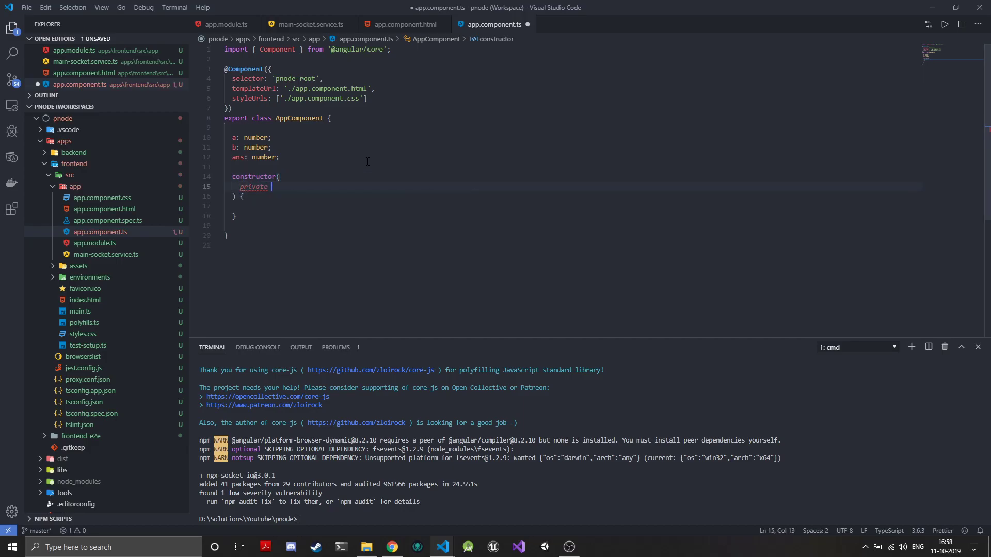
{"action": "type", "text": "readonly"}
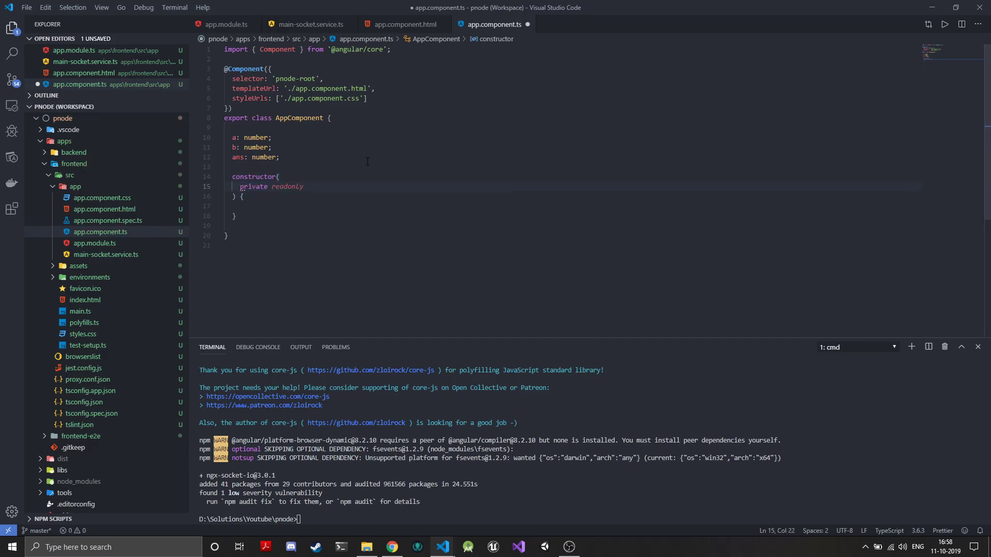
{"action": "type", "text": "socket"}
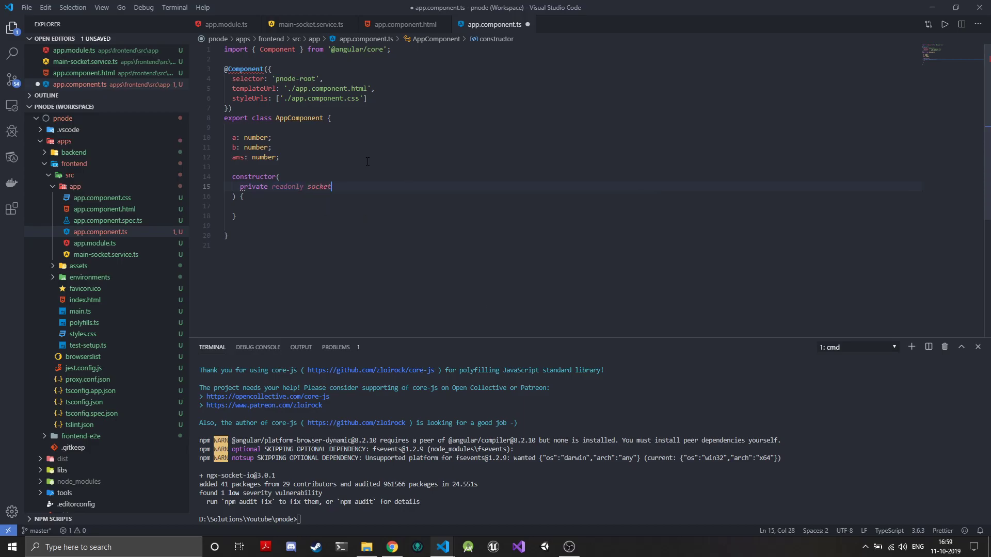
{"action": "type", "text": ": MainSocketService"}
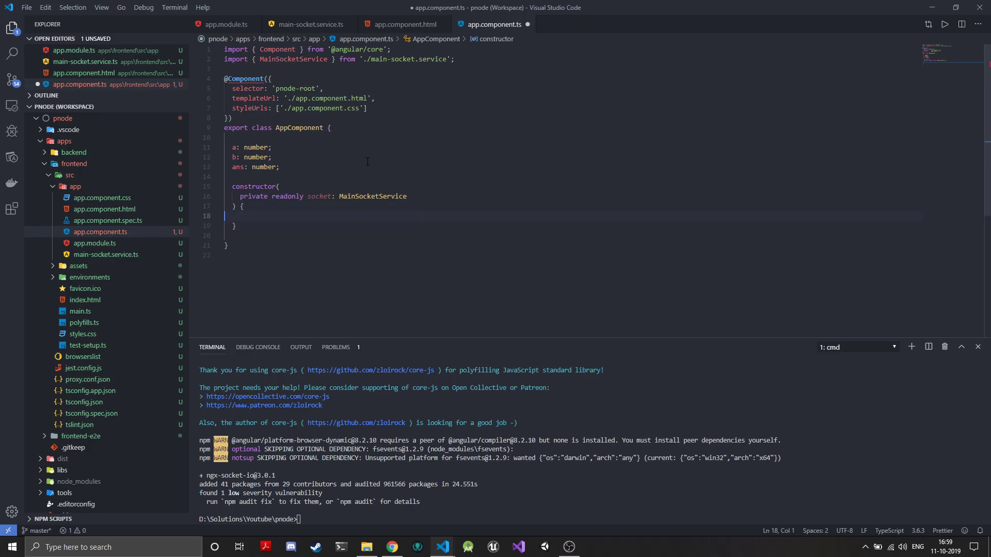
Step: Listen for the socket 'output' event and store data.ans in this.ans
{"action": "type", "text": "this"}
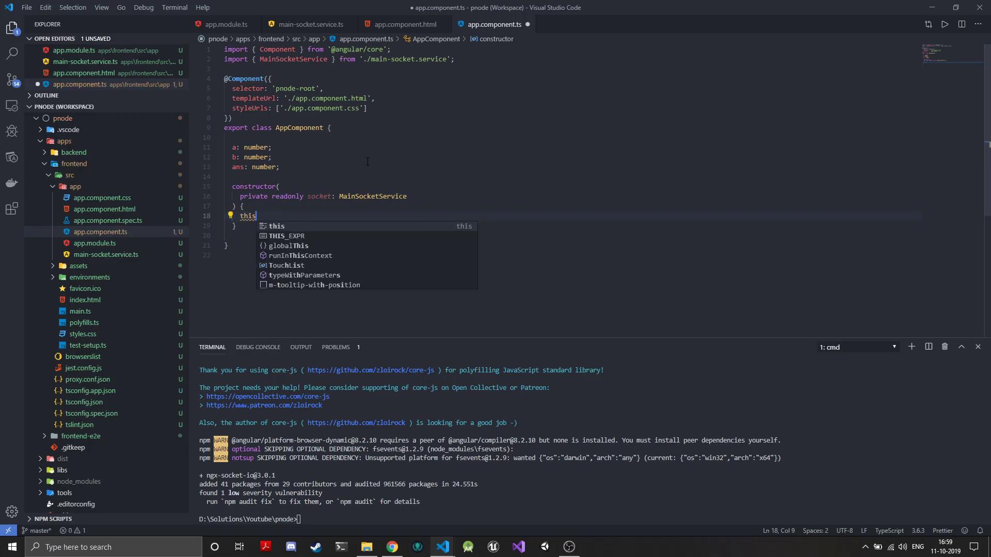
{"action": "type", "text": ".socket.o"}
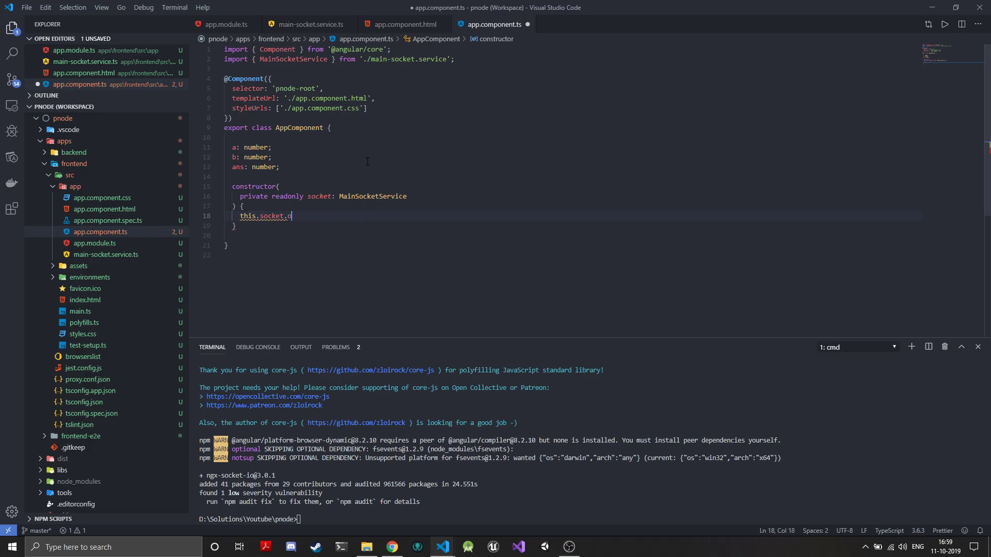
{"action": "type", "text": "n('"}
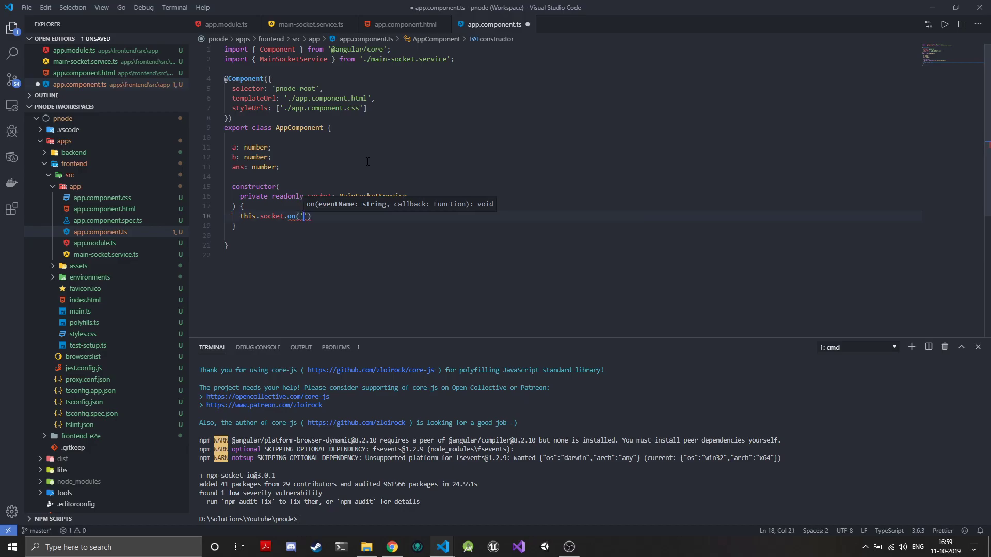
{"action": "type", "text": "output"}
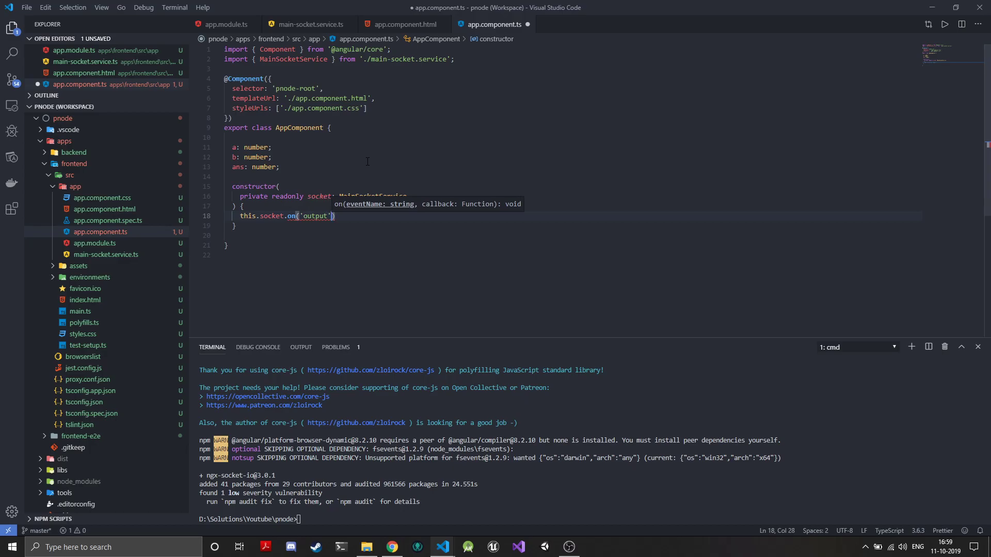
{"action": "type", "text": ","}
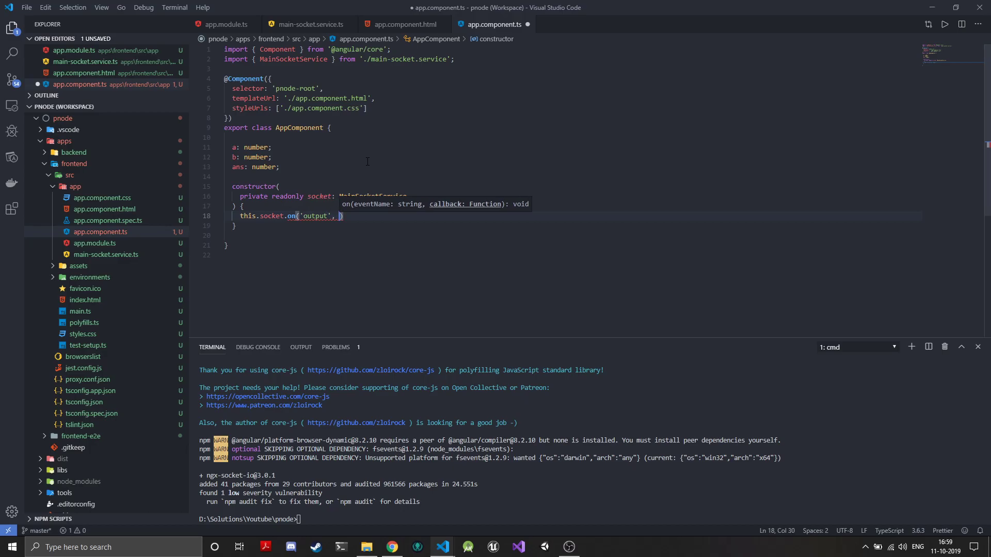
{"action": "type", "text": "(data"}
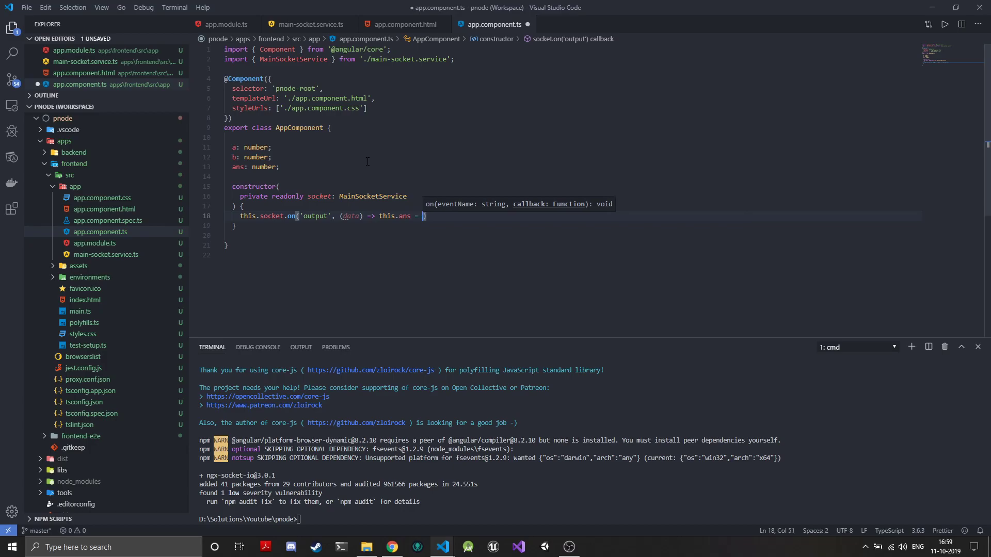
{"action": "type", "text": "data.ans"}
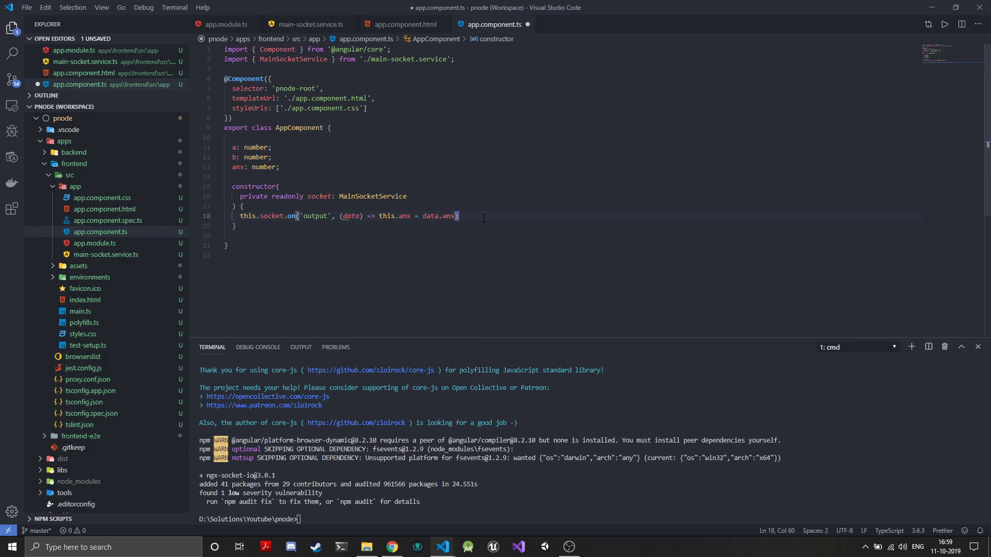
{"action": "type", "text": ";"}
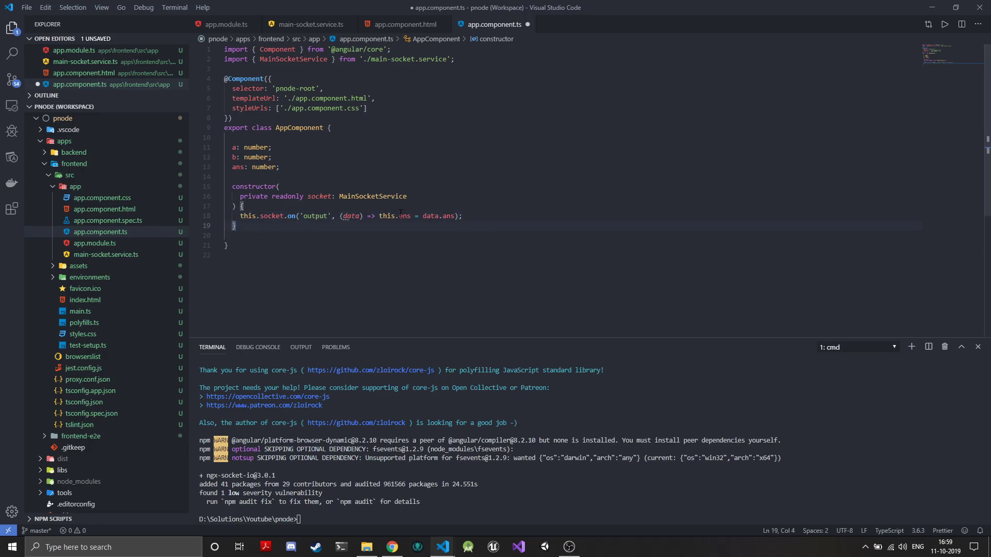
{"action": "scroll", "scroll_direction": "down", "scroll_amount": 3}
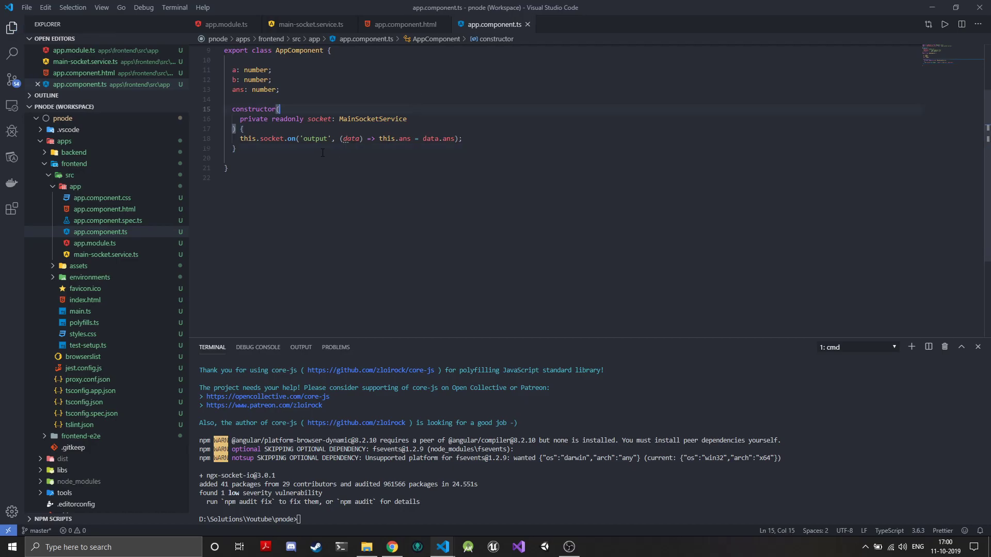
Step: Add empty start(): void {} and stop(): void {} methods to AppComponent
{"action": "type", "text": "stran"}
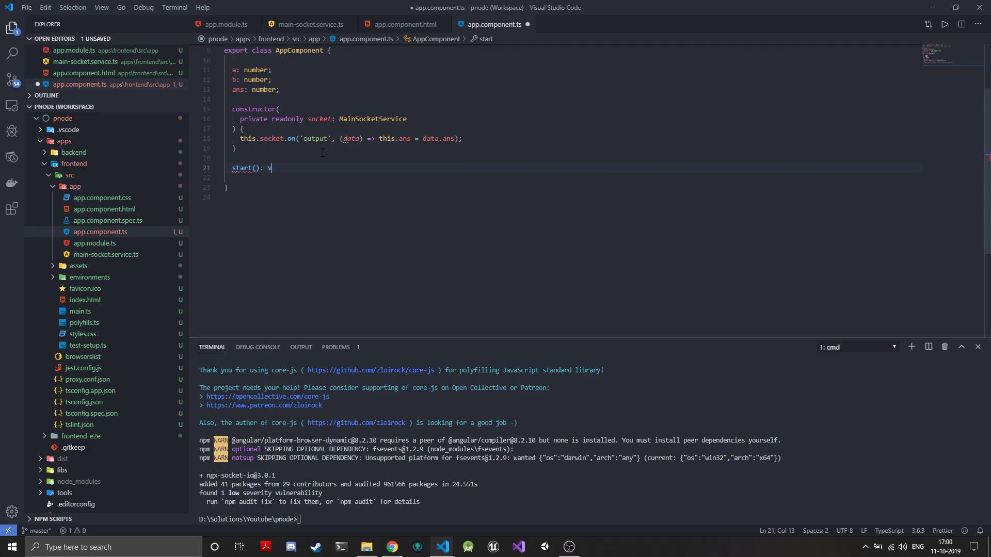
{"action": "type", "text": "oid {"}
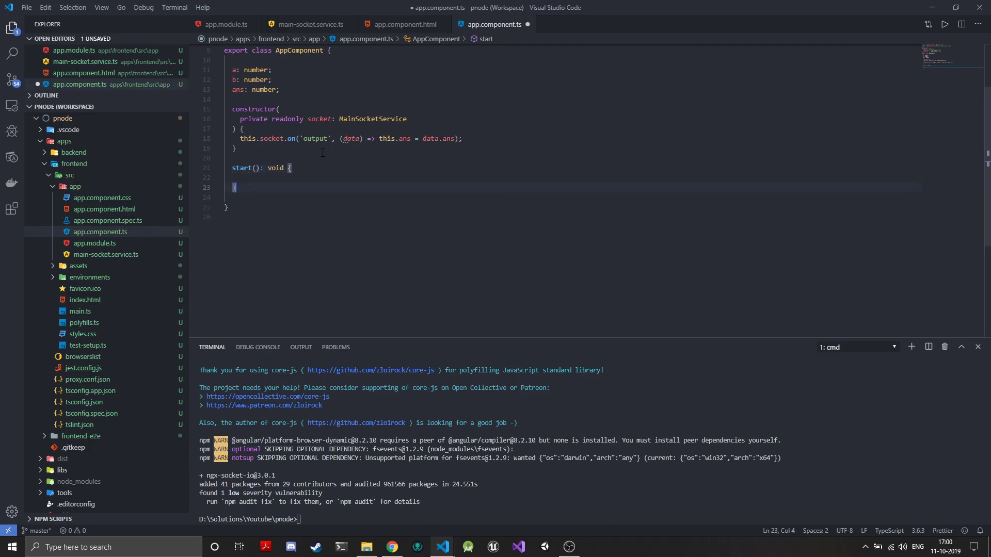
{"action": "type", "text": "stop()"}
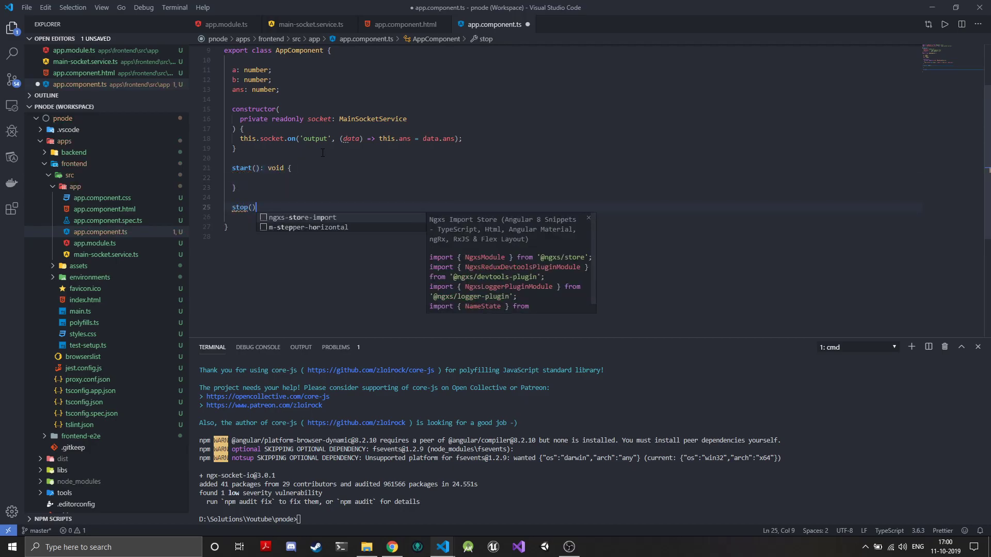
{"action": "type", "text": ": v"}
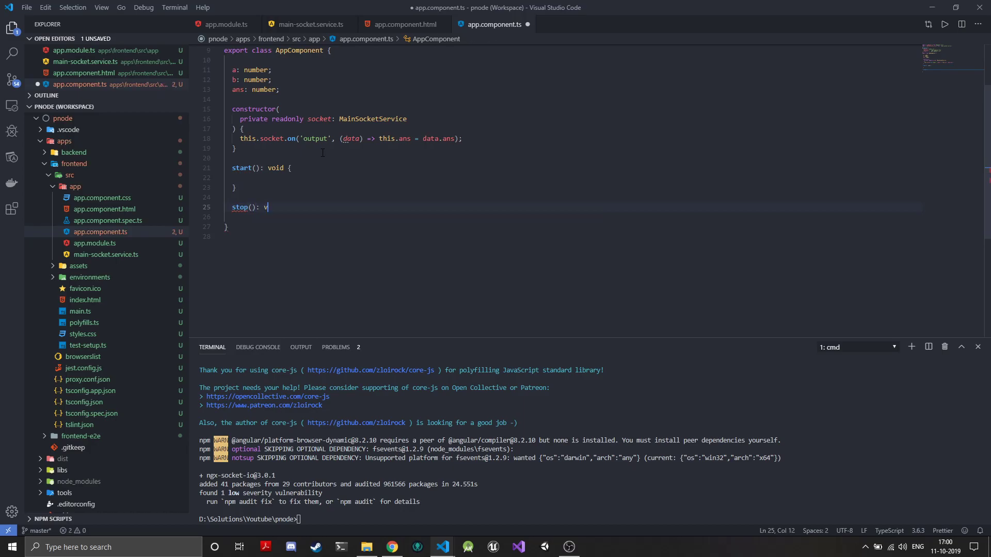
{"action": "type", "text": "oid {"}
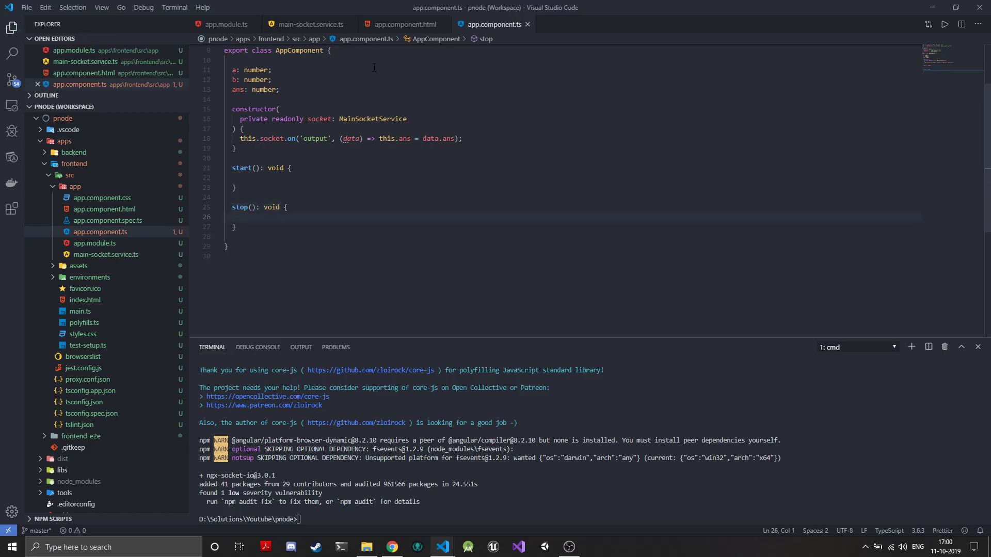
{"action": "left_click", "coordinate": [402, 24]}
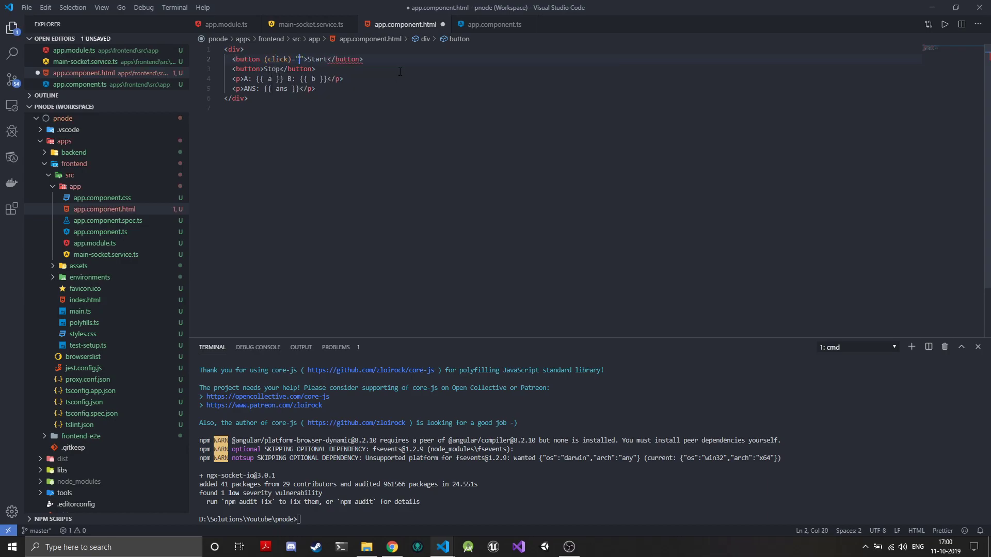
Step: Bind the Start and Stop buttons to (click)="start()" and (click)="stop()" in the template
{"action": "type", "text": "start("}
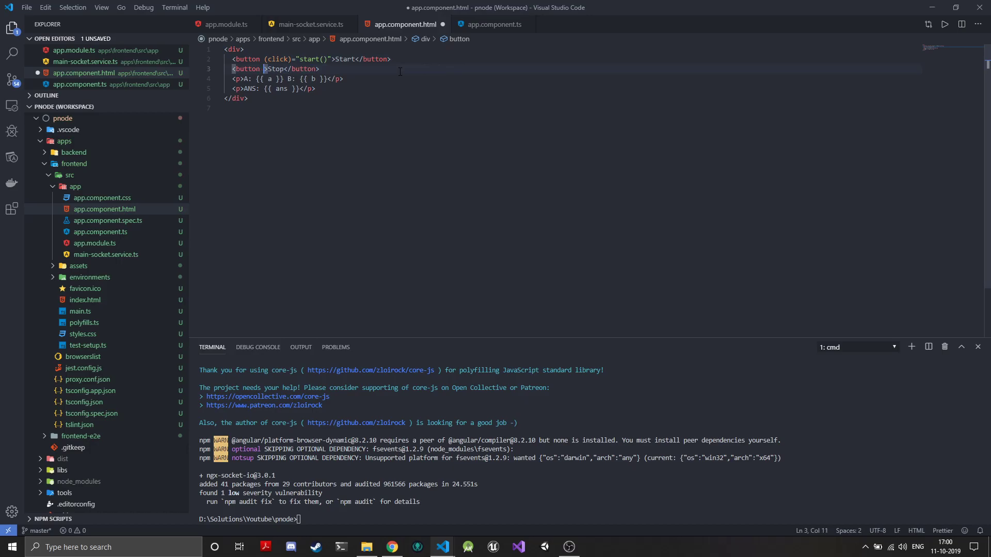
{"action": "type", "text": "(click)="}
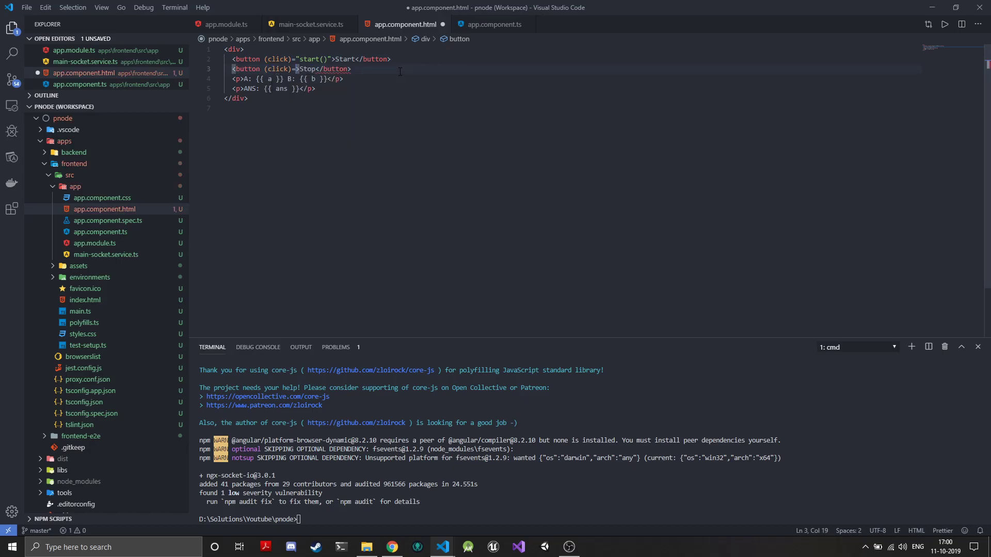
{"action": "type", "text": "stop()\""}
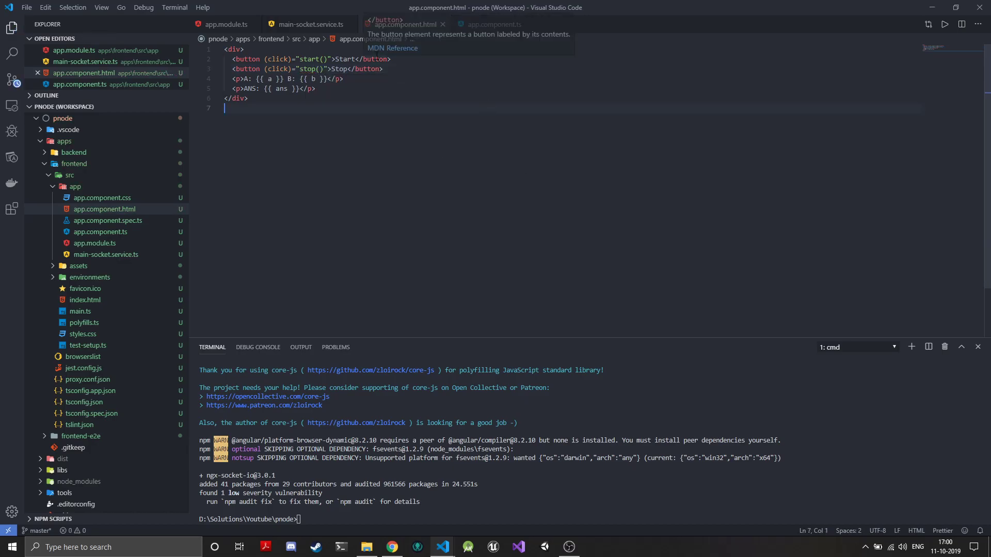
Step: Return to app.component.ts and place the cursor inside the start() method body
{"action": "left_click", "coordinate": [493, 24]}
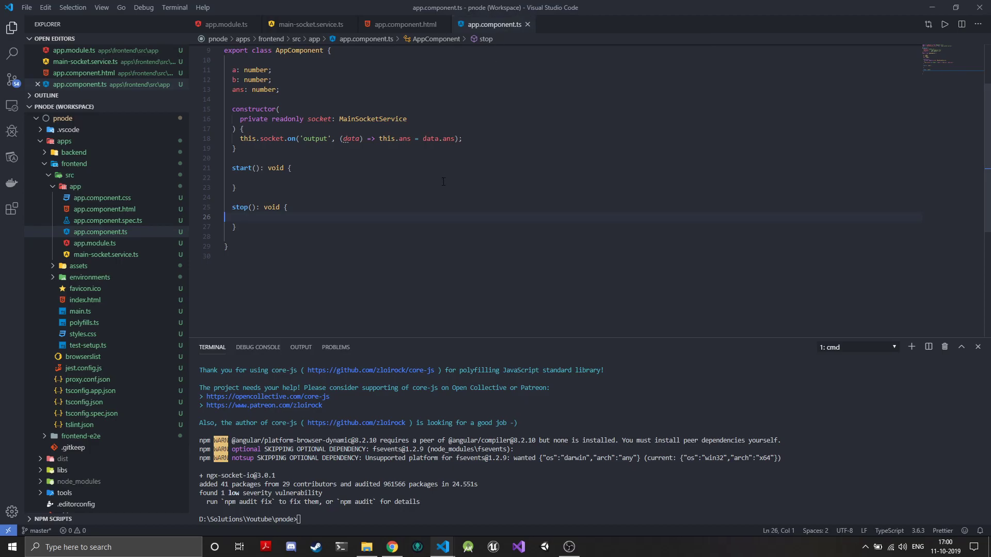
{"action": "left_click", "coordinate": [304, 177]}
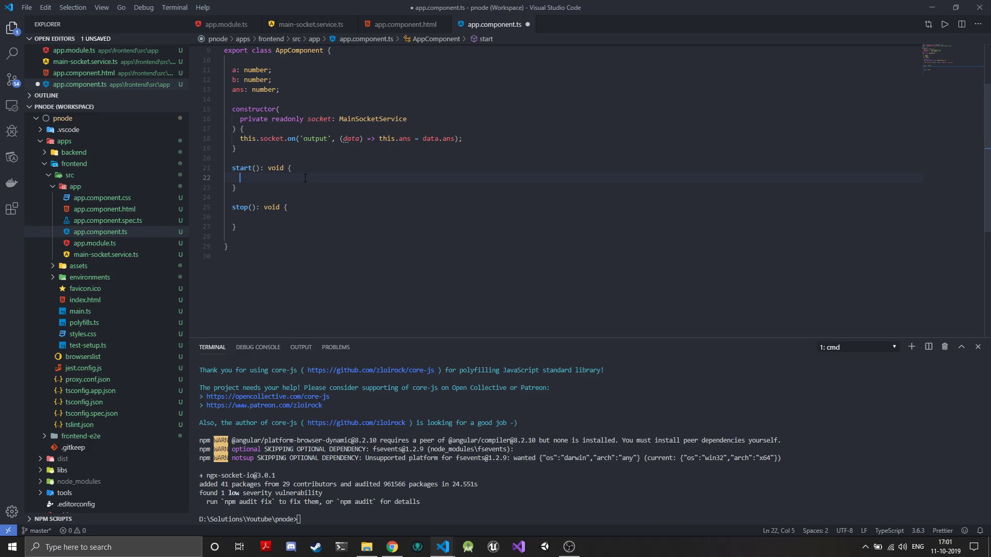
Step: Add a setInterval callback in start() that sets this.a = Math.random() * 100
{"action": "type", "text": "s"}
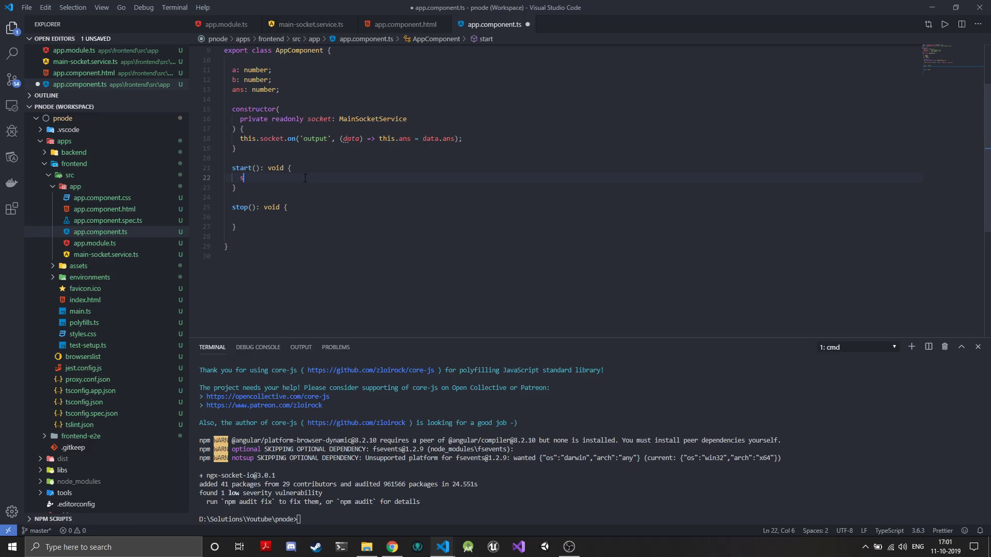
{"action": "type", "text": "setInterval"}
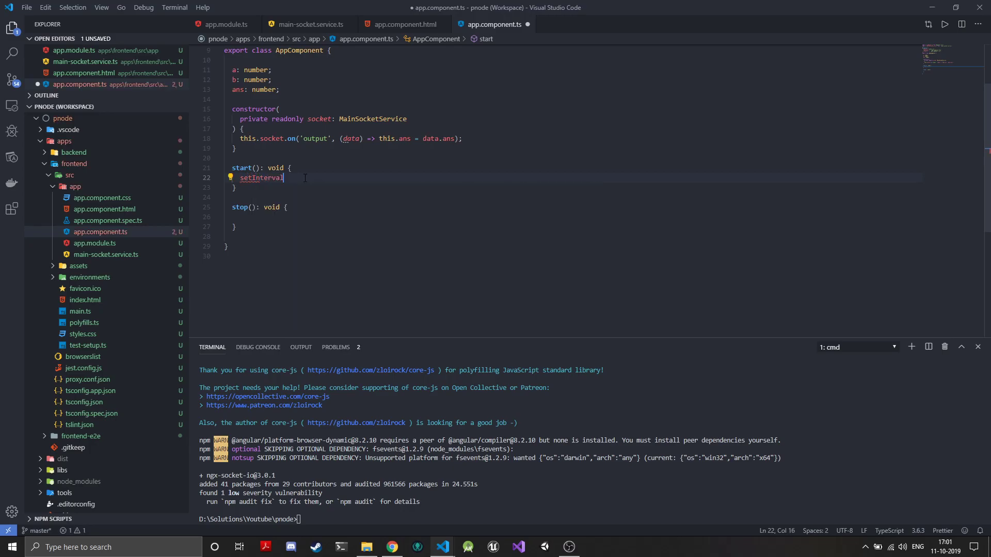
{"action": "type", "text": "("}
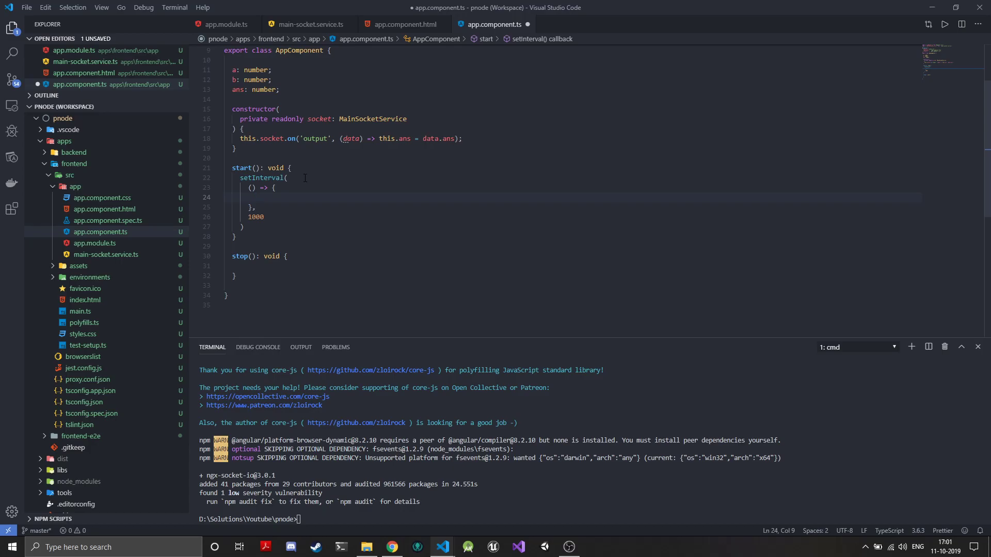
{"action": "type", "text": "this.a = Ma"}
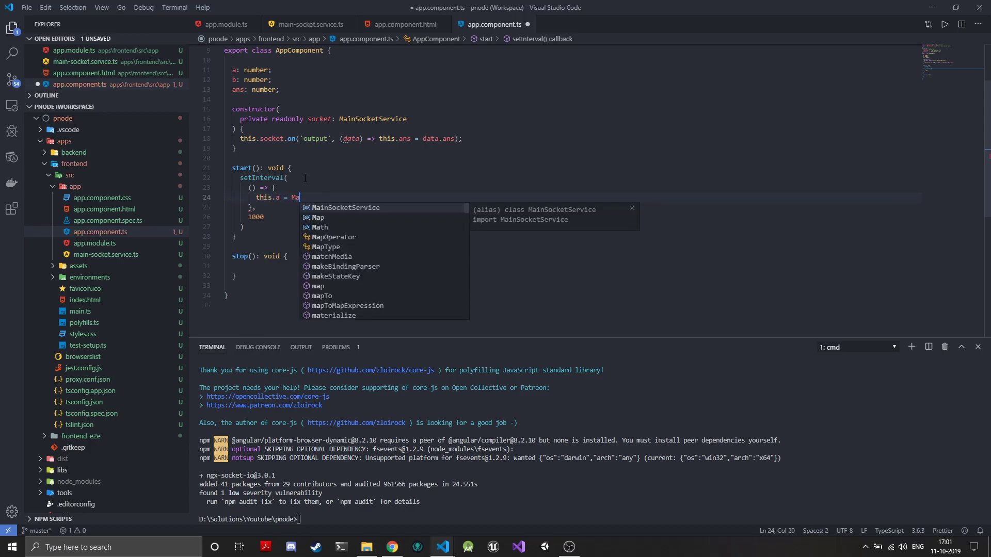
{"action": "type", "text": "th.R"}
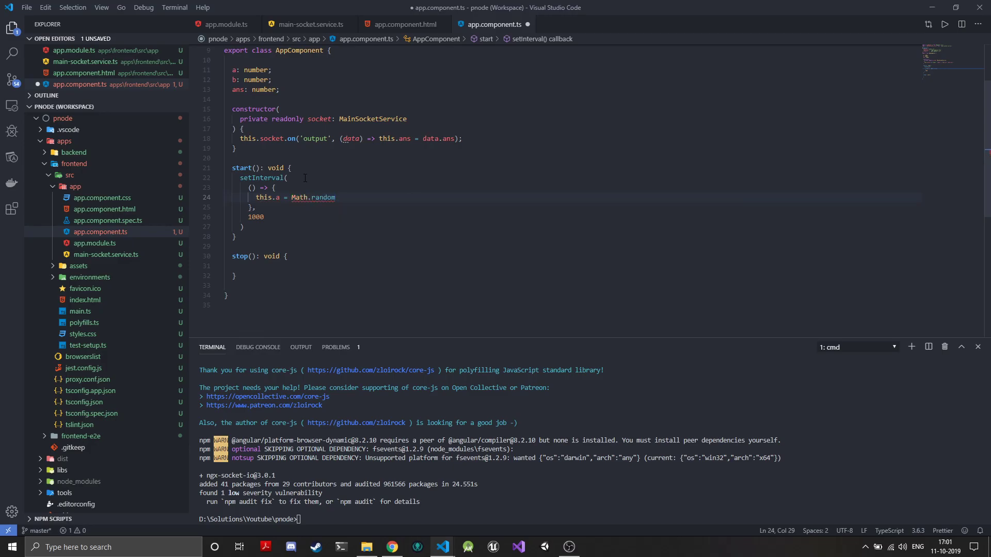
{"action": "type", "text": "() * 100;"}
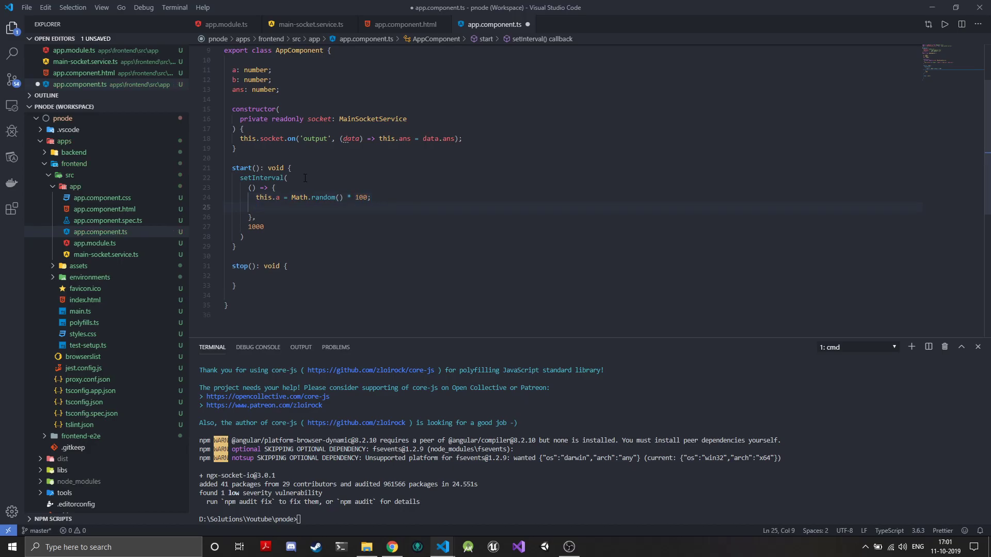
Step: Set this.b = Math.random() * 100; in the same interval callback
{"action": "type", "text": "this.b"}
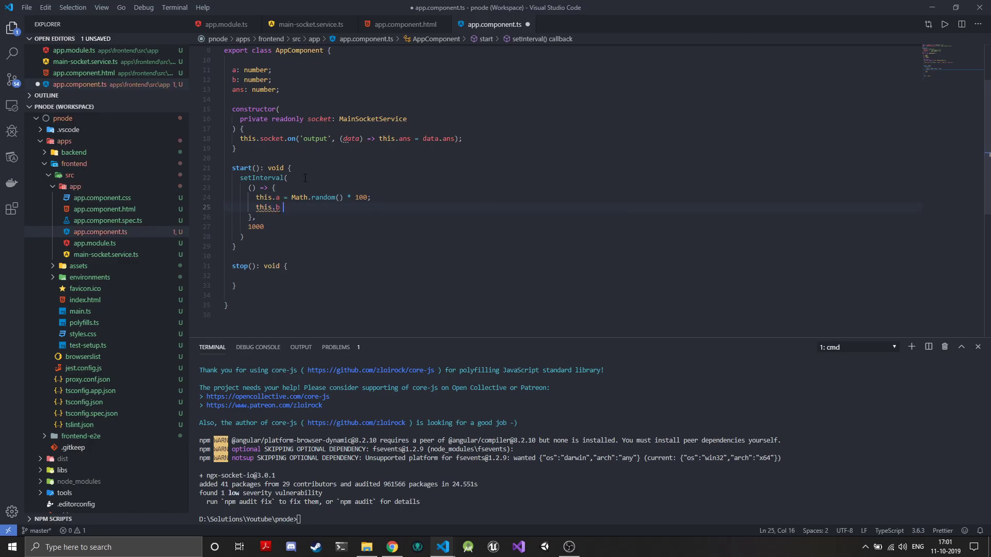
{"action": "type", "text": "= Math"}
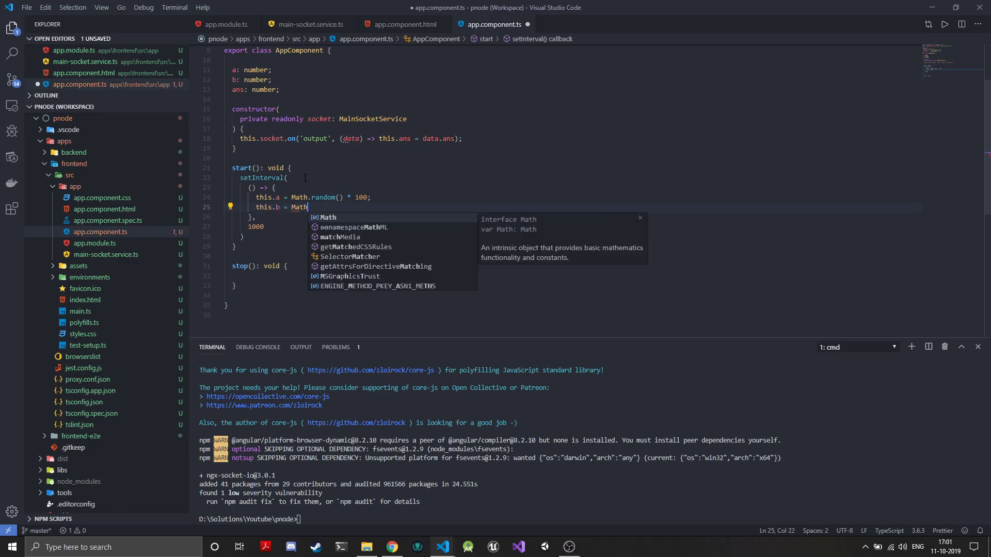
{"action": "type", "text": ".random"}
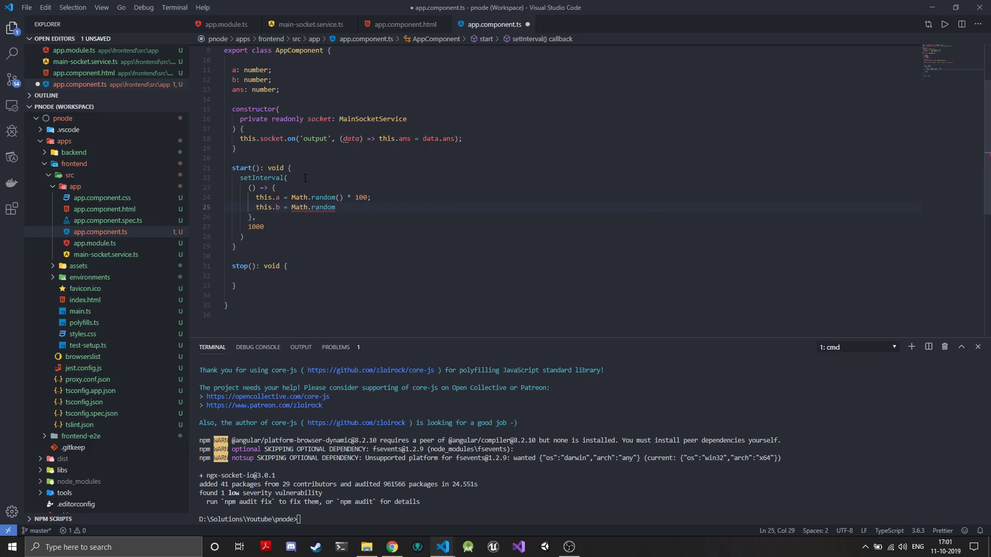
{"action": "type", "text": "() * 100;"}
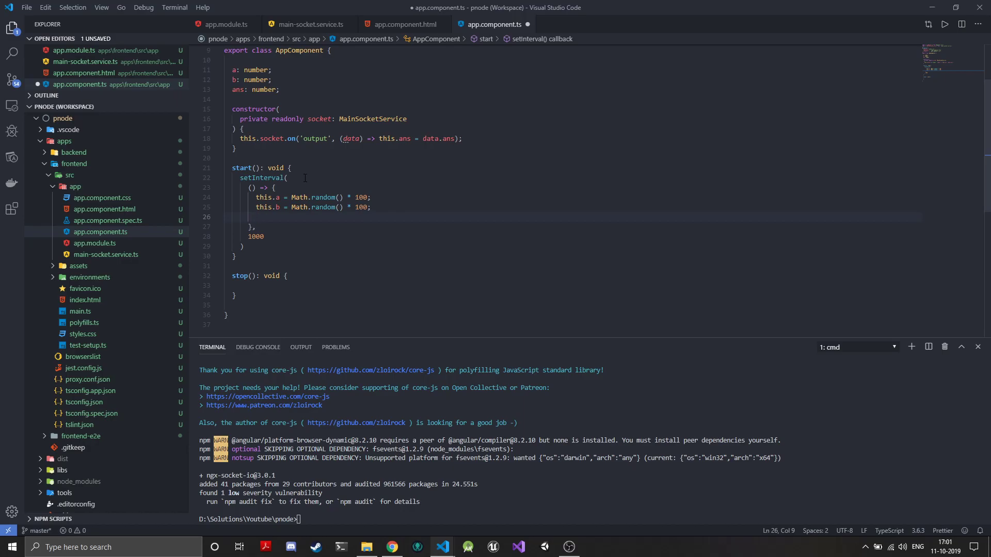
Step: Call this.socket.emit('input', ...) inside the interval callback
{"action": "type", "text": "this"}
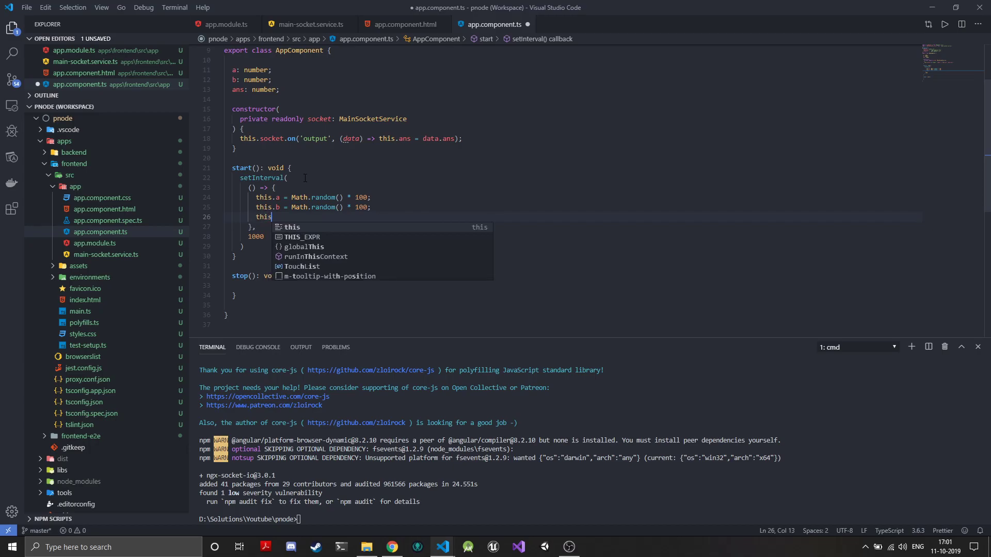
{"action": "type", "text": ".socket"}
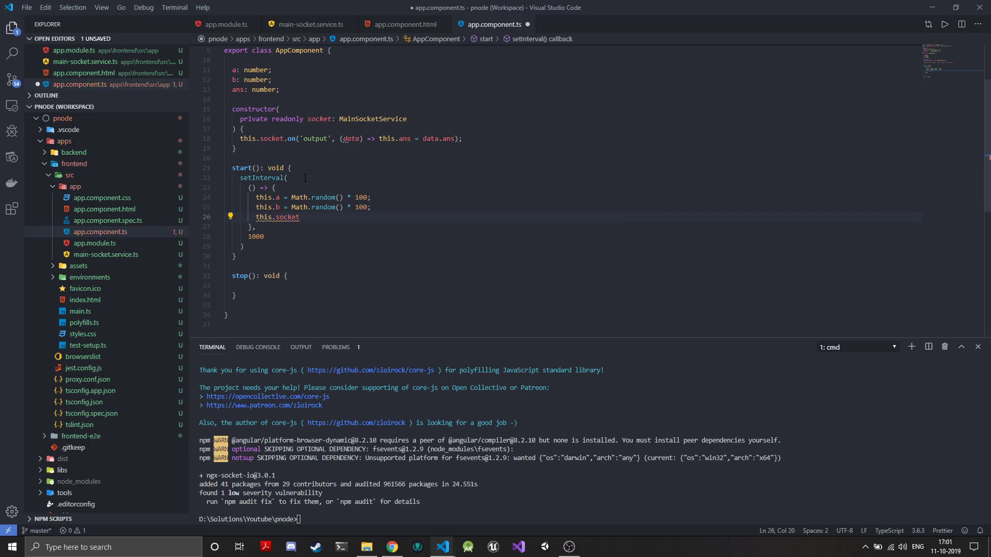
{"action": "type", "text": ".emit"}
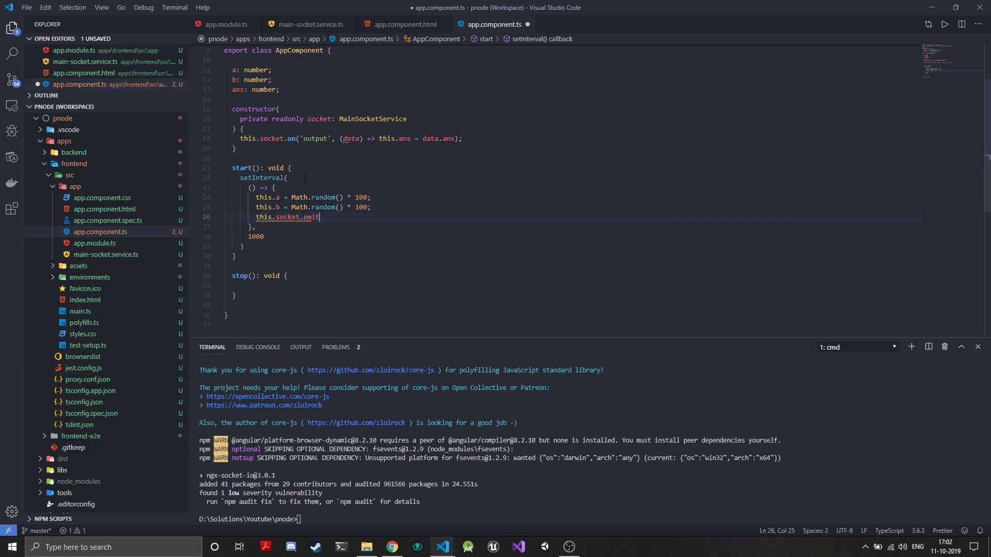
{"action": "type", "text": "("}
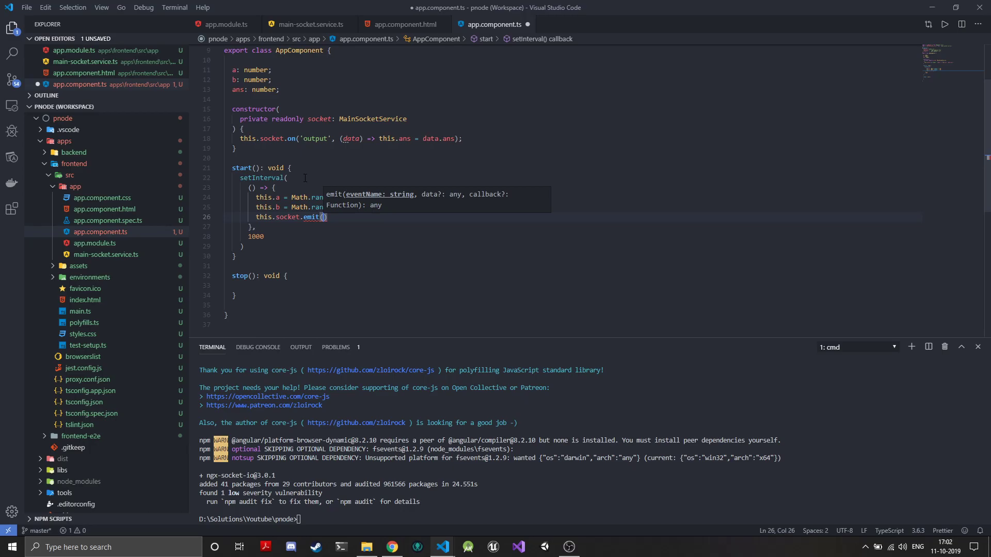
{"action": "type", "text": "'"}
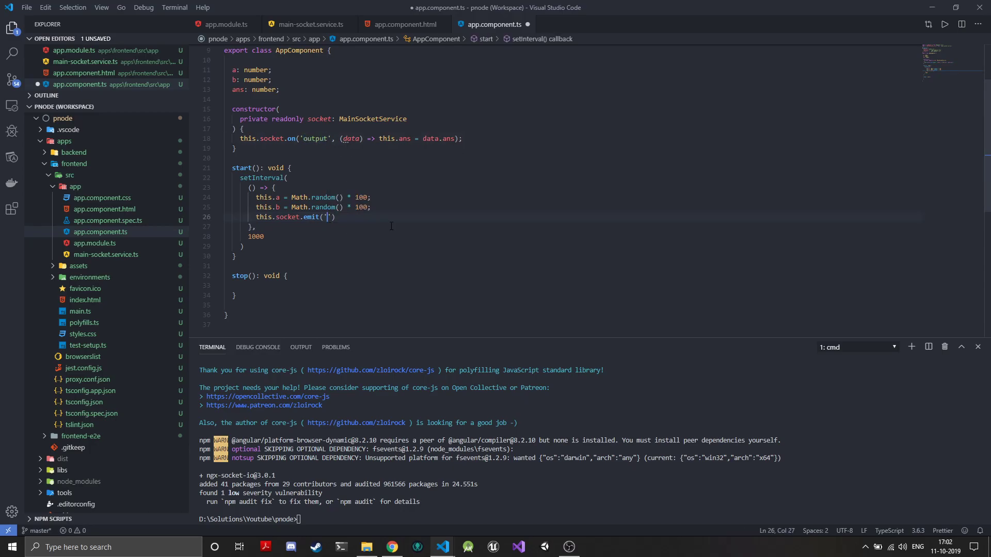
{"action": "type", "text": "input"}
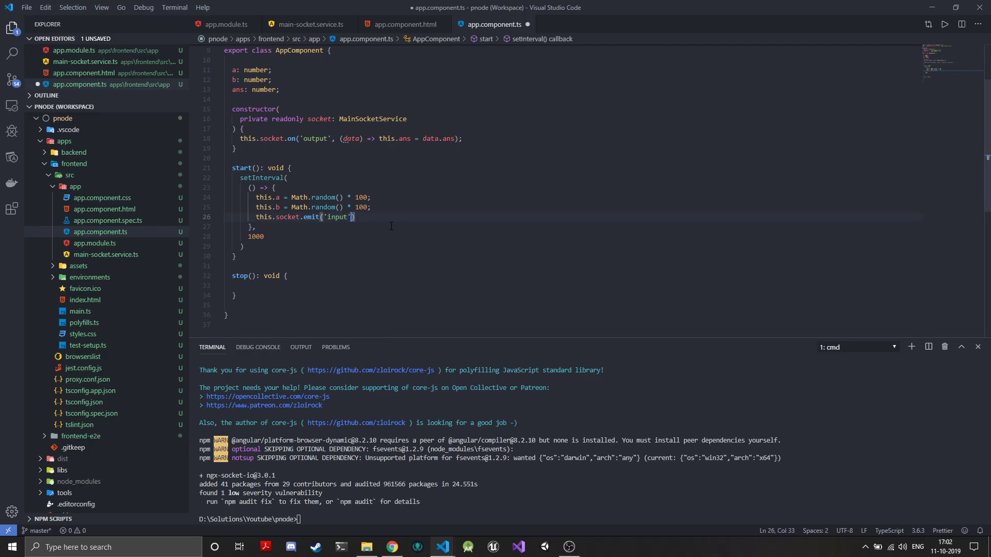
{"action": "type", "text": ","}
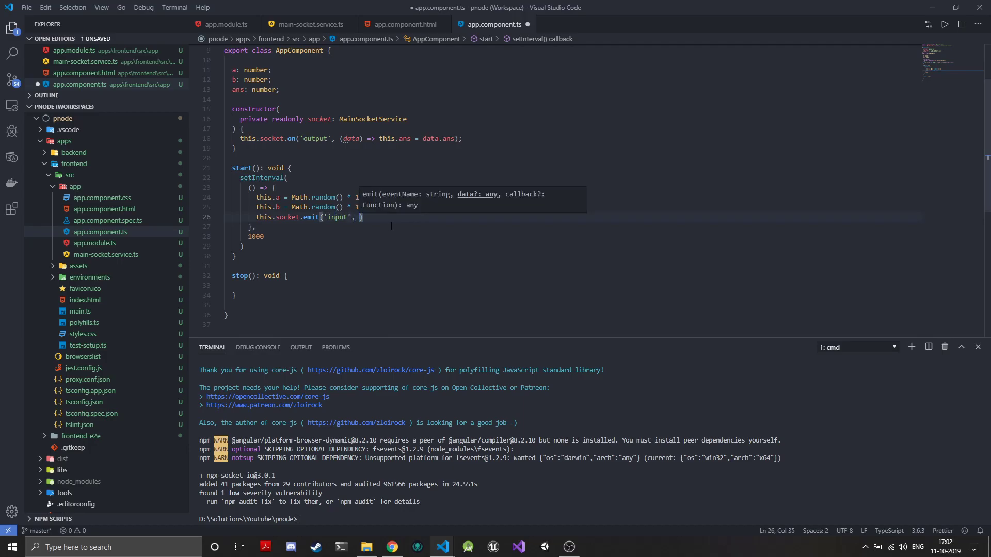
Step: Pass the payload object { a: this.a, b: this.b } to the emit call
{"action": "type", "text": "{ }"}
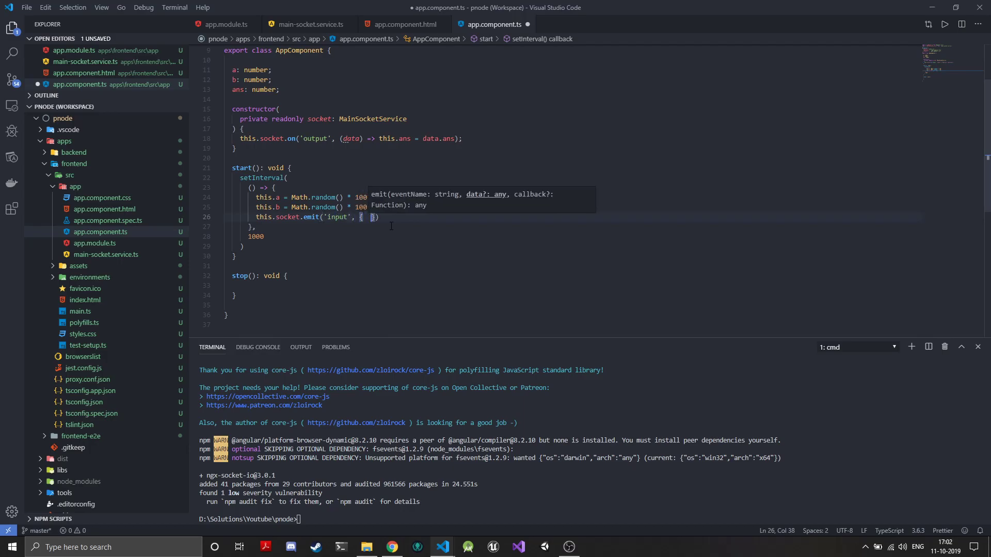
{"action": "type", "text": "a: thi"}
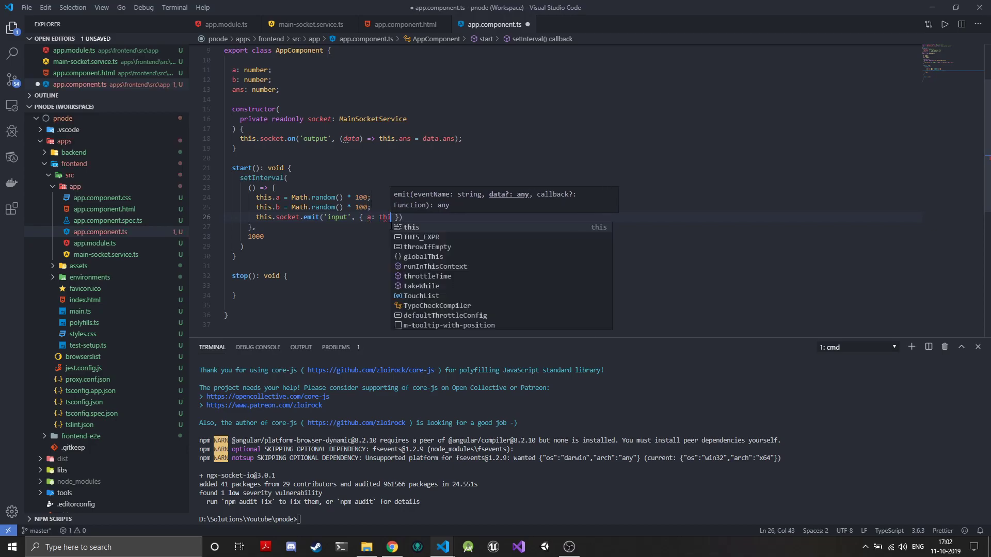
{"action": "type", "text": ".a, b:"}
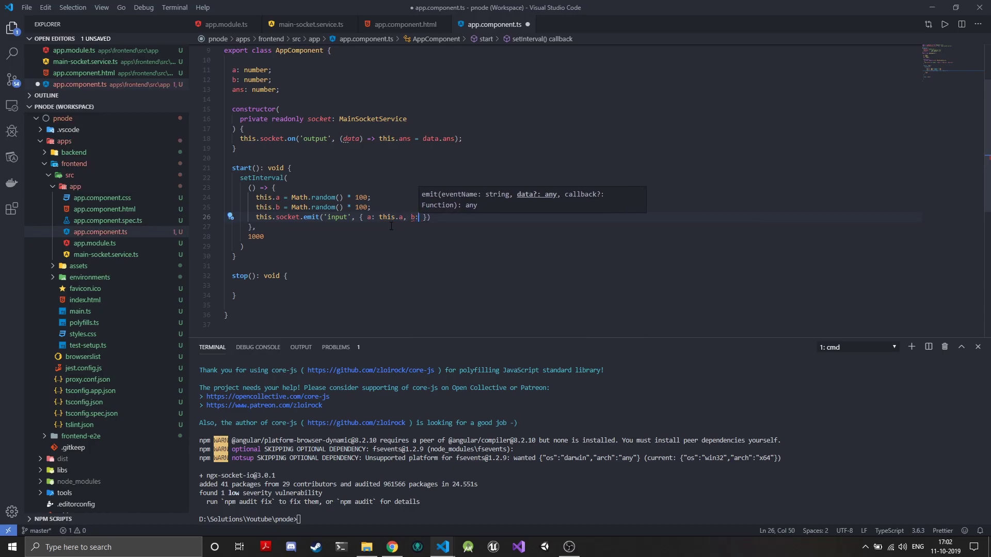
{"action": "type", "text": "this.b"}
{"action": "left_click", "coordinate": [572, 247]}
{"action": "type", "text": ");"}
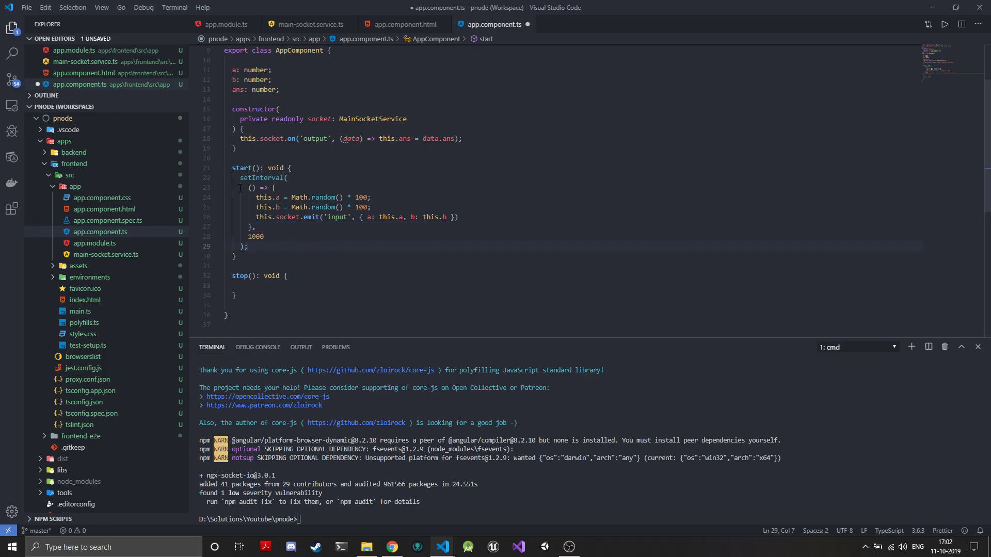
Step: Declare a private handel field and store the setInterval result in this.handel
{"action": "double_click", "coordinate": [262, 178]}
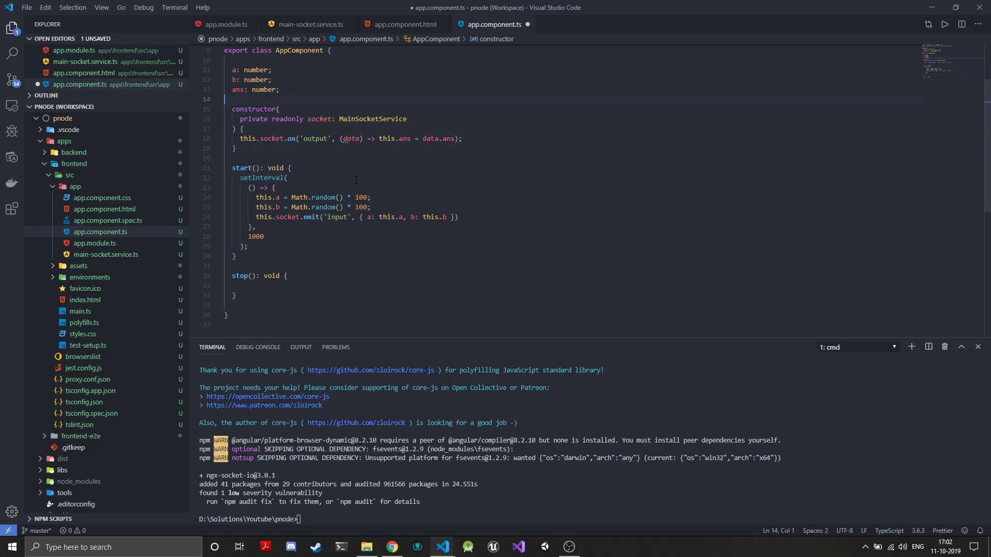
{"action": "type", "text": "private"}
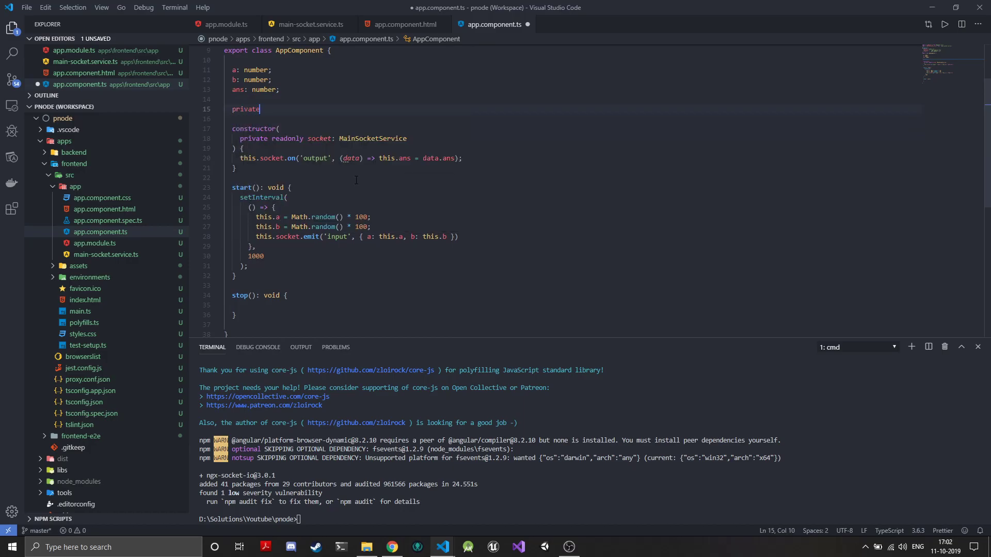
{"action": "type", "text": "her"}
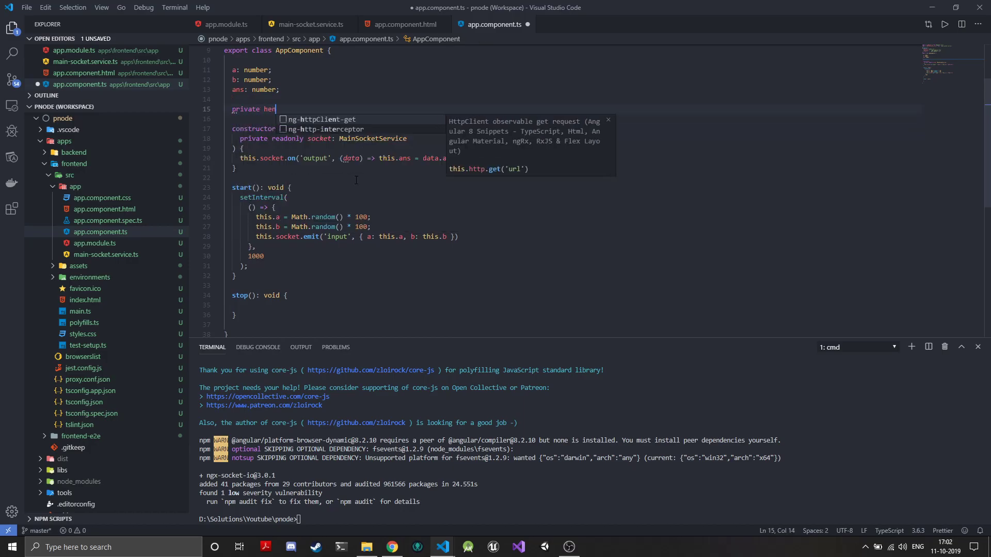
{"action": "key", "text": "Backspace"}
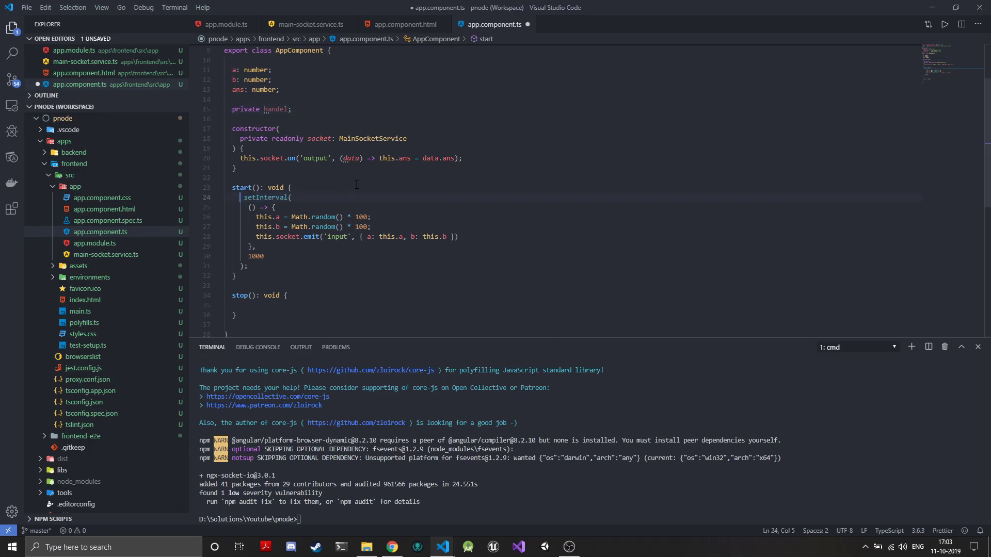
{"action": "type", "text": "this.handel ="}
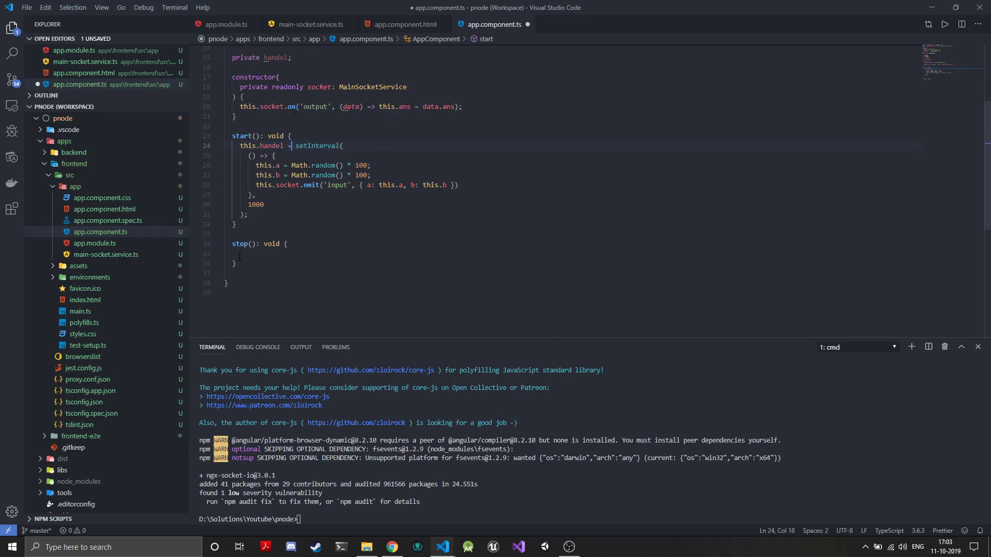
Step: Make stop() call clearInterval on this. to cancel the stored interval
{"action": "left_click", "coordinate": [279, 253]}
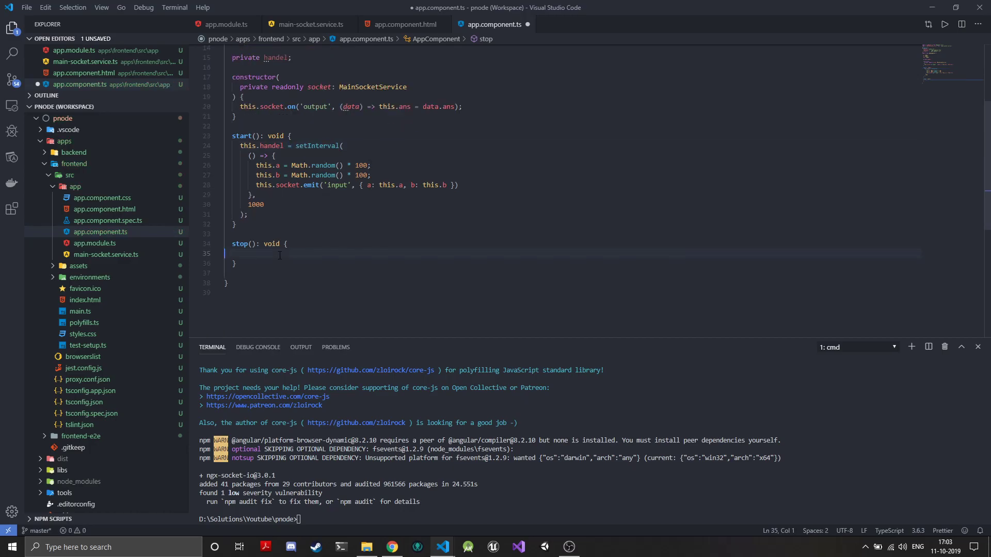
{"action": "type", "text": "clearInterval"}
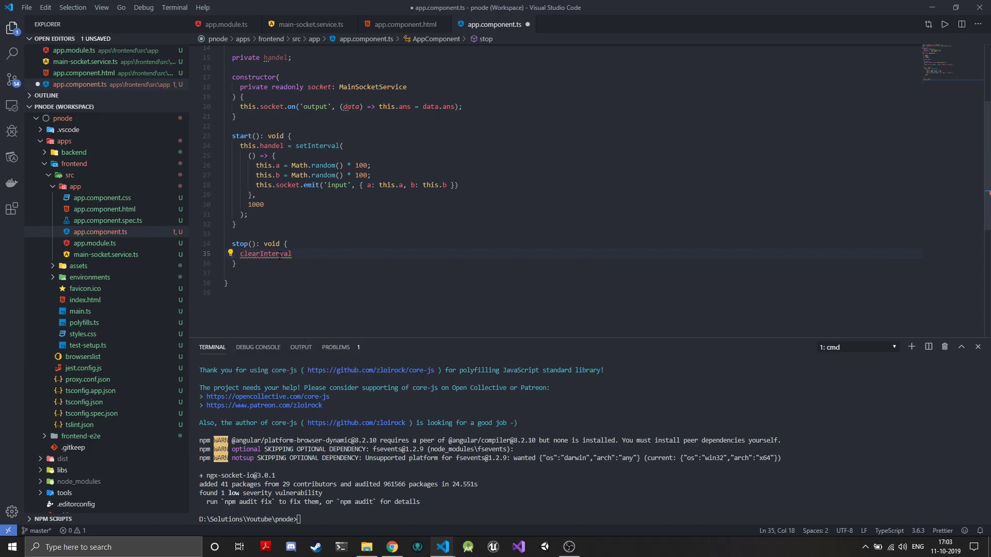
{"action": "type", "text": "(this"}
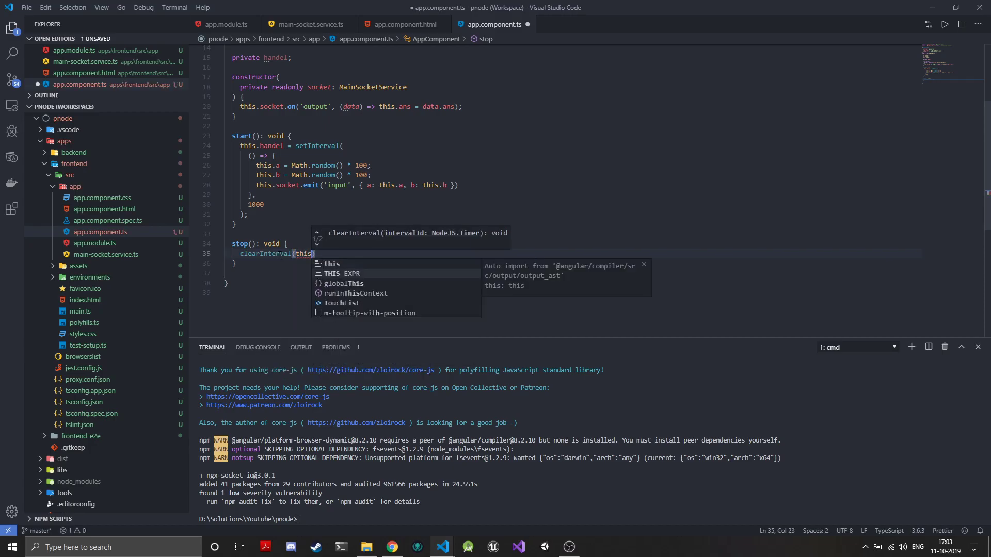
{"action": "type", "text": "."}
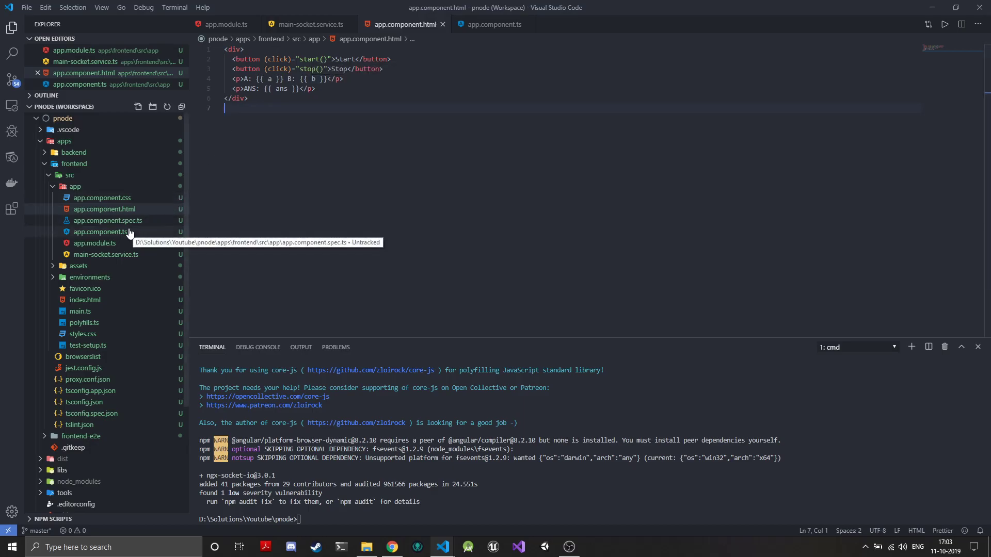
{"action": "mouse_move", "coordinate": [99, 232]}
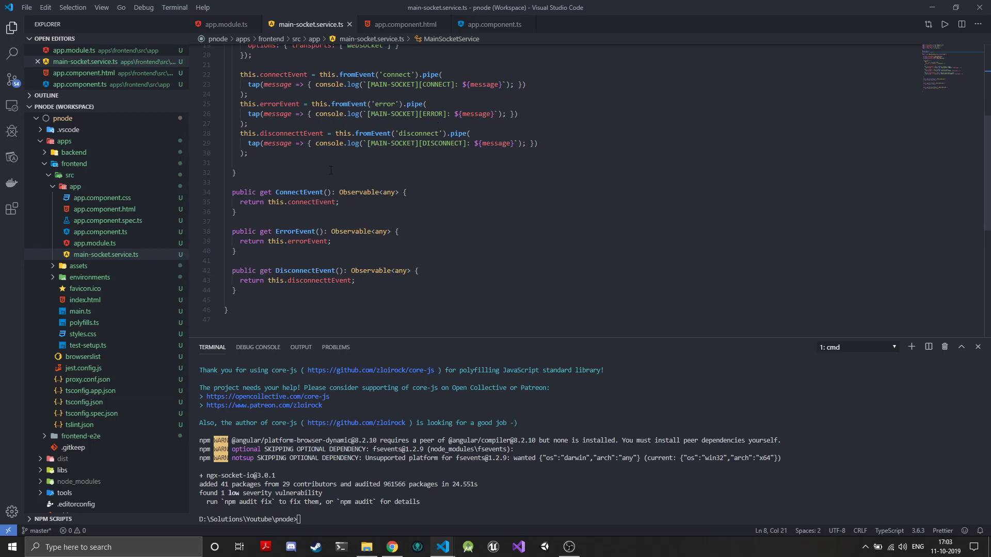
Step: Return to app.component.ts after reviewing the other tabs with clearInterval(this.handel) saved
{"action": "left_click", "coordinate": [492, 24]}
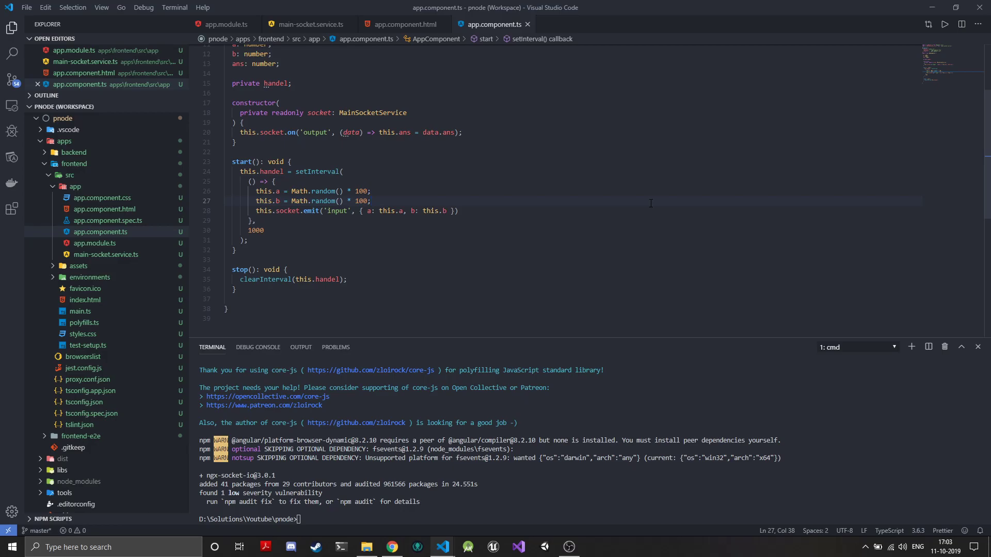
{"action": "mouse_move", "coordinate": [583, 411]}
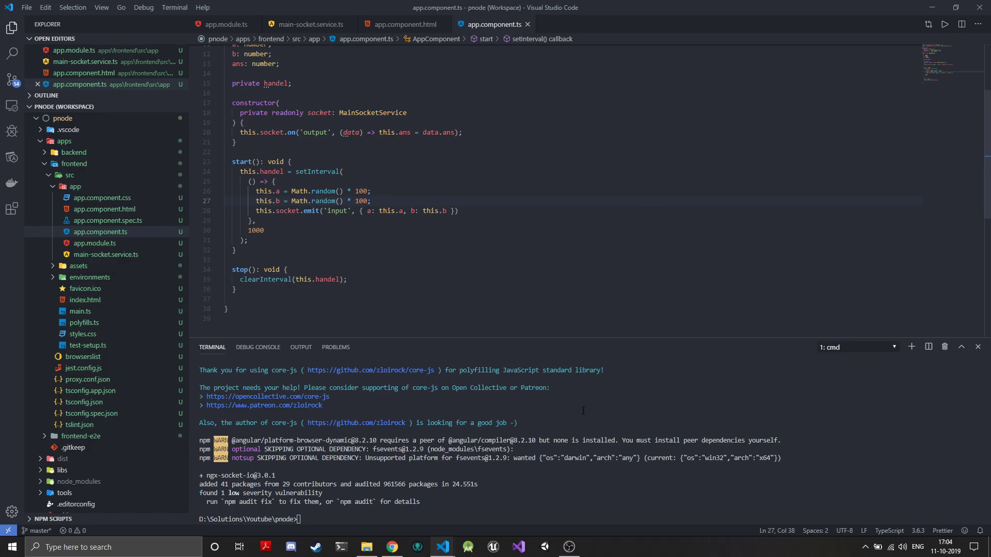